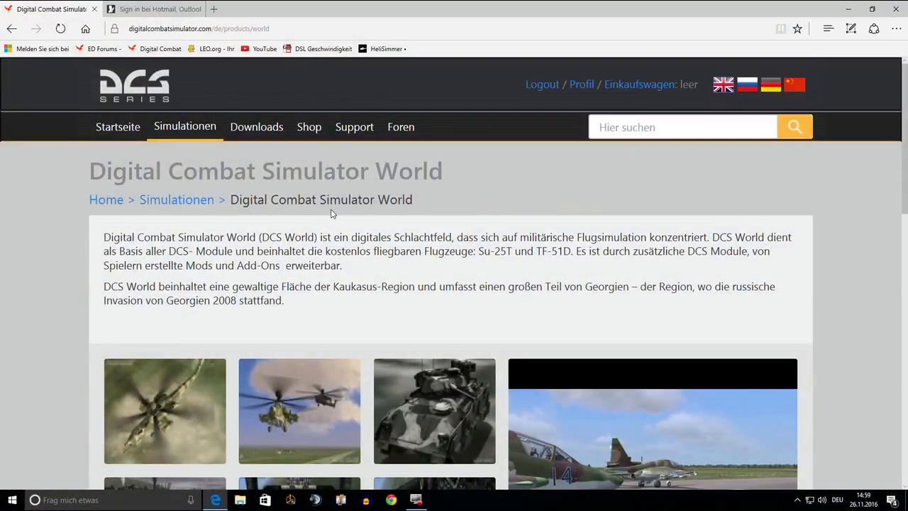
pyautogui.moveTo(282, 153)
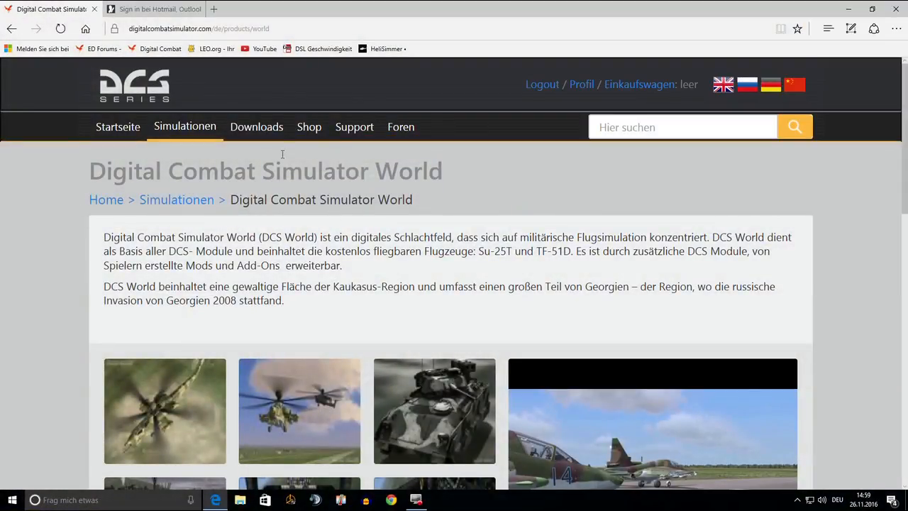
# Step: On the User Files page, choose File Type Skin, Game DCS: World 1.5 and Unit UH-1H
pyautogui.click(256, 127)
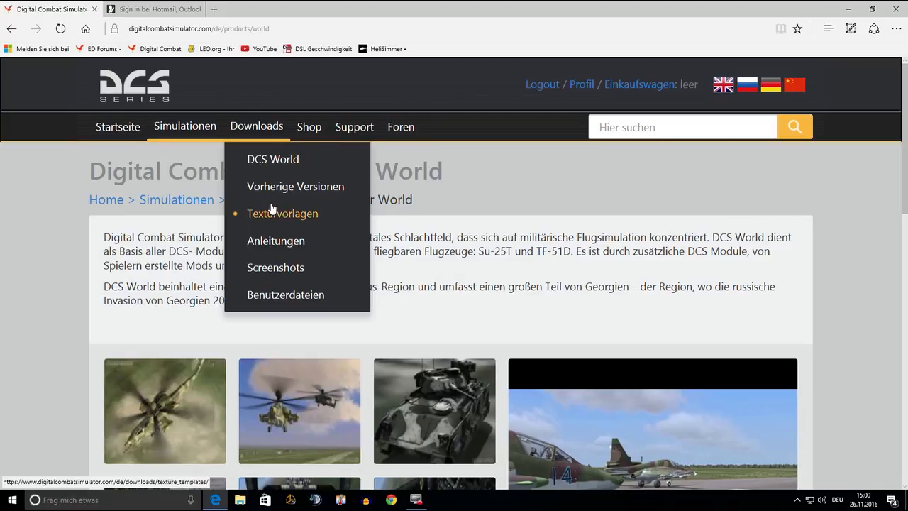
pyautogui.moveTo(285, 295)
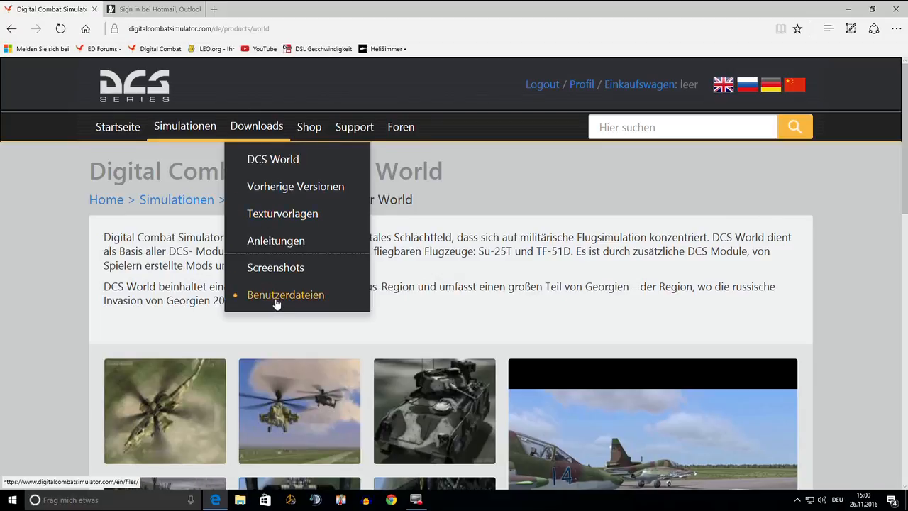
pyautogui.click(285, 294)
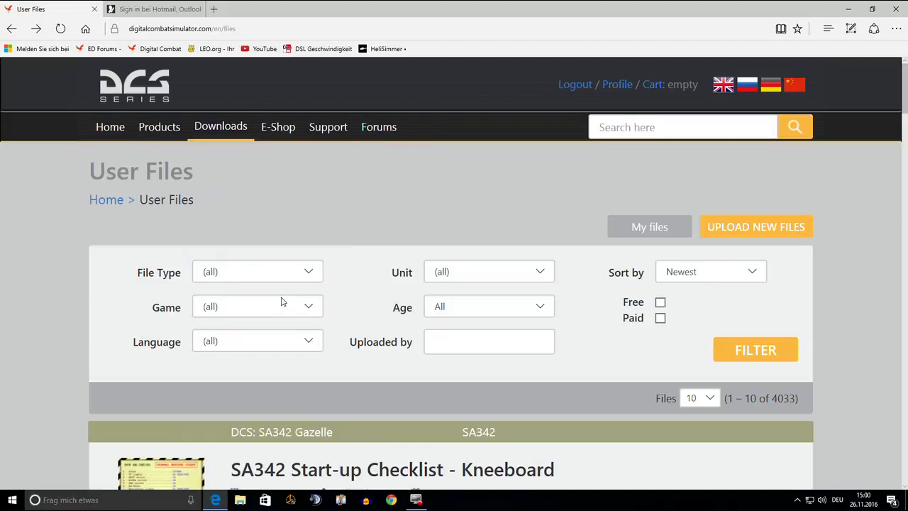
pyautogui.scroll(-3)
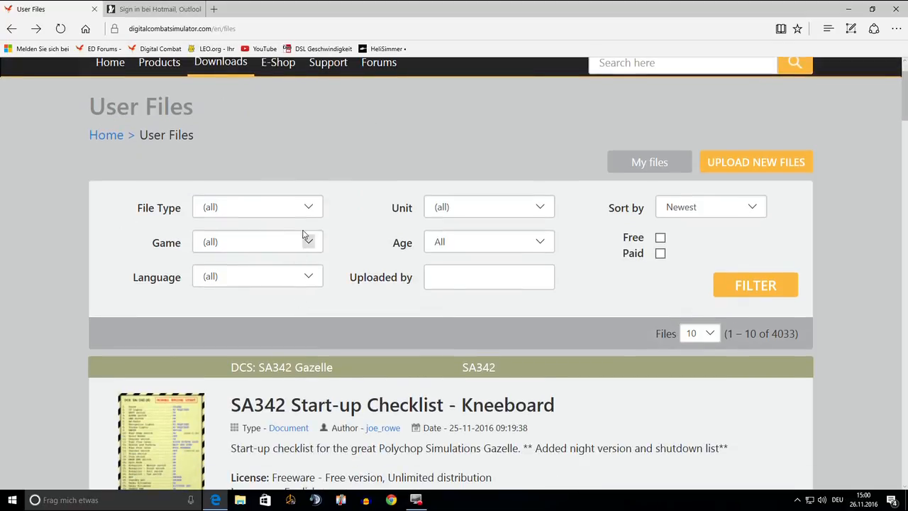
pyautogui.click(257, 206)
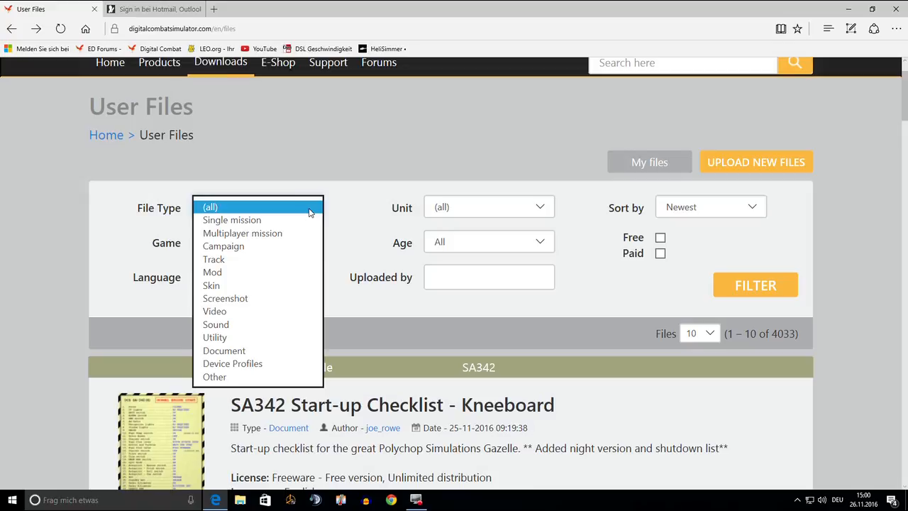
pyautogui.moveTo(280, 219)
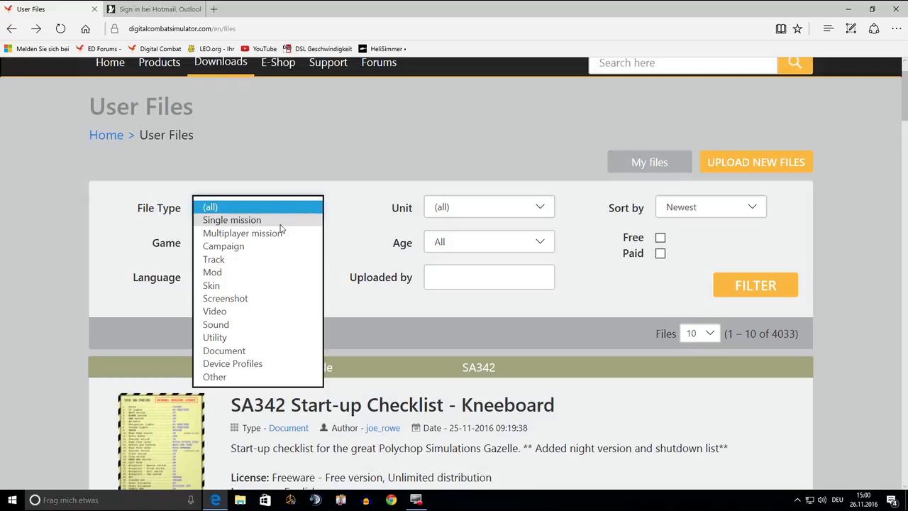
pyautogui.moveTo(225, 259)
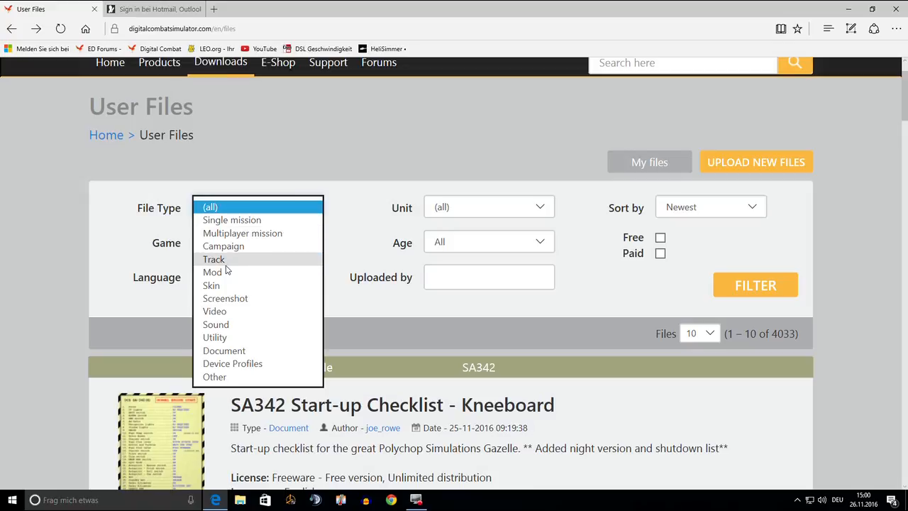
pyautogui.moveTo(171, 258)
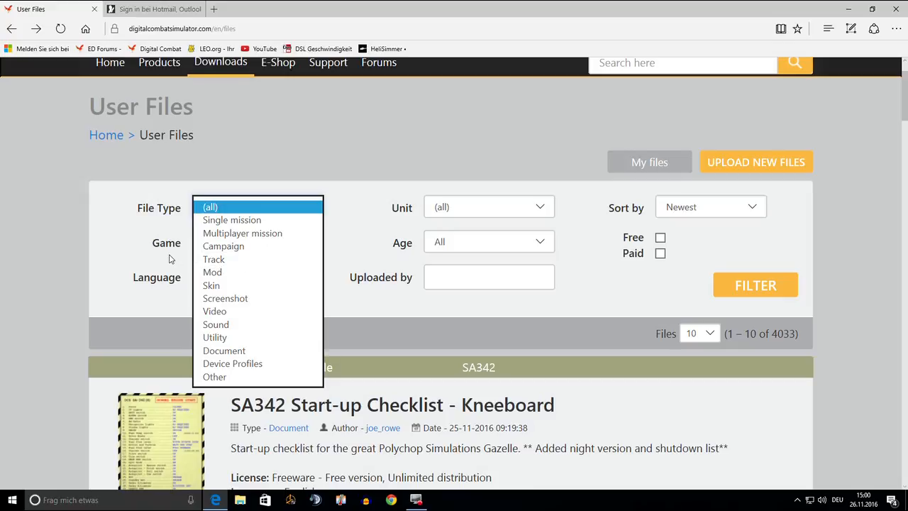
pyautogui.click(241, 232)
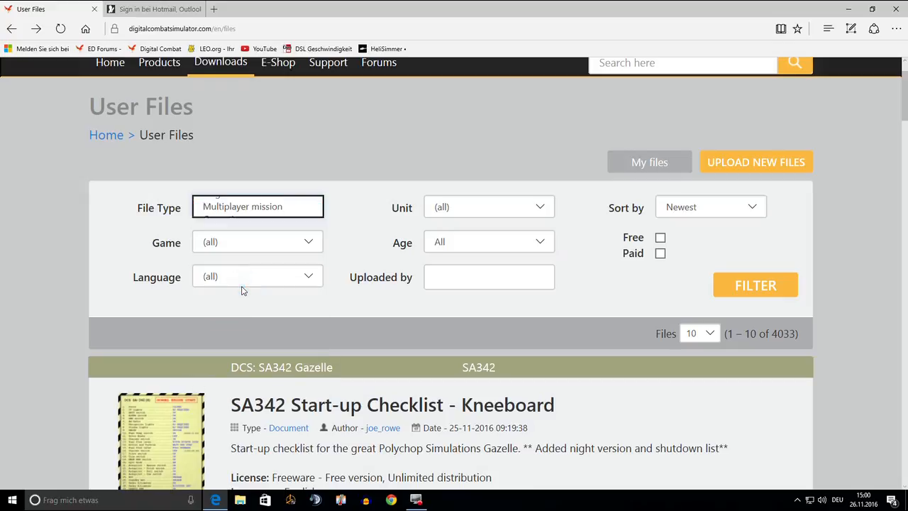
pyautogui.click(257, 241)
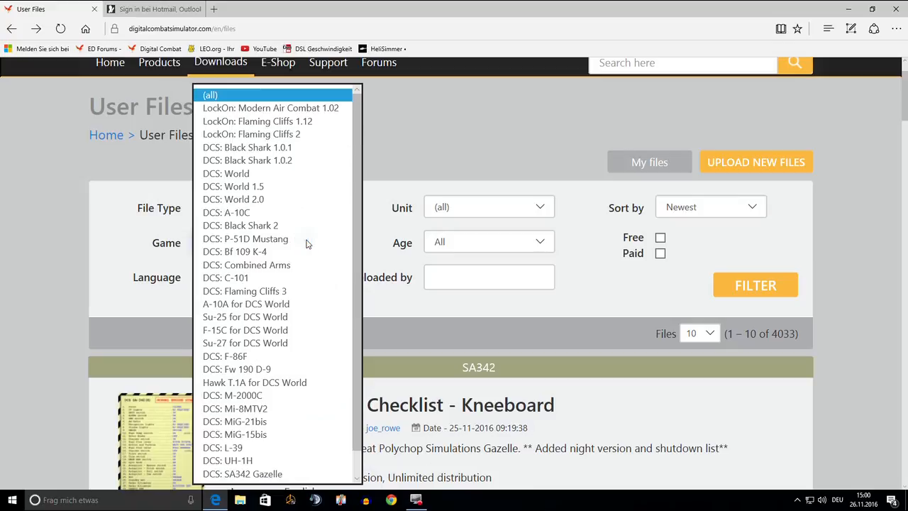
pyautogui.moveTo(255, 186)
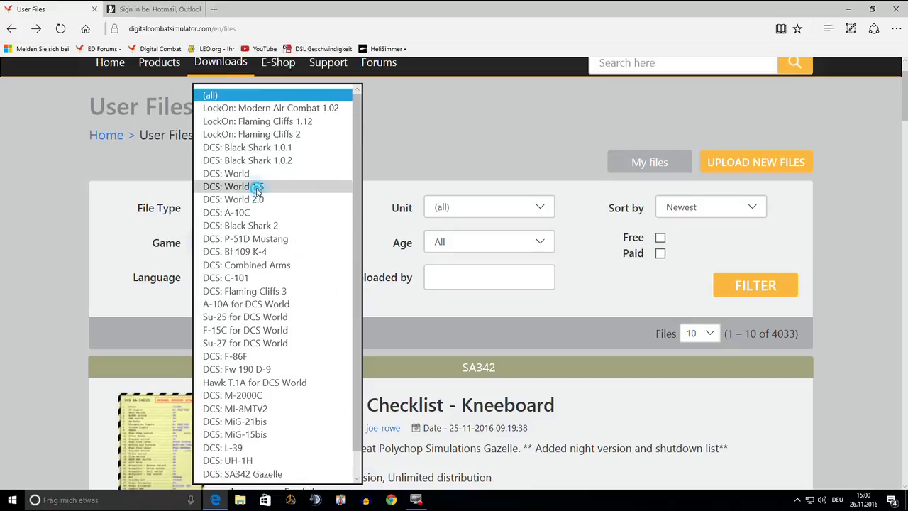
pyautogui.click(233, 186)
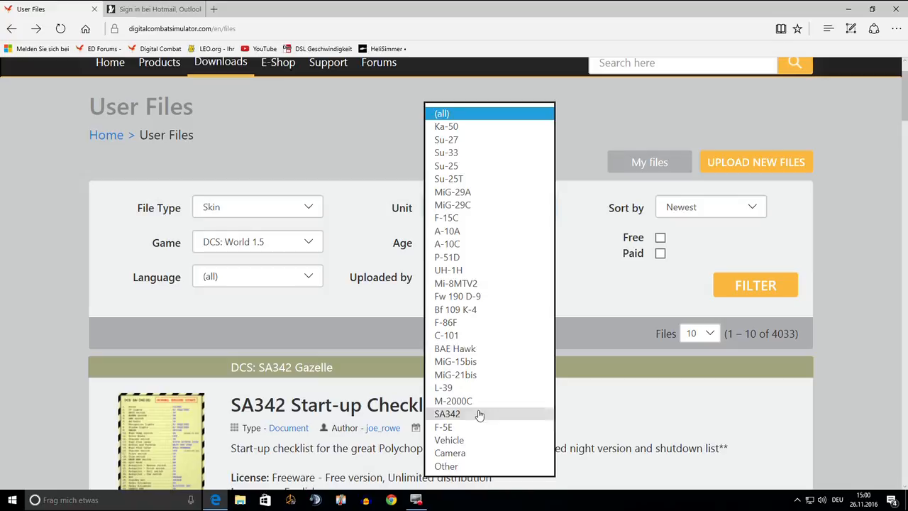
pyautogui.click(448, 270)
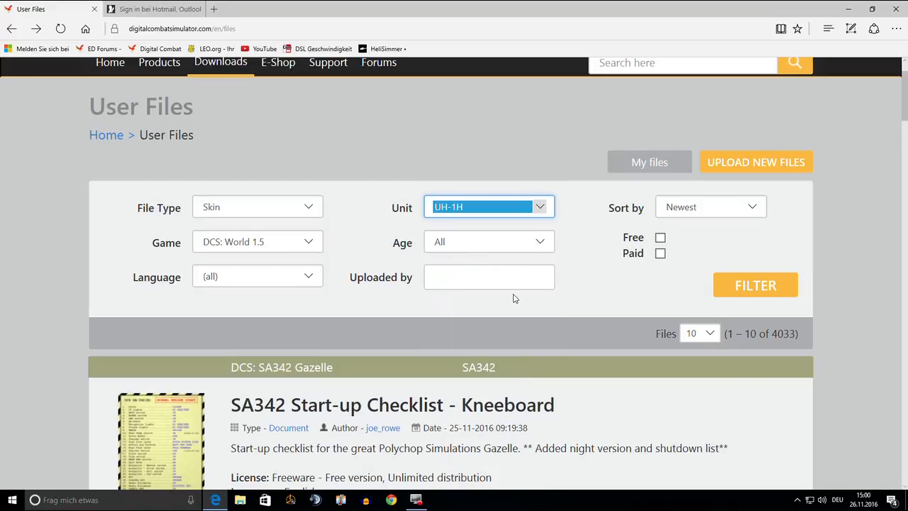
pyautogui.moveTo(755, 284)
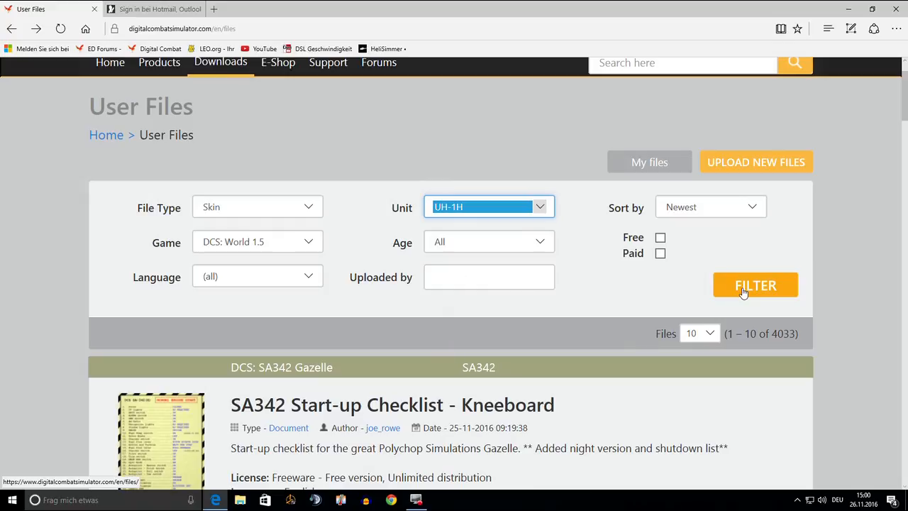
# Step: Apply the filter and scroll through the four UH-1H skin results
pyautogui.click(755, 284)
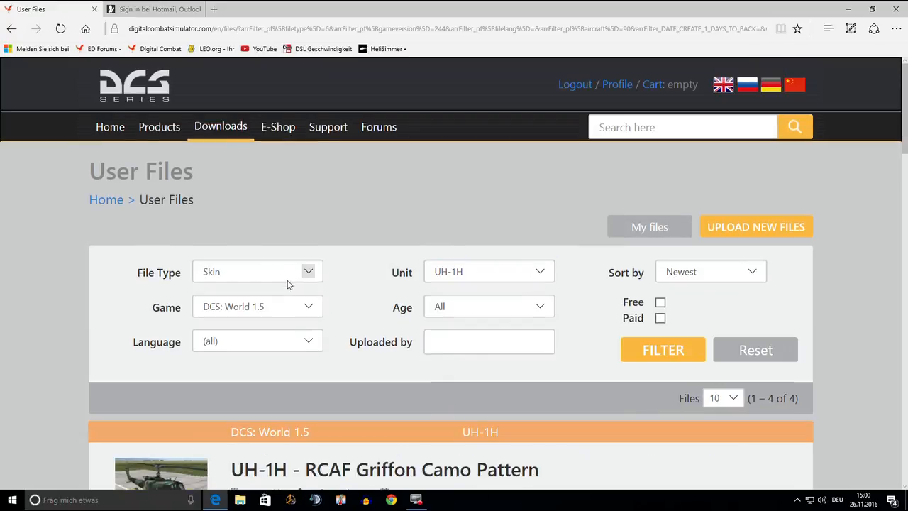
pyautogui.scroll(-3)
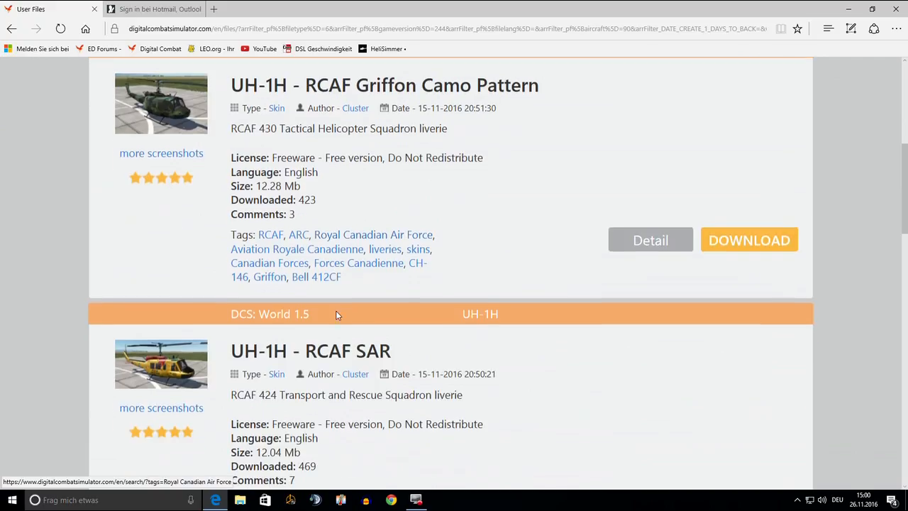
pyautogui.scroll(-3)
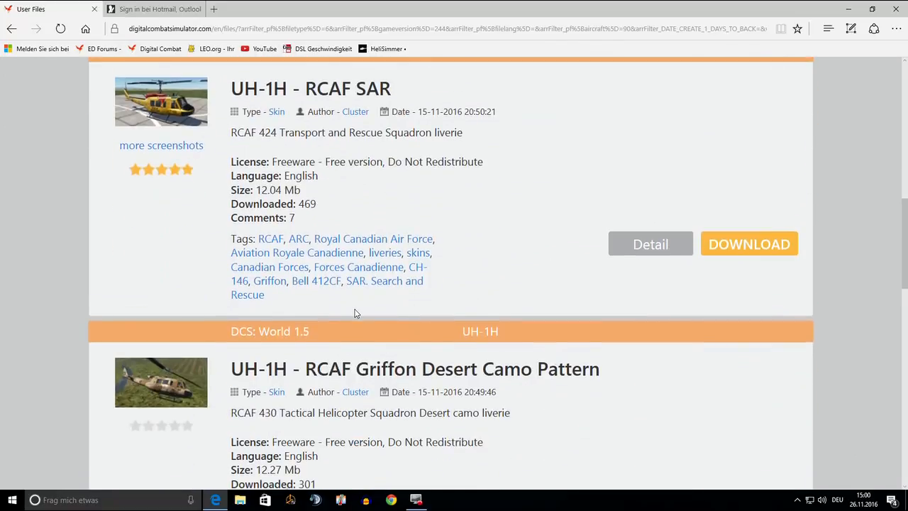
pyautogui.scroll(-3)
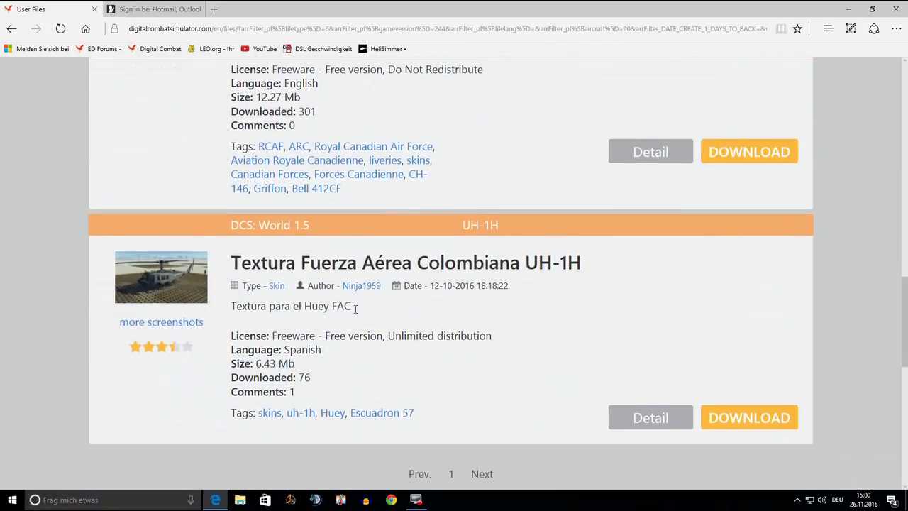
pyautogui.scroll(-3)
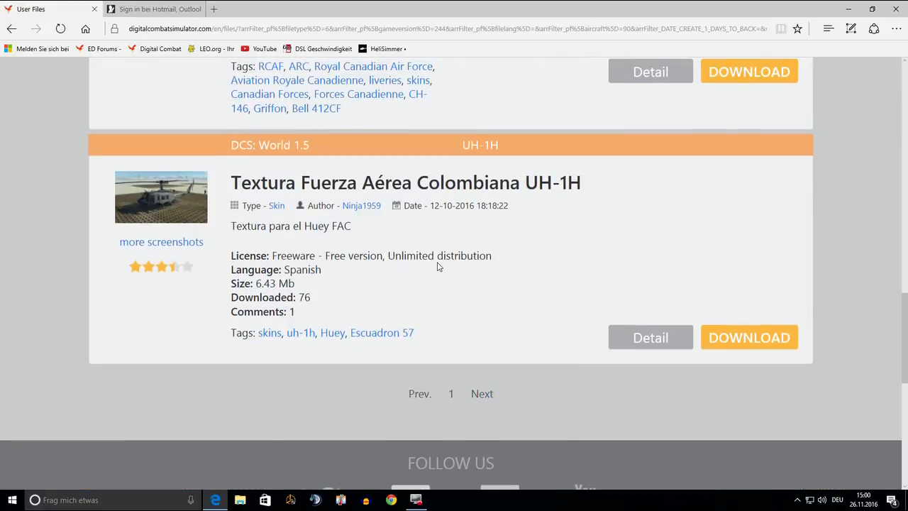
pyautogui.scroll(3)
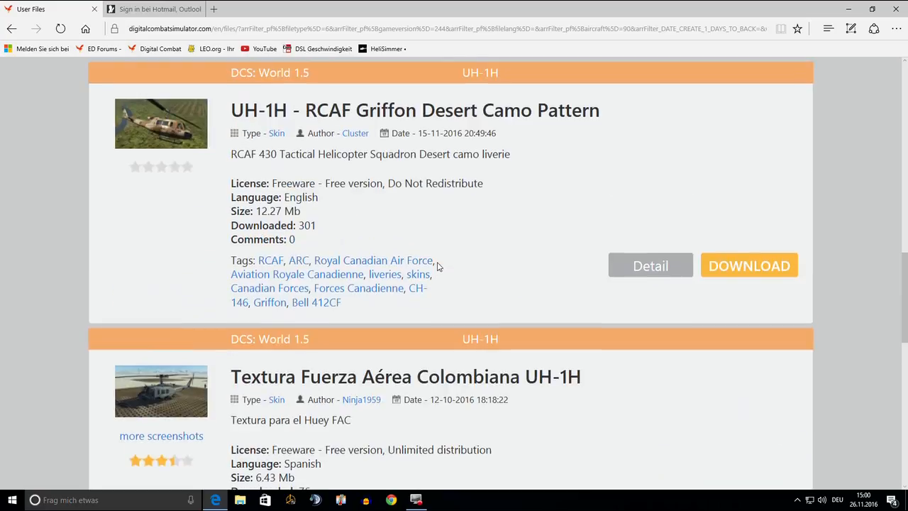
pyautogui.scroll(-3)
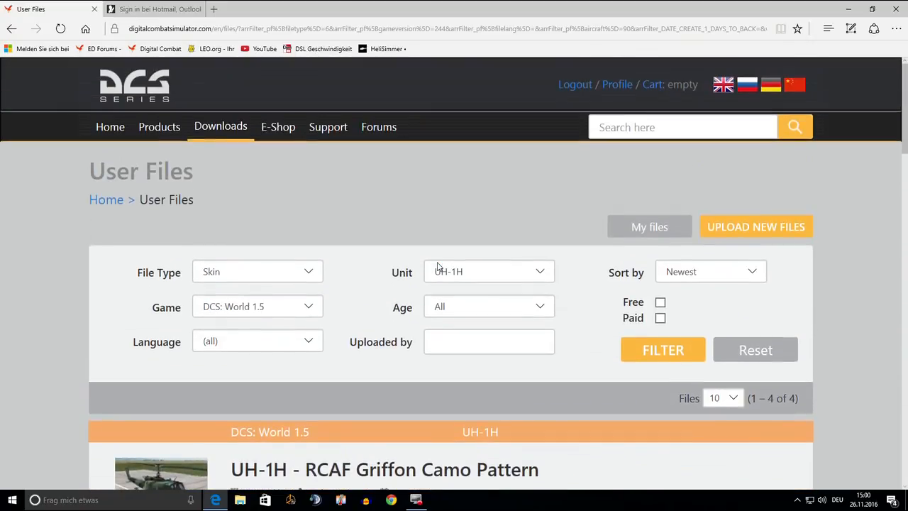
pyautogui.moveTo(540, 260)
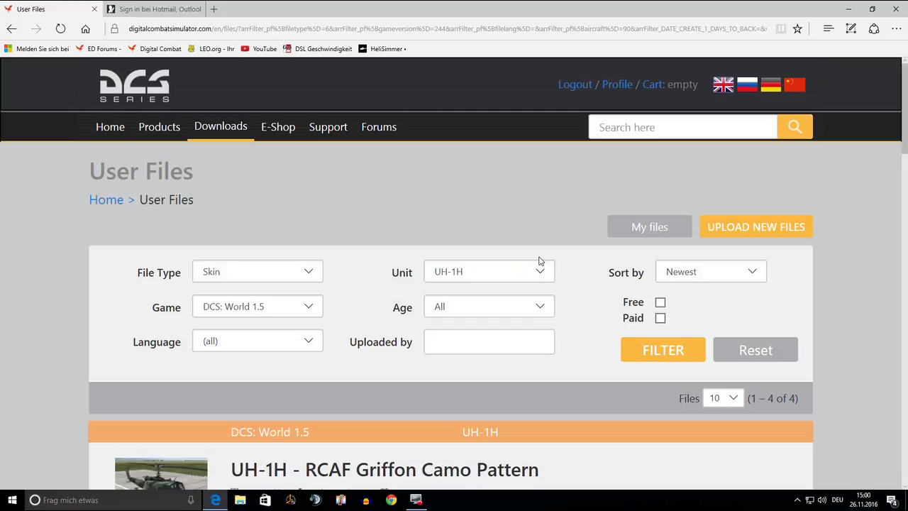
pyautogui.click(141, 19)
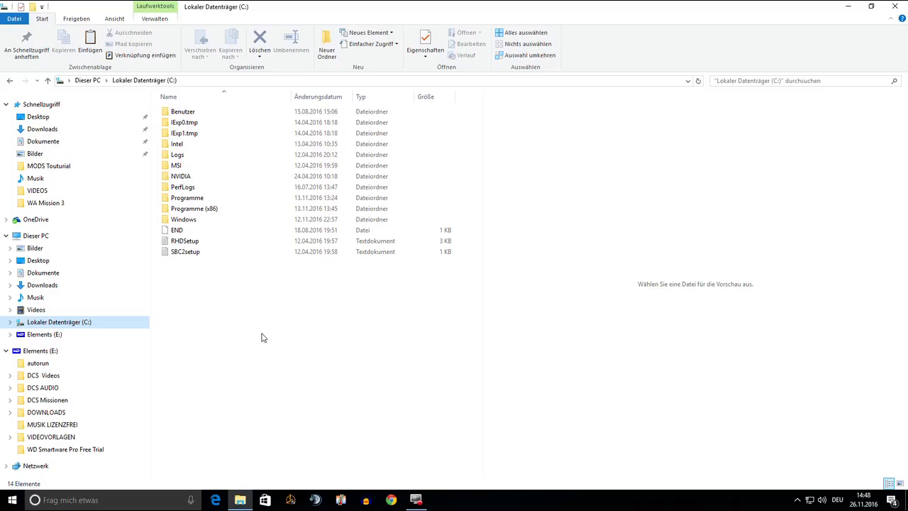
# Step: Navigate through Programme and Eagle Dynamics into the DCS World folder
pyautogui.click(186, 197)
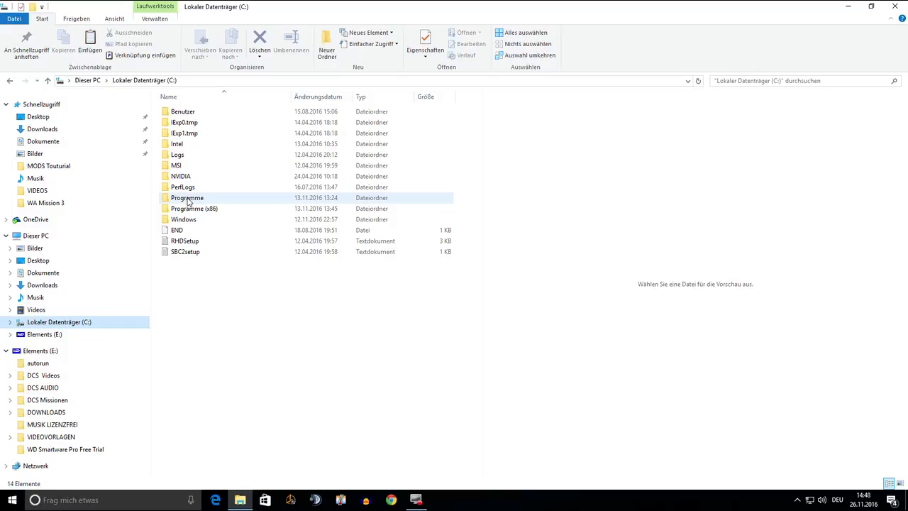
pyautogui.doubleClick(187, 197)
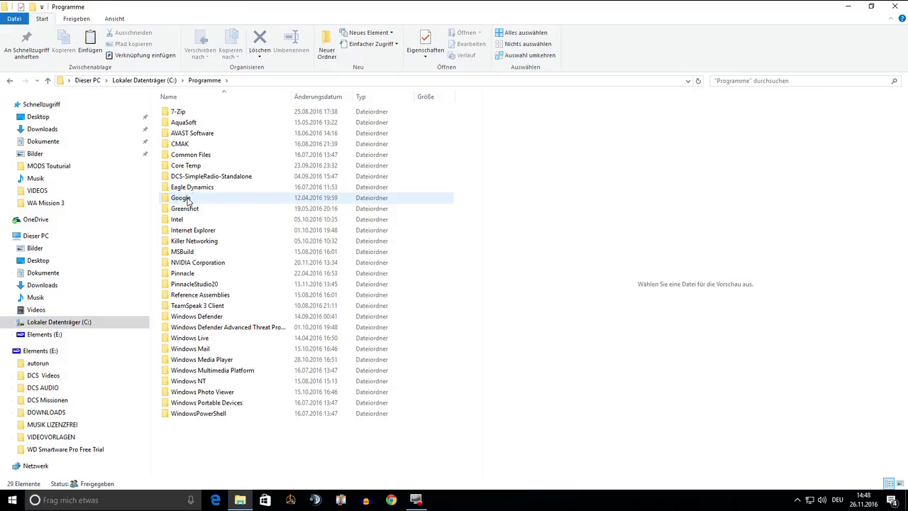
pyautogui.click(192, 186)
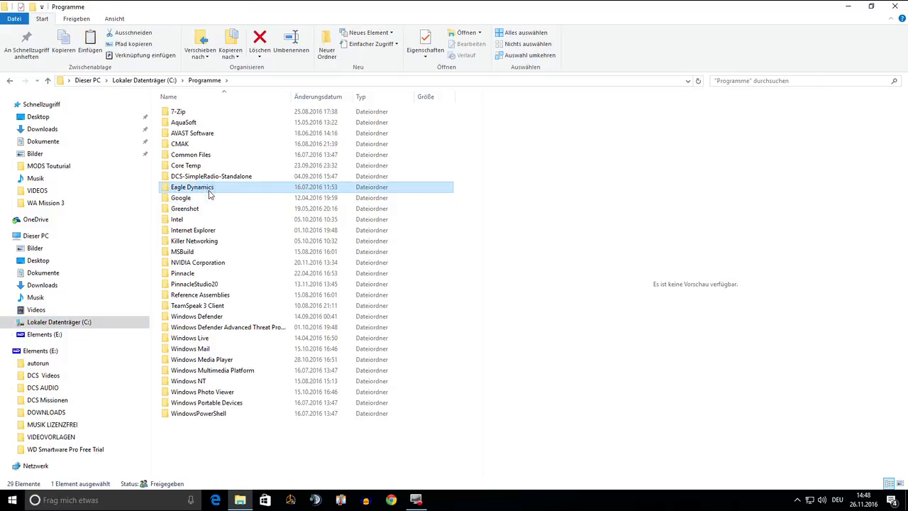
pyautogui.doubleClick(191, 186)
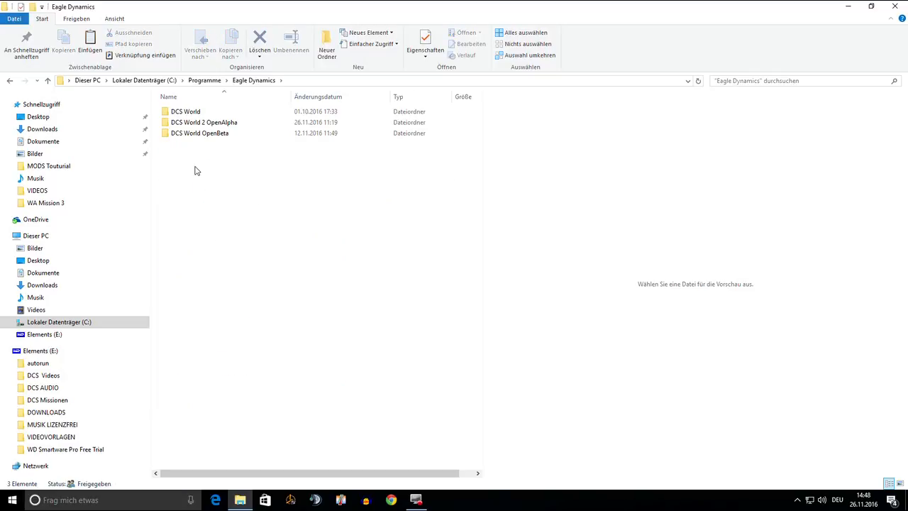
pyautogui.click(186, 111)
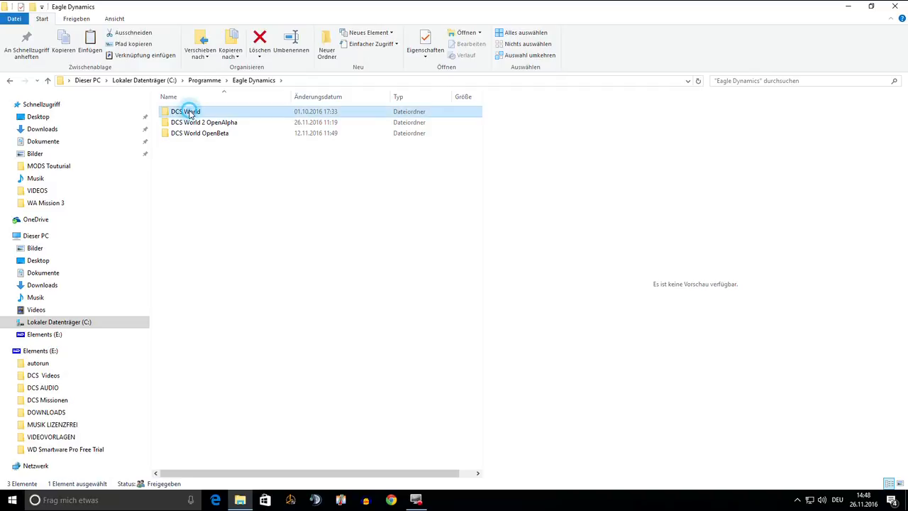
pyautogui.doubleClick(186, 111)
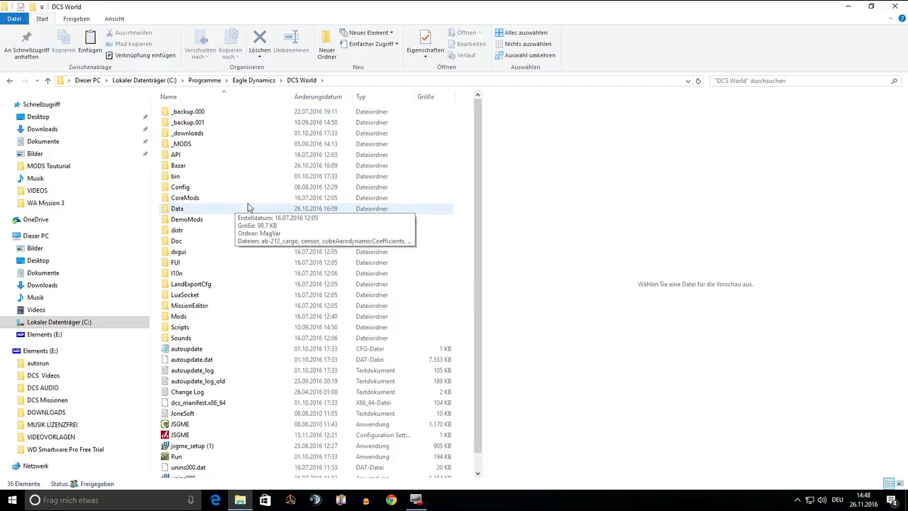
# Step: Open Bazar\Liveries\uh-1h and select the [Civilian] UH-1 Red Bull livery folder
pyautogui.click(177, 165)
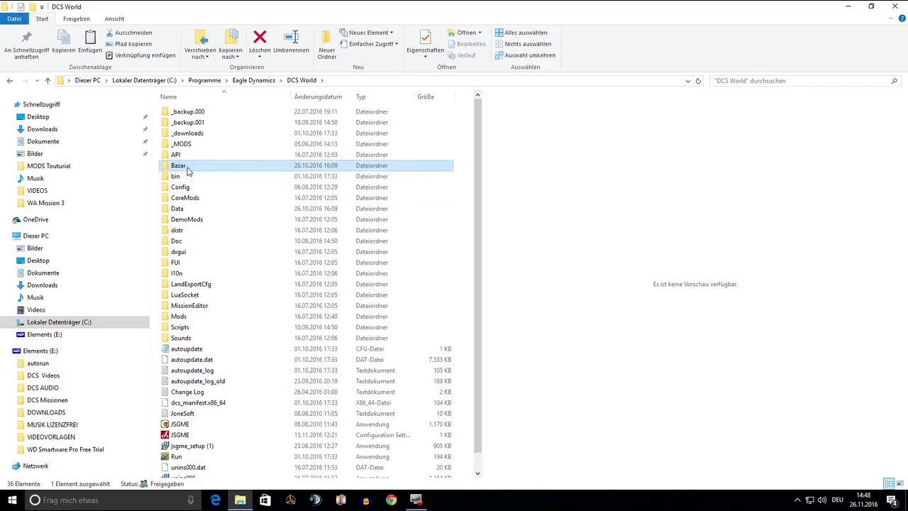
pyautogui.doubleClick(178, 165)
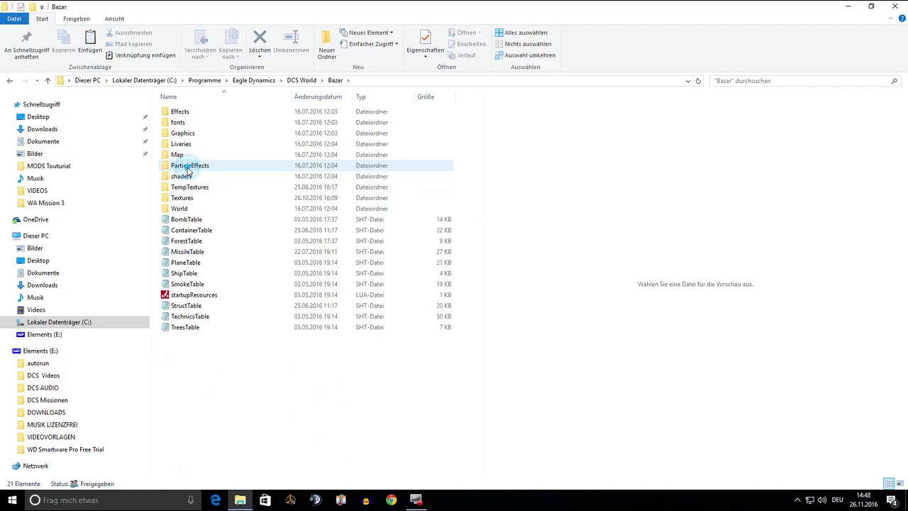
pyautogui.click(180, 143)
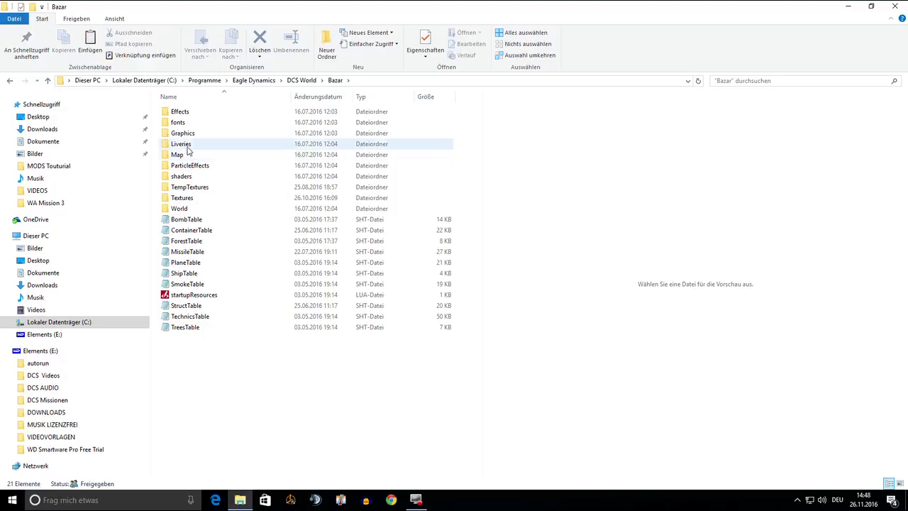
pyautogui.click(181, 144)
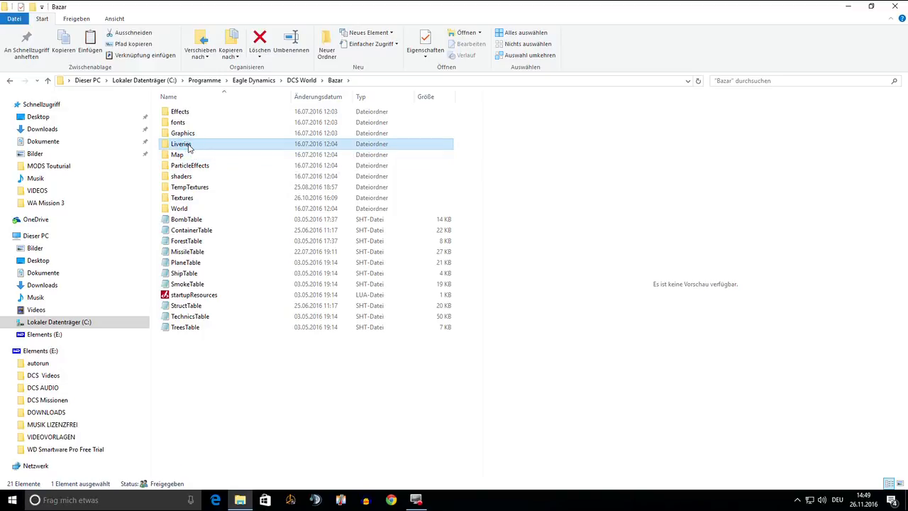
pyautogui.doubleClick(181, 143)
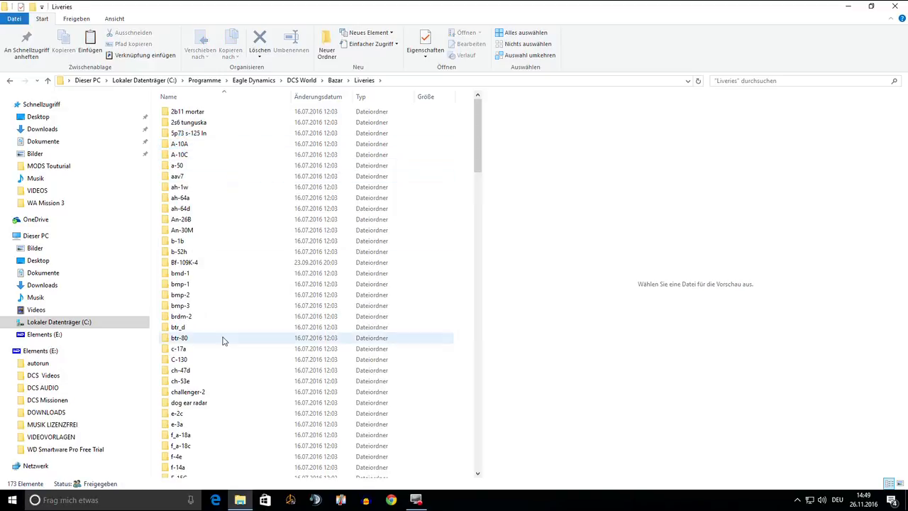
pyautogui.scroll(-3)
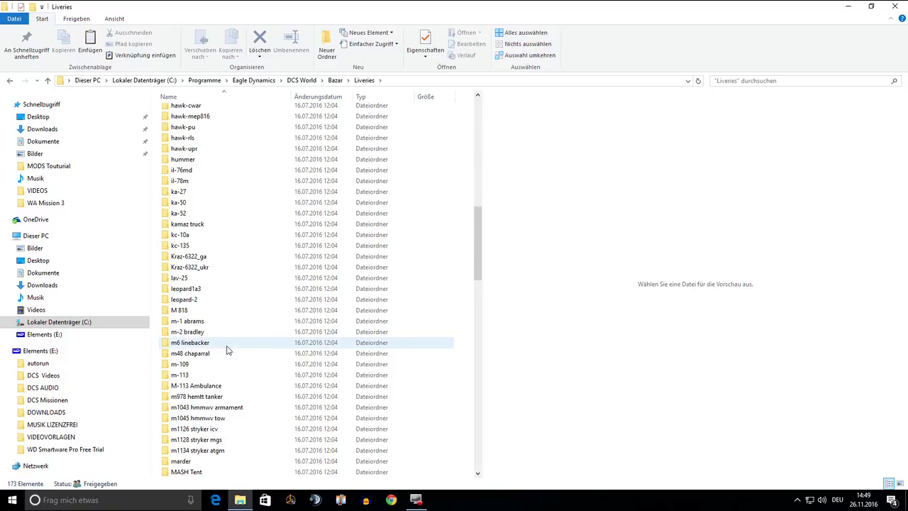
pyautogui.scroll(-3)
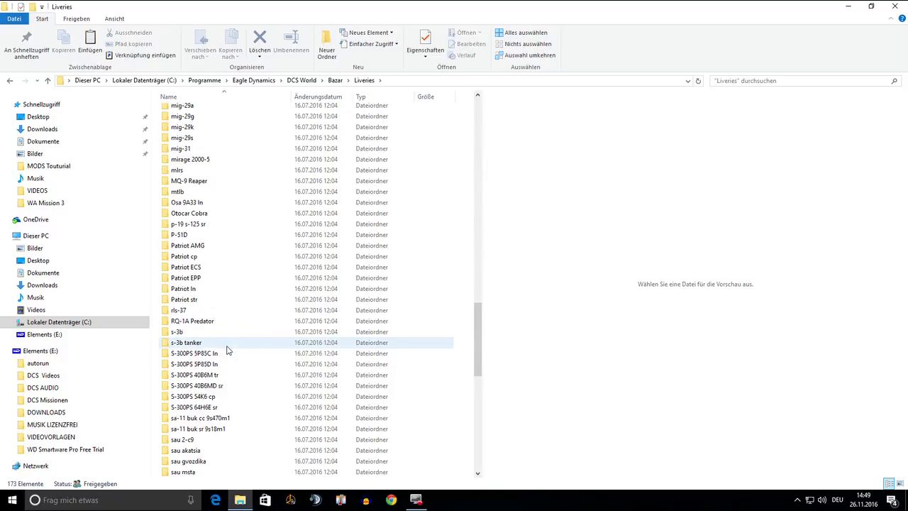
pyautogui.scroll(-3)
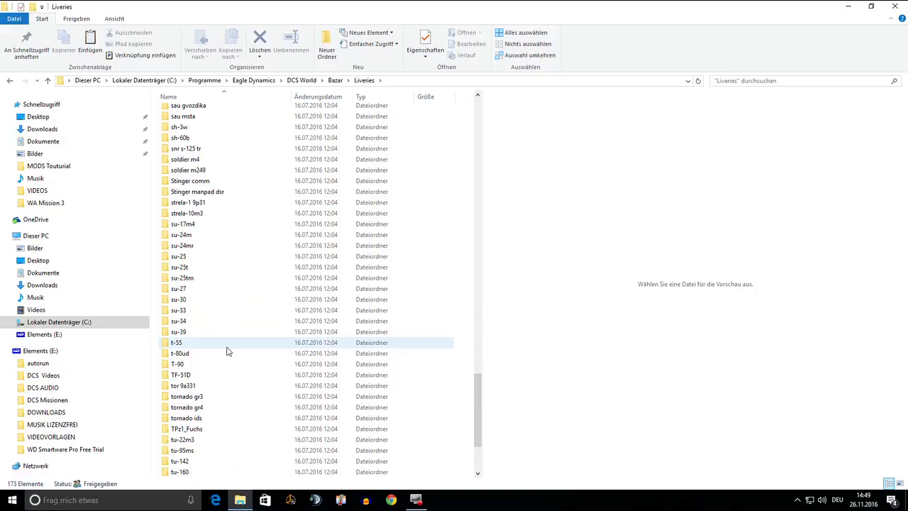
pyautogui.scroll(-3)
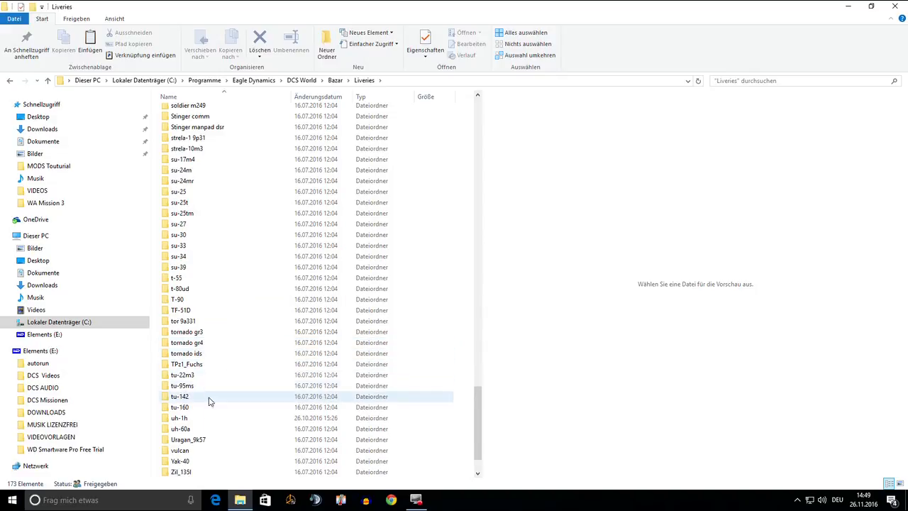
pyautogui.doubleClick(179, 418)
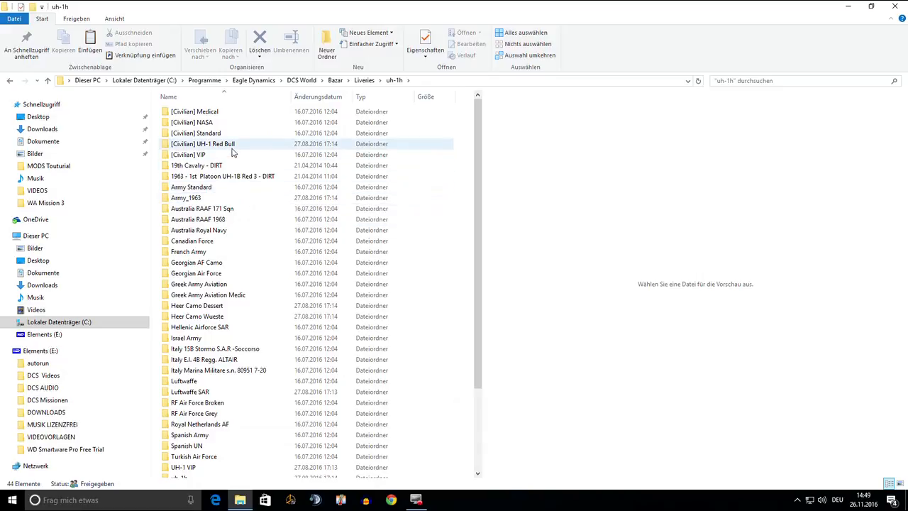
pyautogui.click(203, 144)
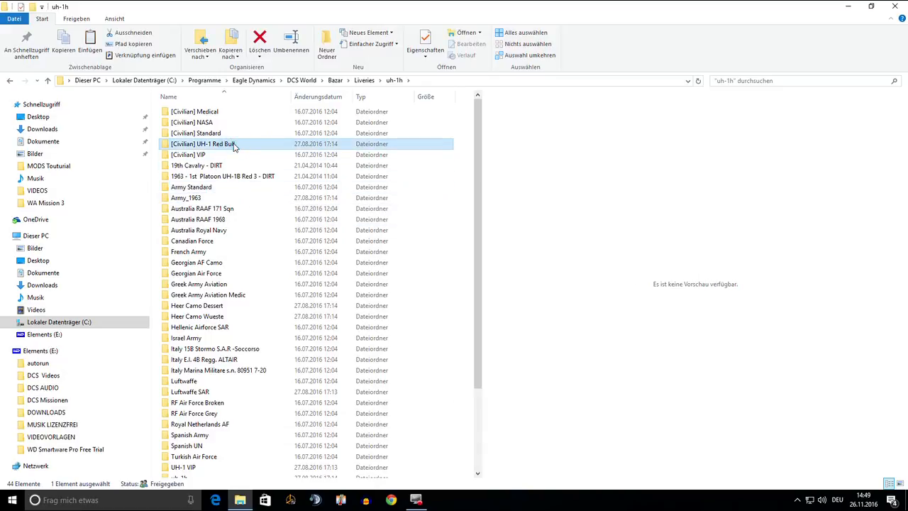
pyautogui.moveTo(237, 294)
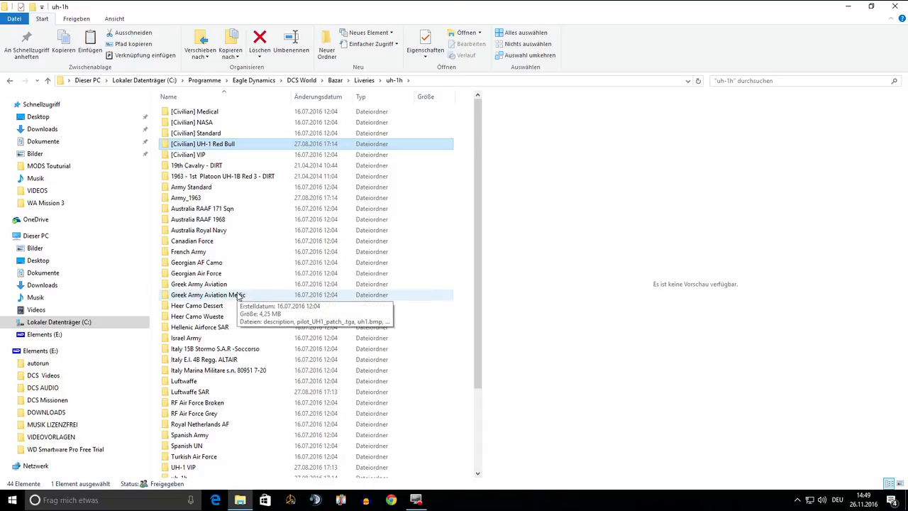
pyautogui.moveTo(392, 424)
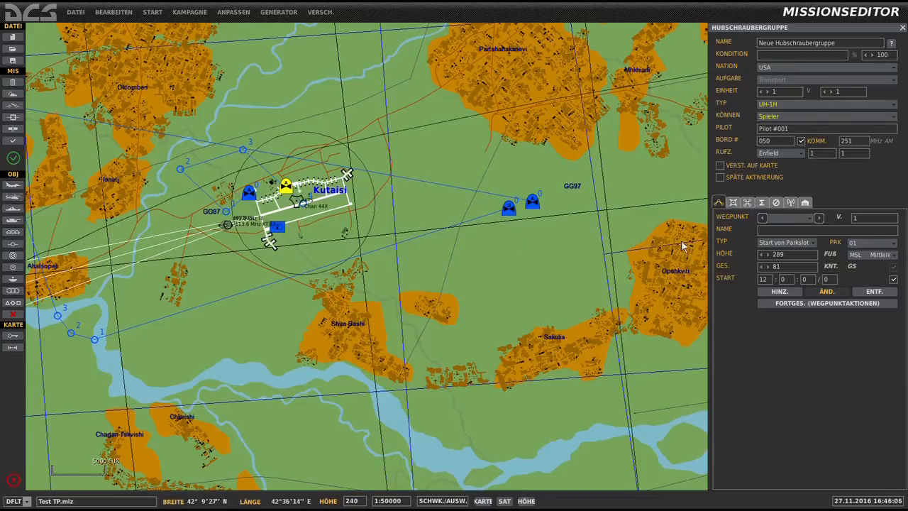
pyautogui.moveTo(284, 191)
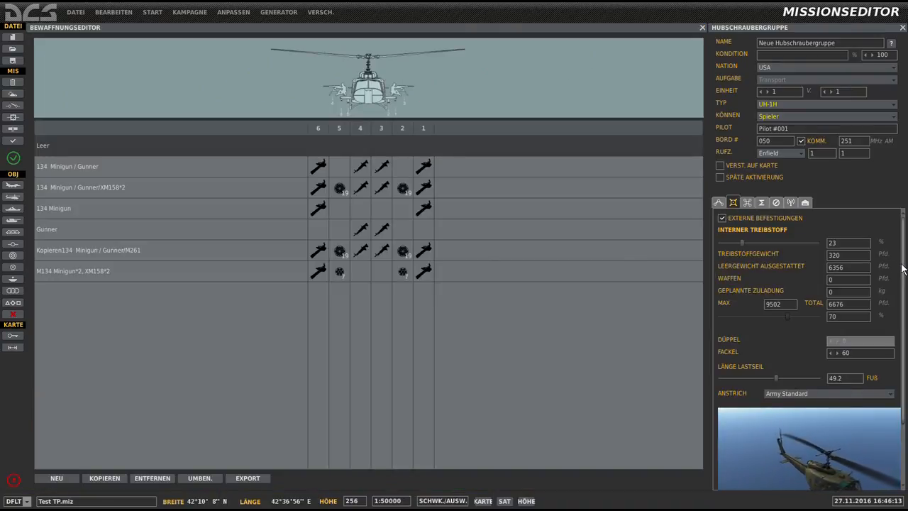
# Step: Replace the UH-1H's Army Standard paint scheme with another livery from the ANSTRICH list
pyautogui.scroll(-3)
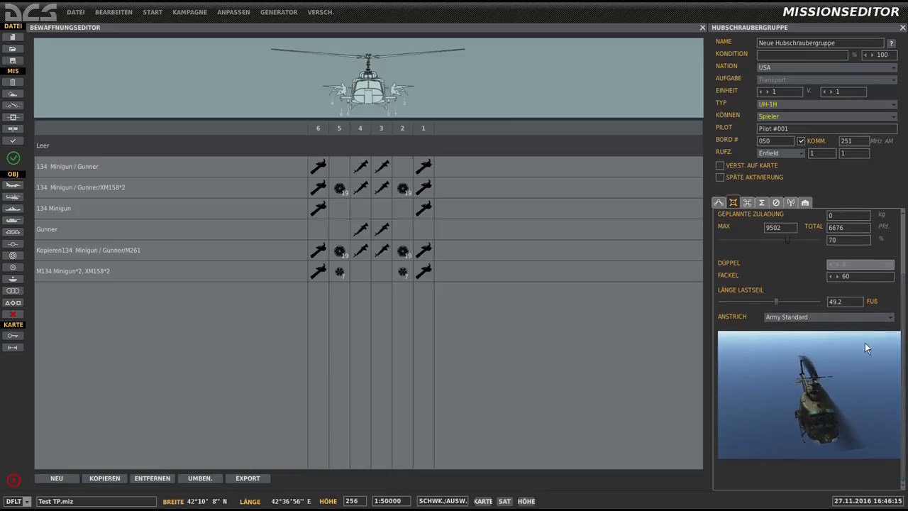
pyautogui.click(890, 316)
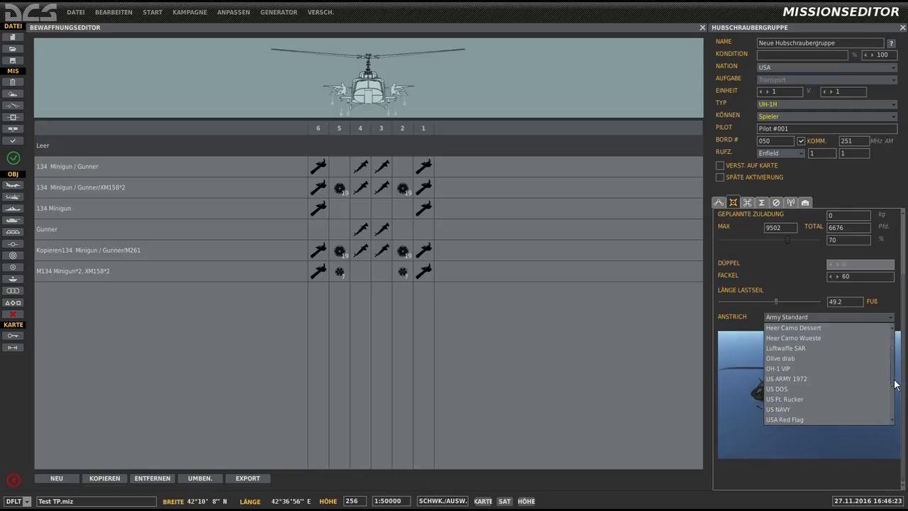
pyautogui.scroll(-3)
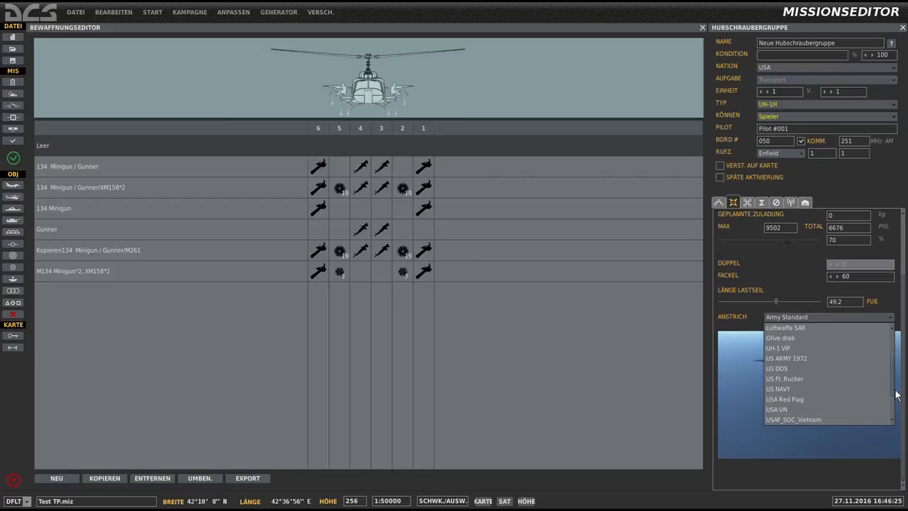
pyautogui.scroll(-3)
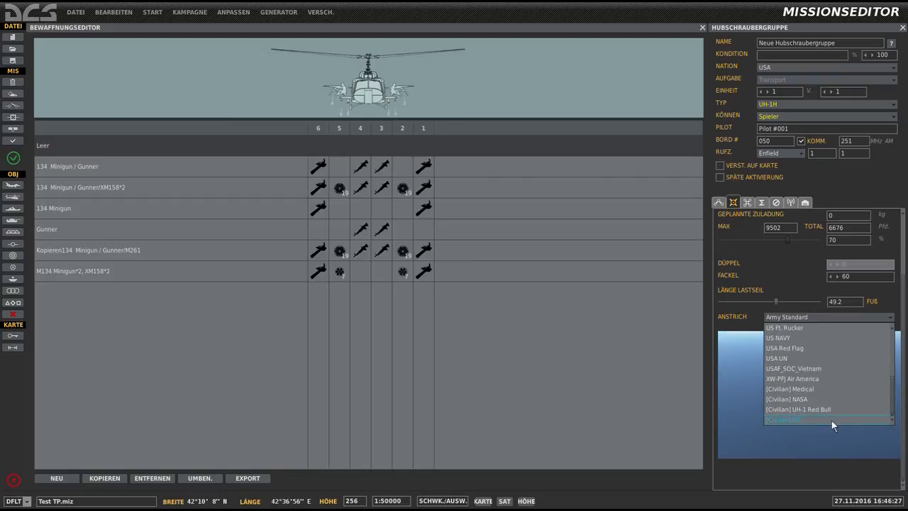
pyautogui.click(797, 409)
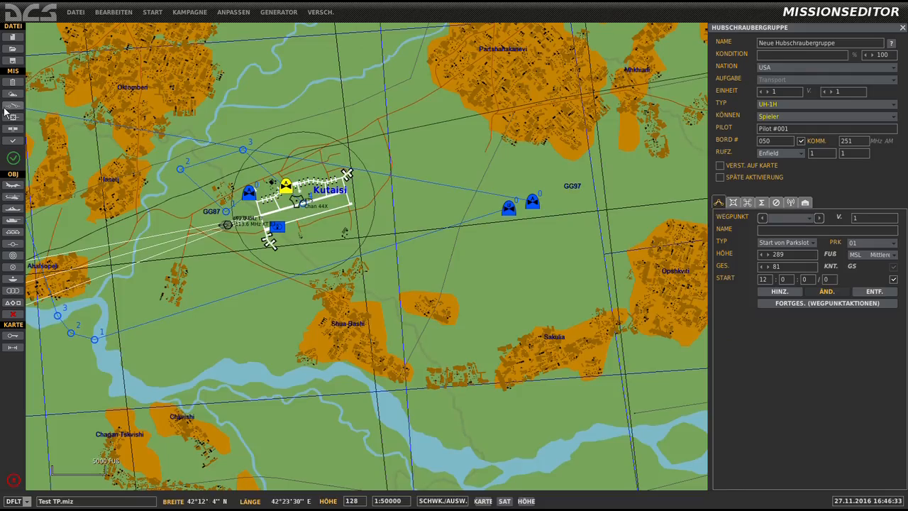
pyautogui.moveTo(13, 62)
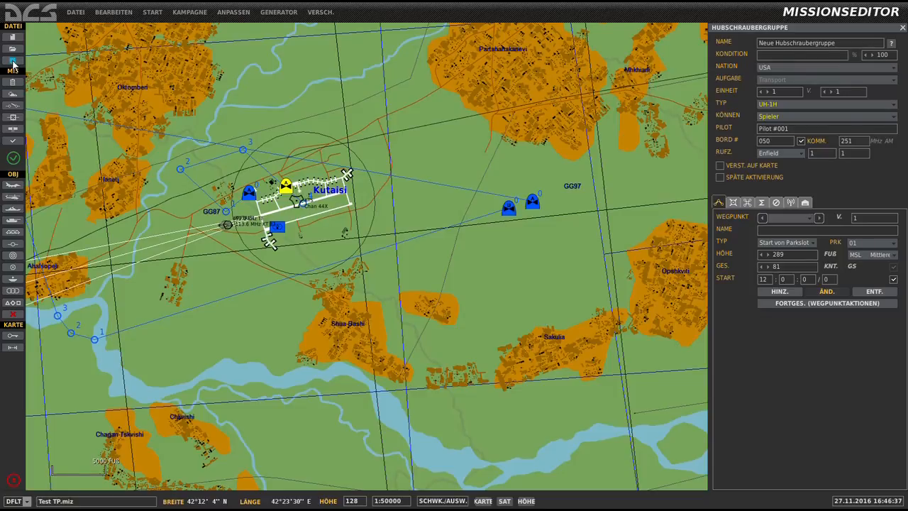
# Step: Save the test mission and start flying it with 'Mission fliegen'
pyautogui.click(12, 157)
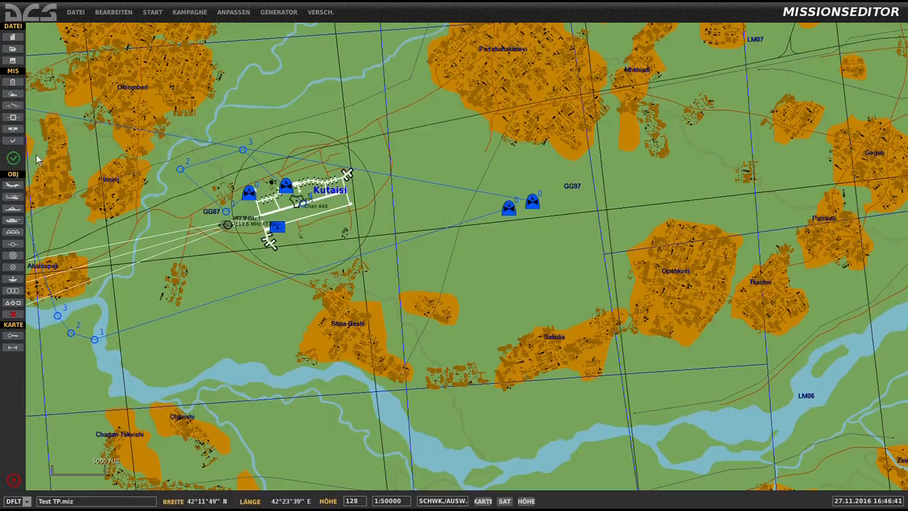
pyautogui.moveTo(13, 157)
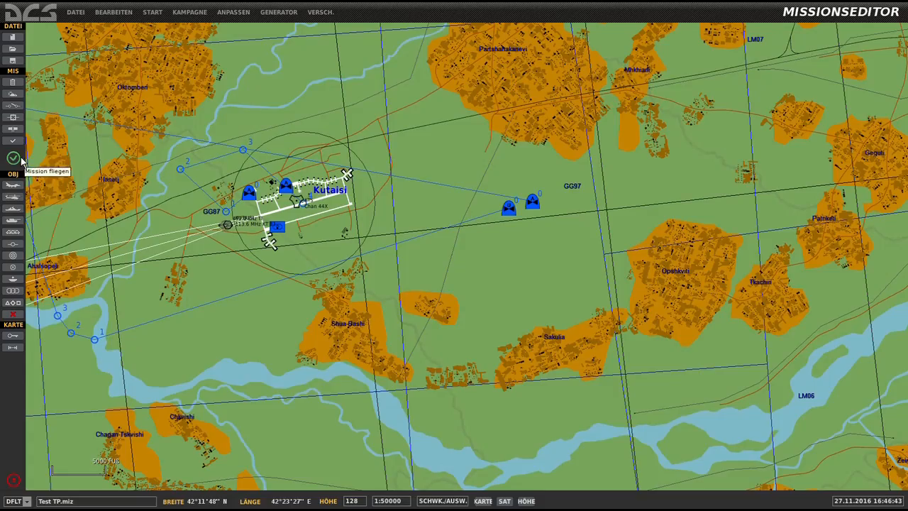
pyautogui.click(13, 158)
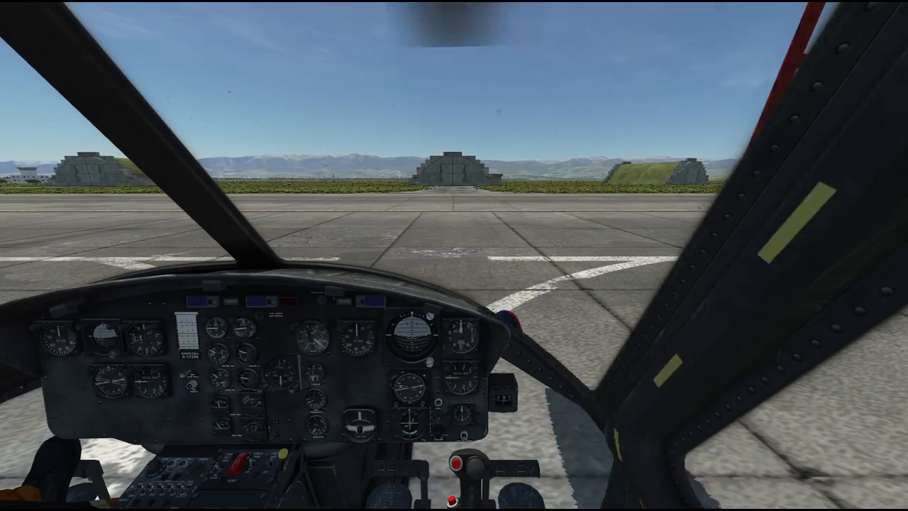
pyautogui.press('F2')
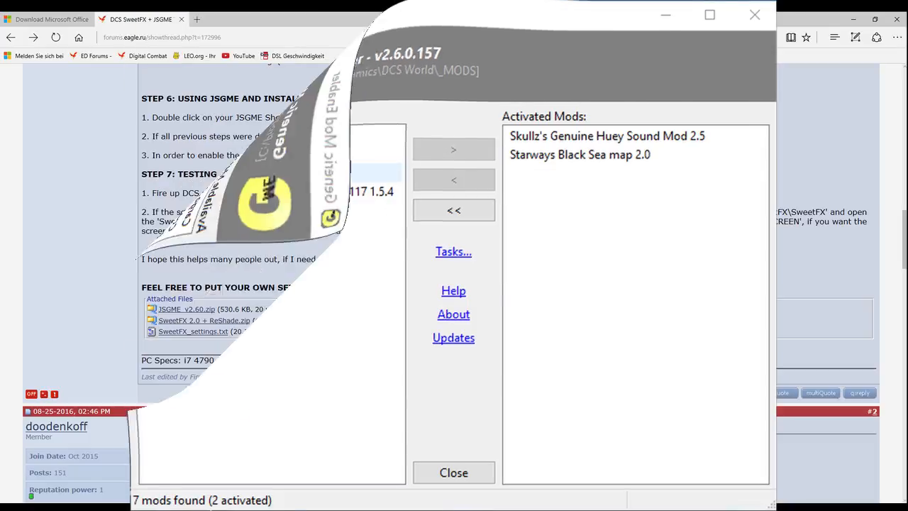
# Step: Close the JSGME mod manager
pyautogui.click(454, 472)
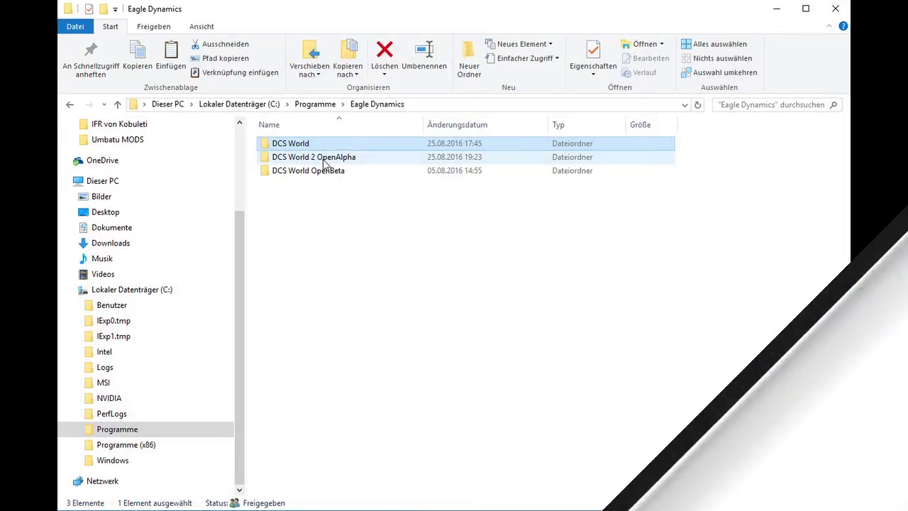
# Step: Create a _MODS folder in DCS World 2 OpenAlpha and paste jsgme_setup with admin permission
pyautogui.click(313, 156)
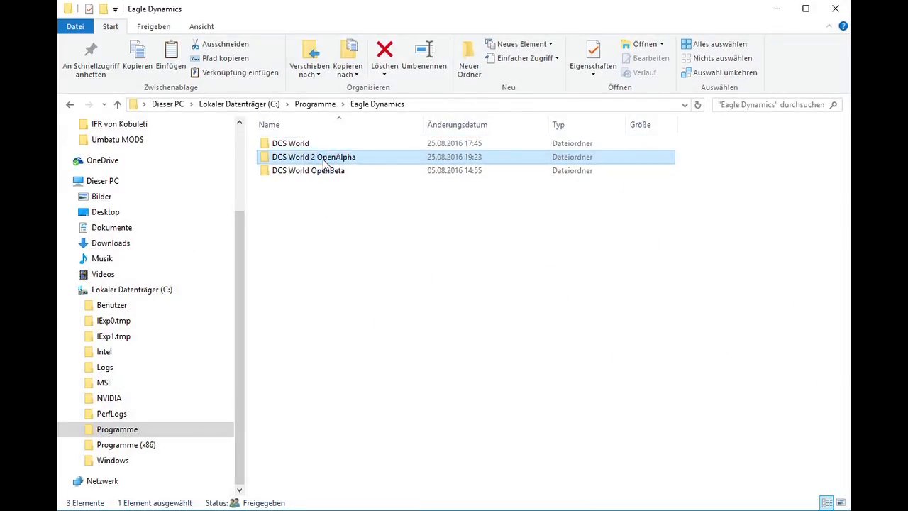
pyautogui.doubleClick(313, 156)
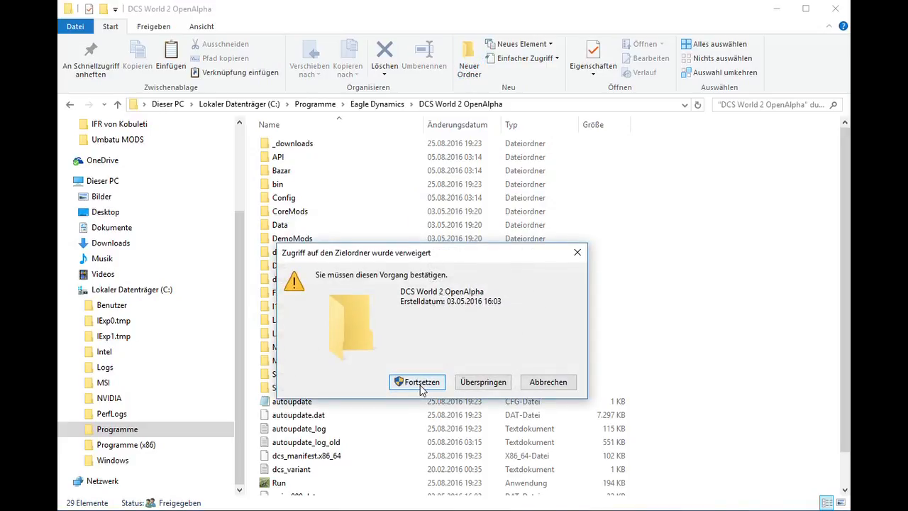
pyautogui.click(418, 382)
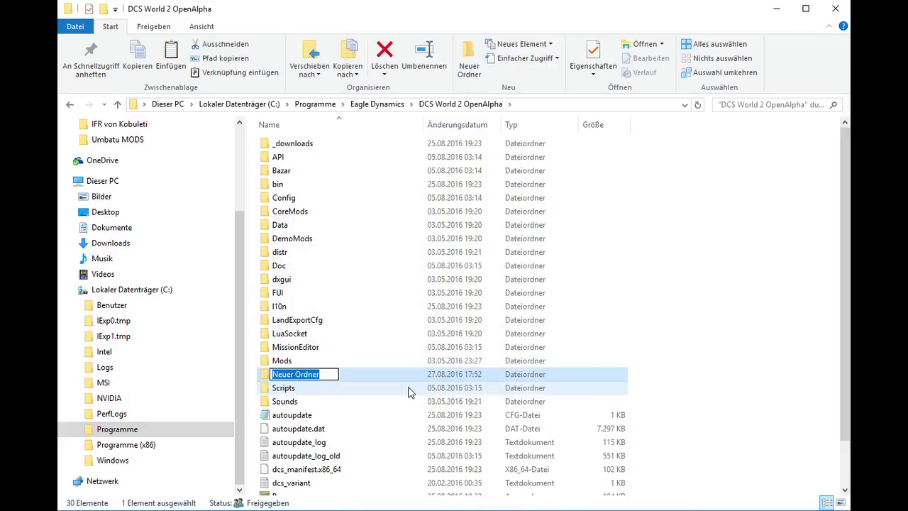
pyautogui.write('_M')
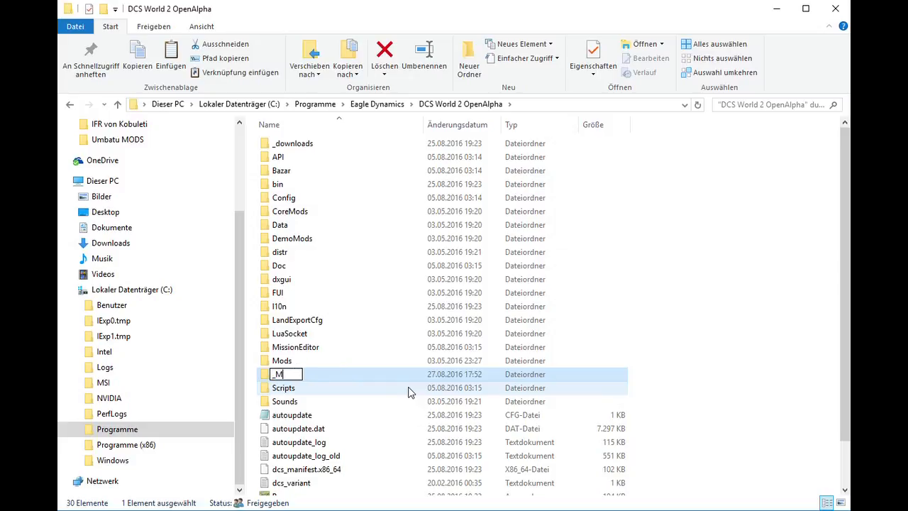
pyautogui.write('ODS')
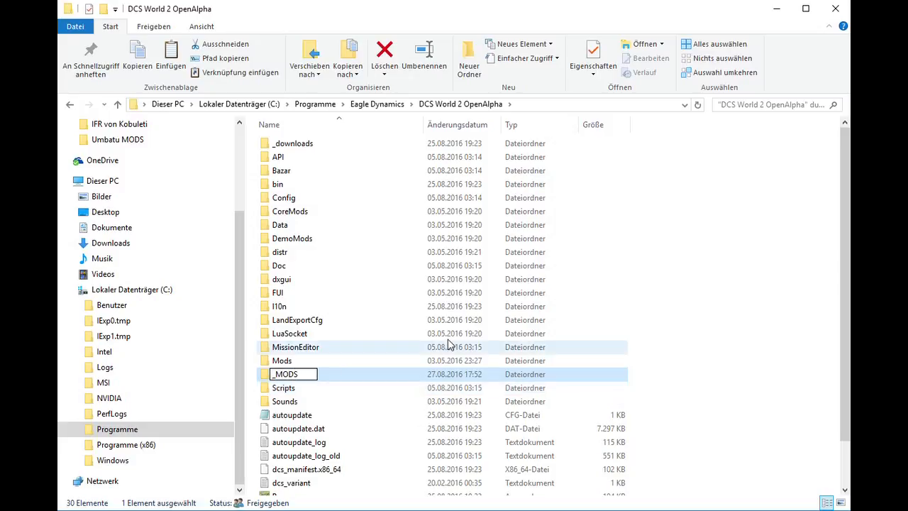
pyautogui.press('enter')
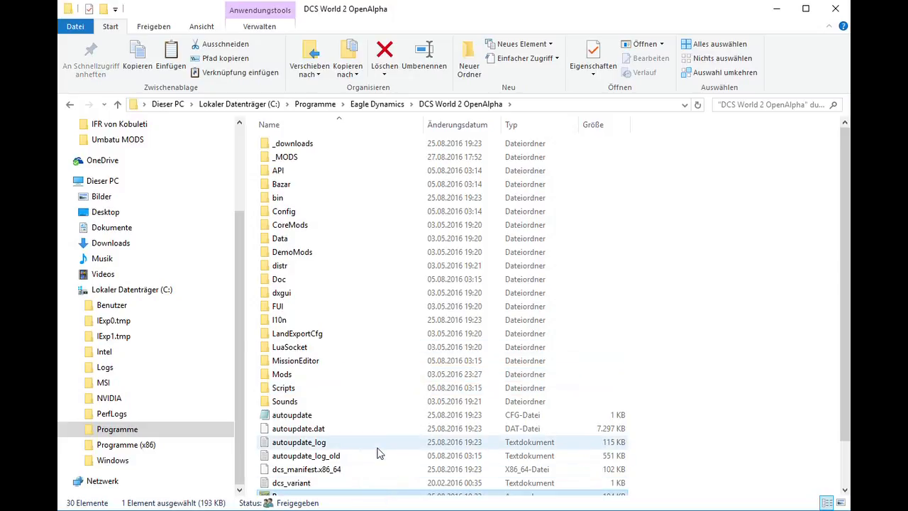
pyautogui.rightClick(379, 453)
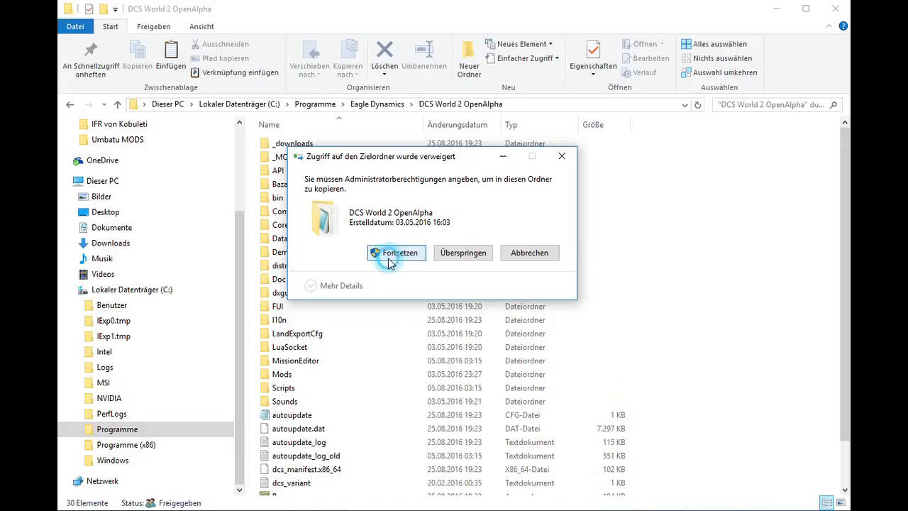
pyautogui.click(399, 252)
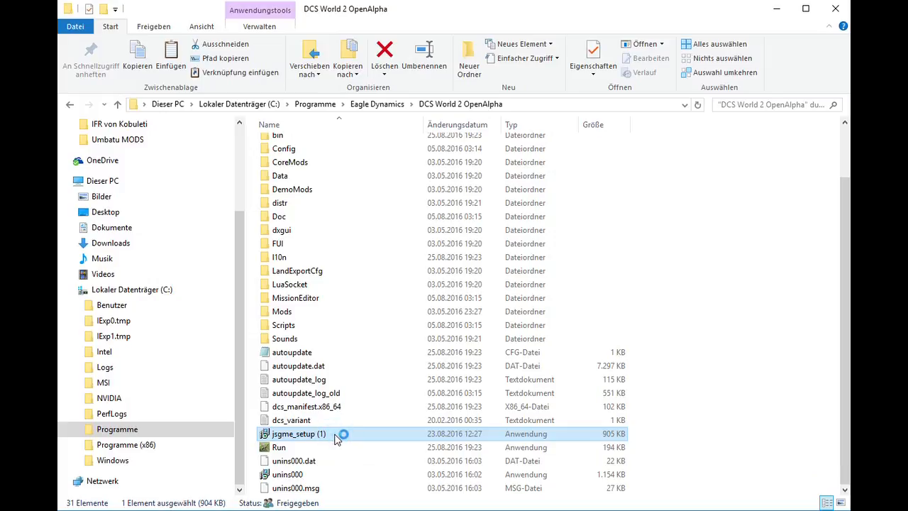
# Step: Run jsgme_setup (1) with the default folder and desktop icon, skipping the online user guide
pyautogui.doubleClick(298, 433)
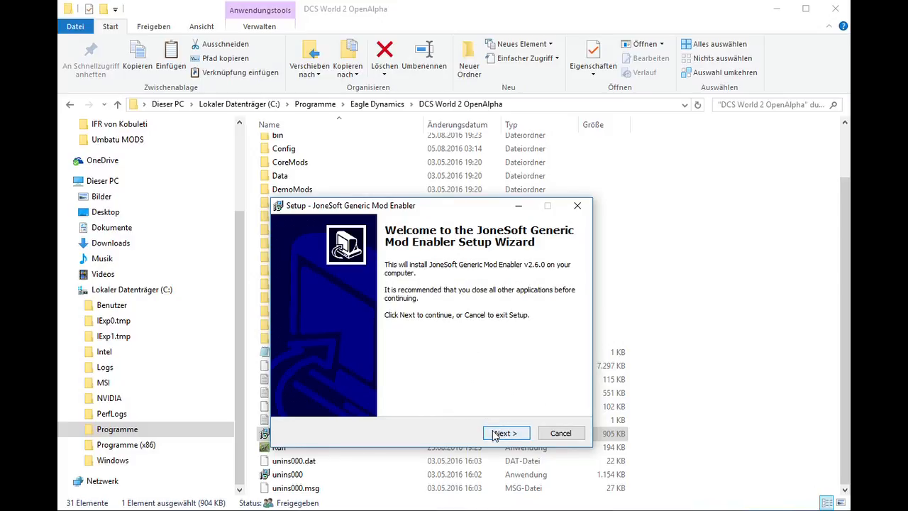
pyautogui.click(505, 432)
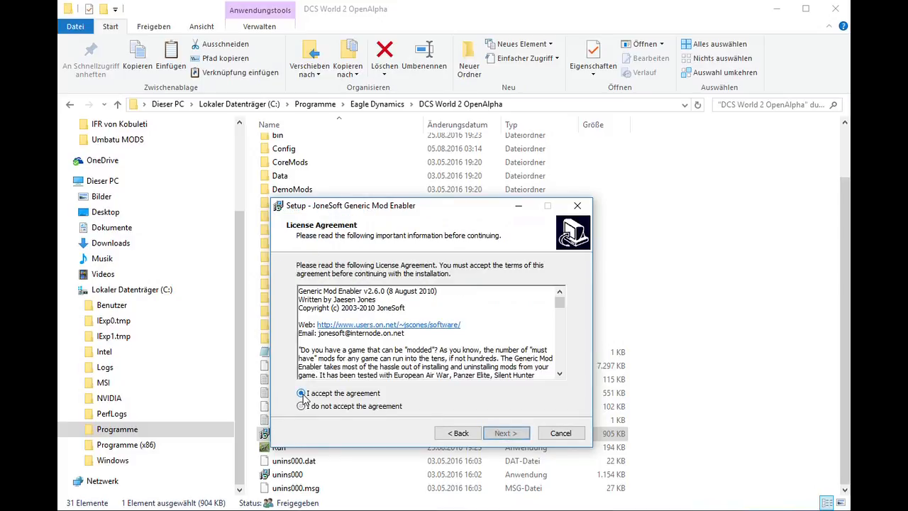
pyautogui.click(505, 432)
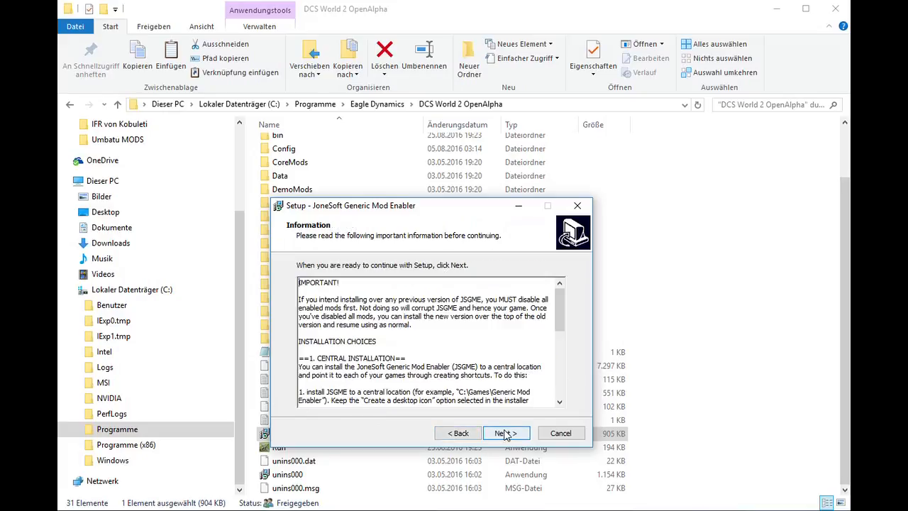
pyautogui.click(505, 432)
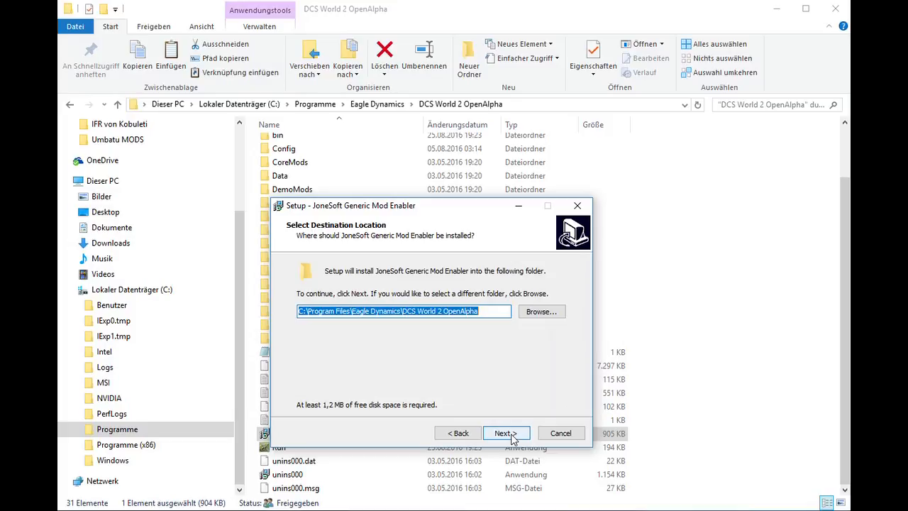
pyautogui.click(505, 432)
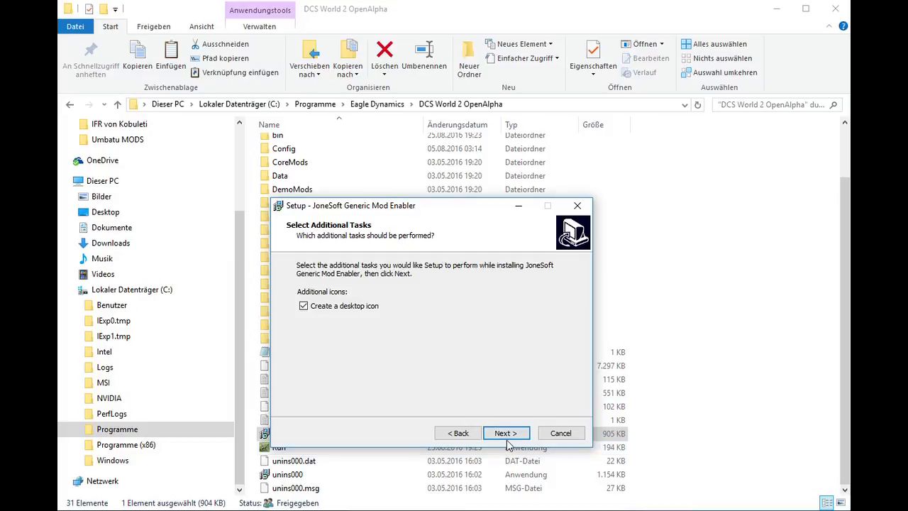
pyautogui.click(505, 432)
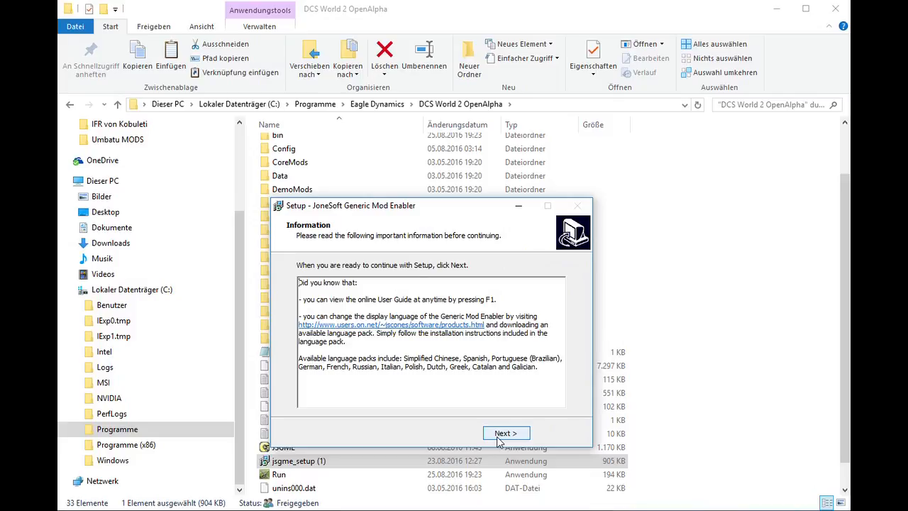
pyautogui.moveTo(525, 432)
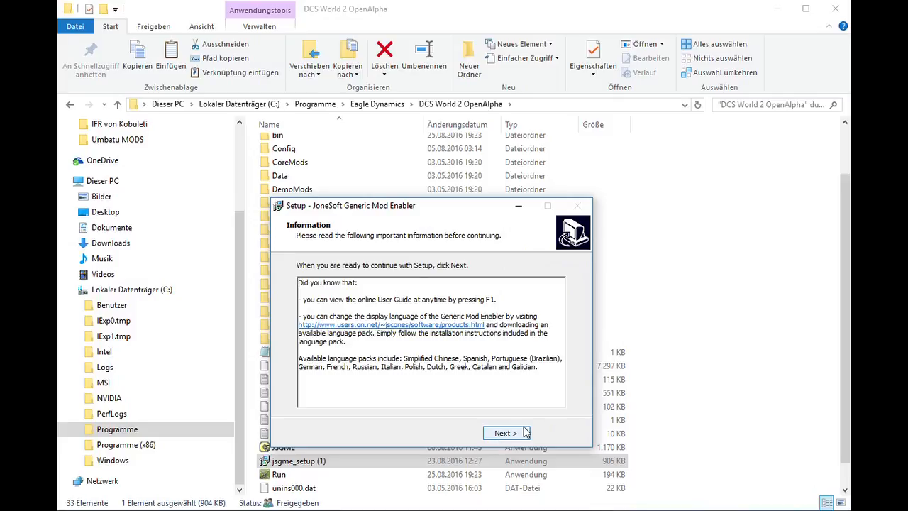
pyautogui.click(505, 433)
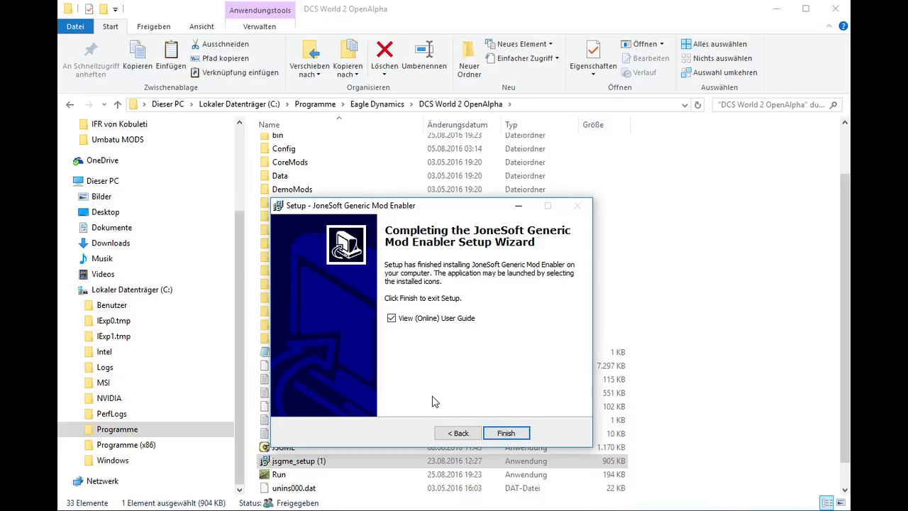
pyautogui.click(391, 318)
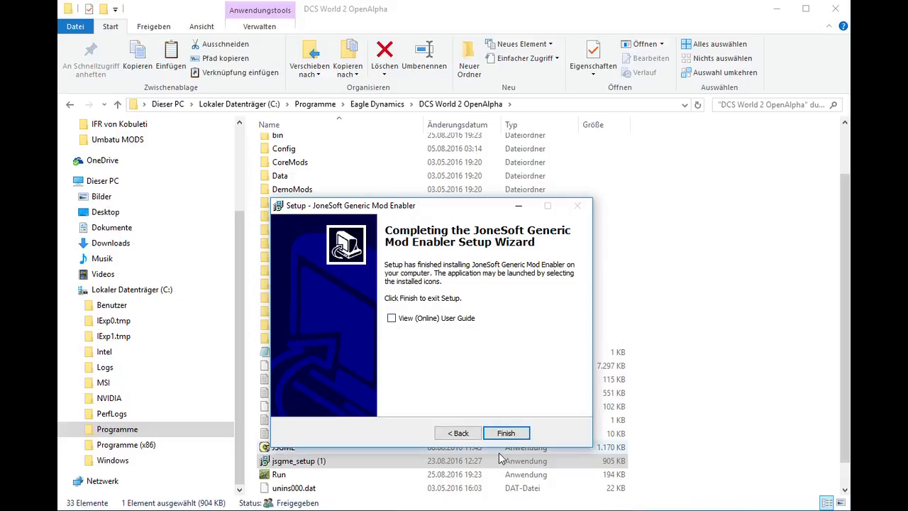
pyautogui.click(505, 432)
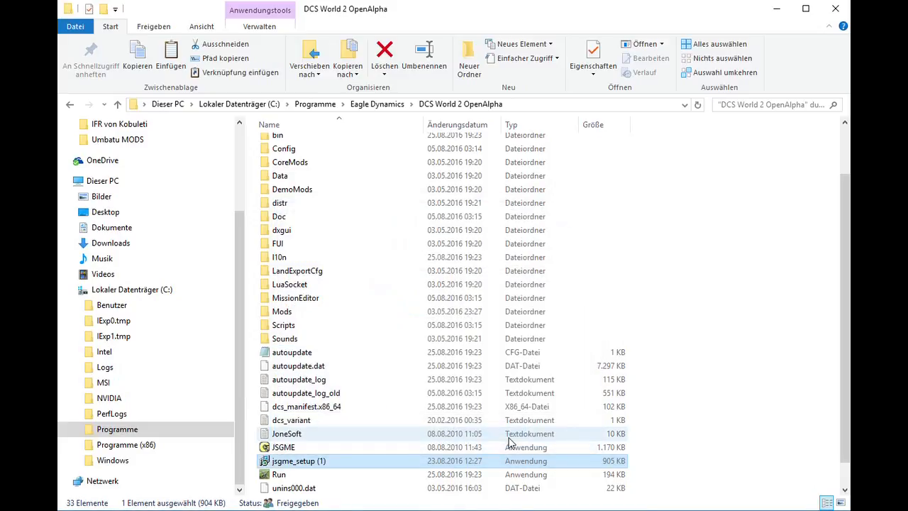
pyautogui.moveTo(397, 378)
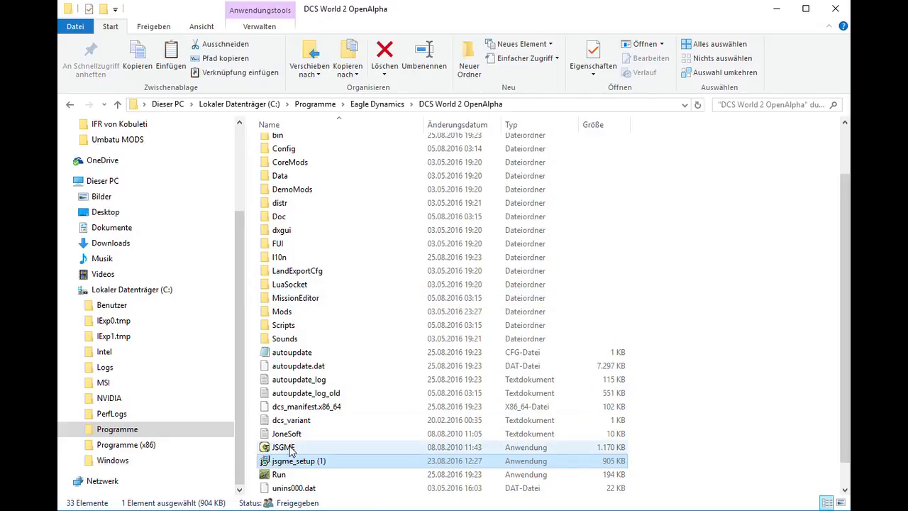
pyautogui.moveTo(283, 447)
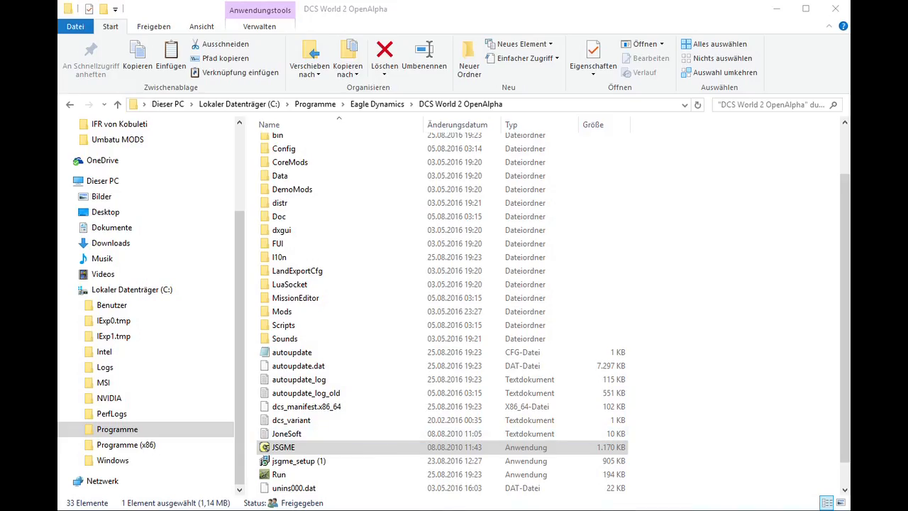
# Step: Launch JSGME.exe from the DCS World 2 OpenAlpha folder
pyautogui.doubleClick(283, 447)
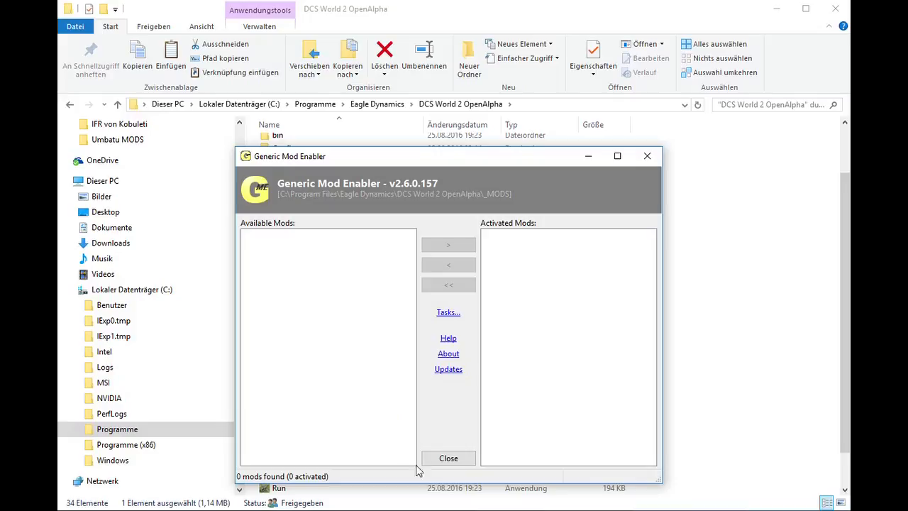
pyautogui.moveTo(447, 312)
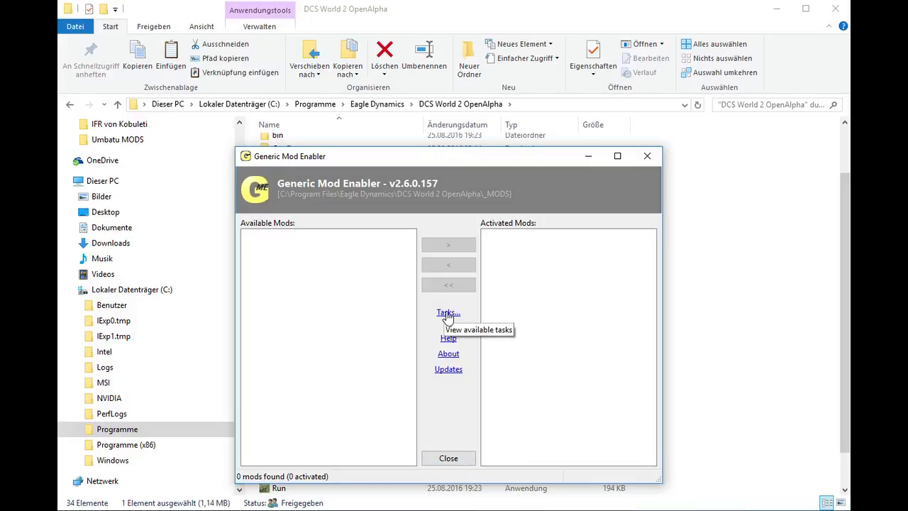
# Step: Open the Tasks menu in Generic Mod Enabler
pyautogui.click(445, 313)
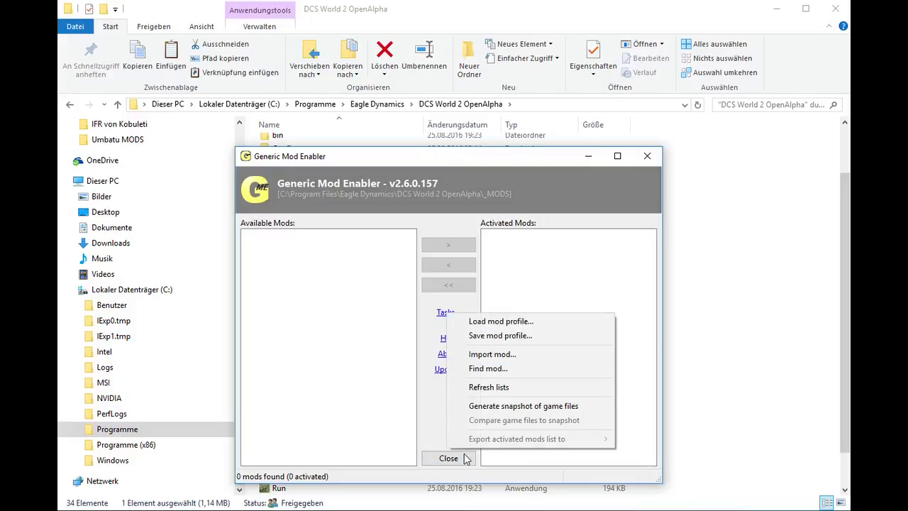
pyautogui.moveTo(522, 406)
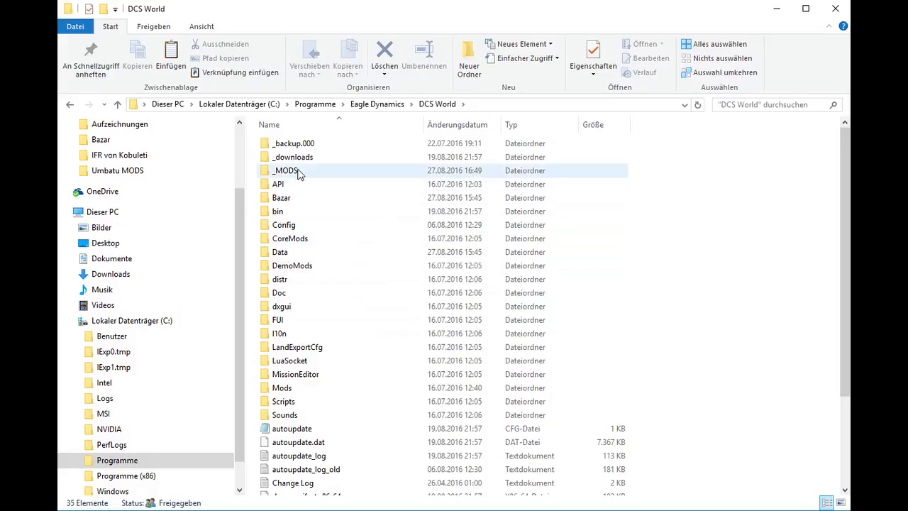
# Step: Inside _MODS, select Cargo_only 1.5.4 and Skull's Genuine Huey Sound Mod 2.5 and open their context menu
pyautogui.doubleClick(285, 170)
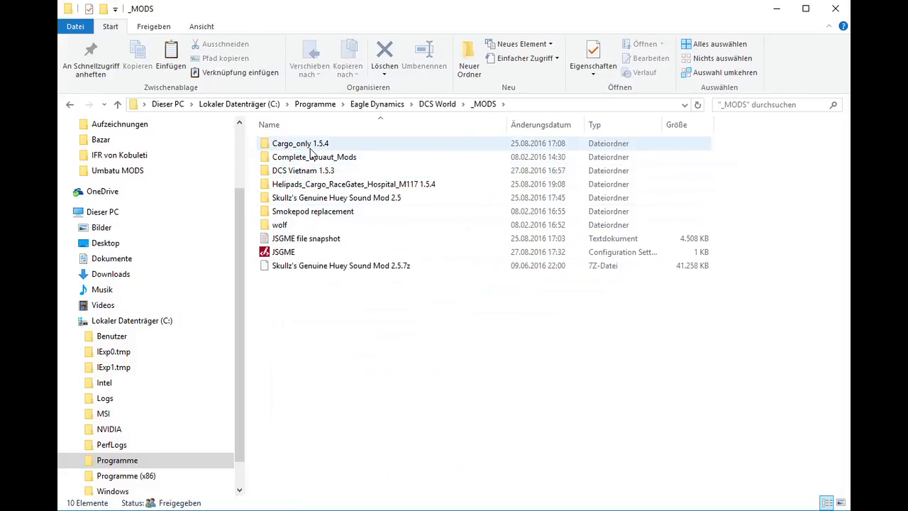
pyautogui.click(300, 143)
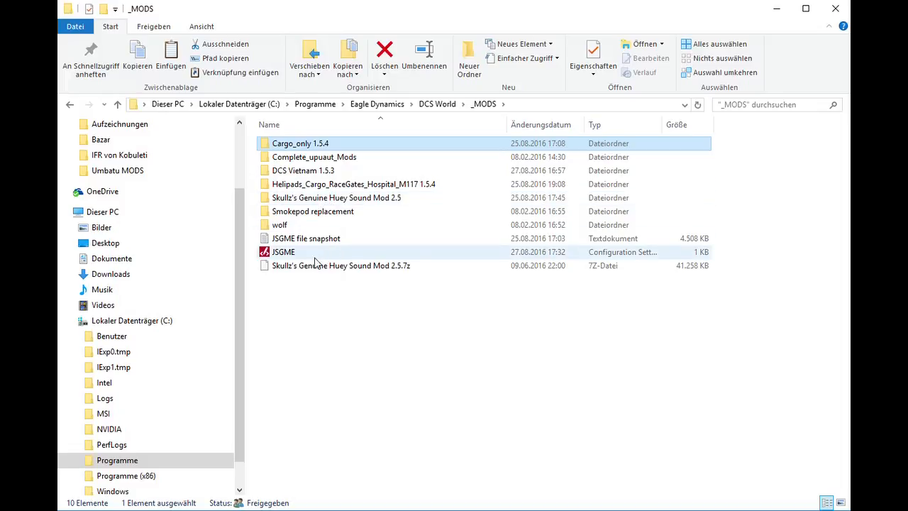
pyautogui.moveTo(316, 270)
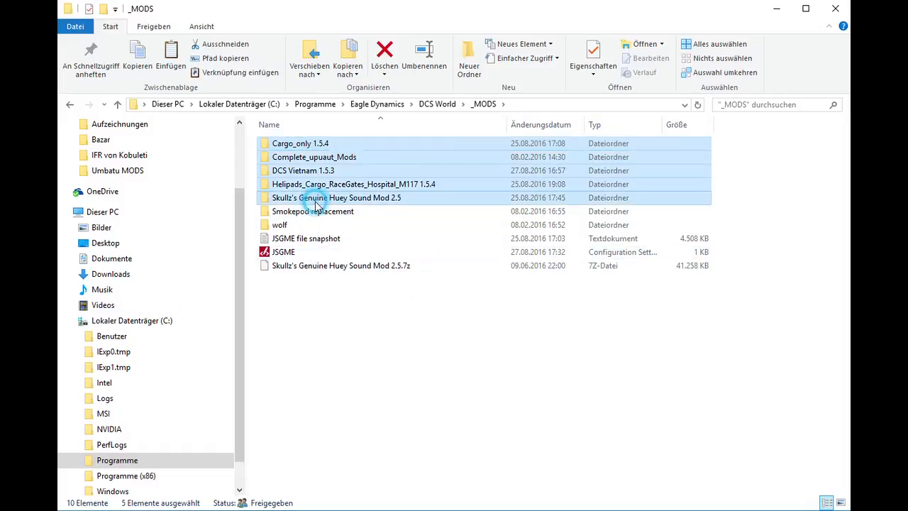
pyautogui.click(336, 197)
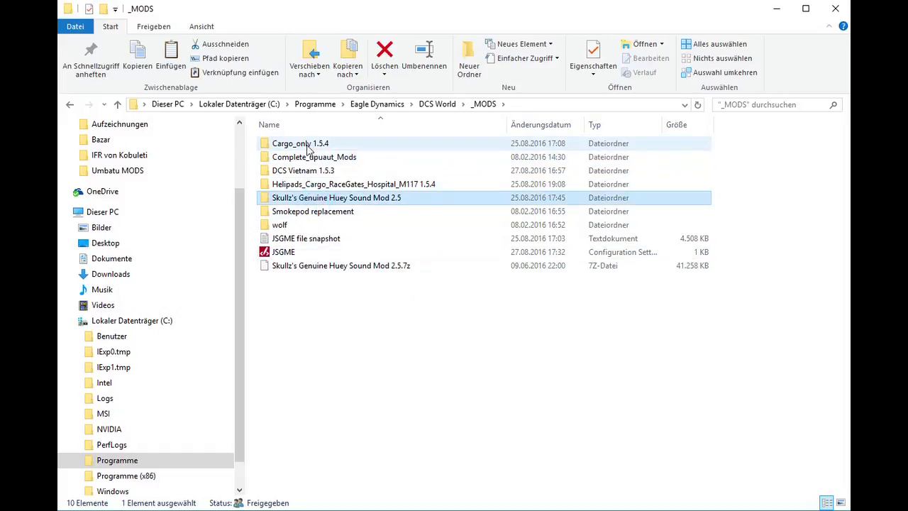
pyautogui.click(340, 265)
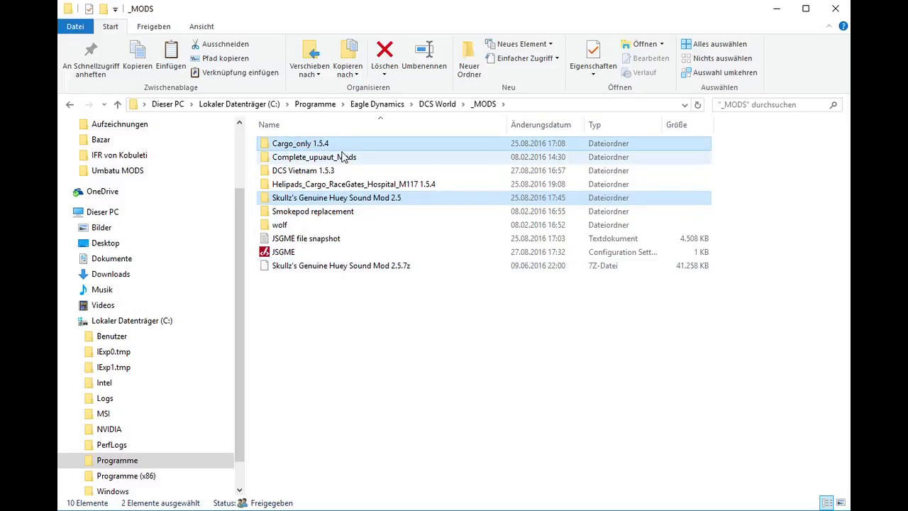
pyautogui.rightClick(300, 142)
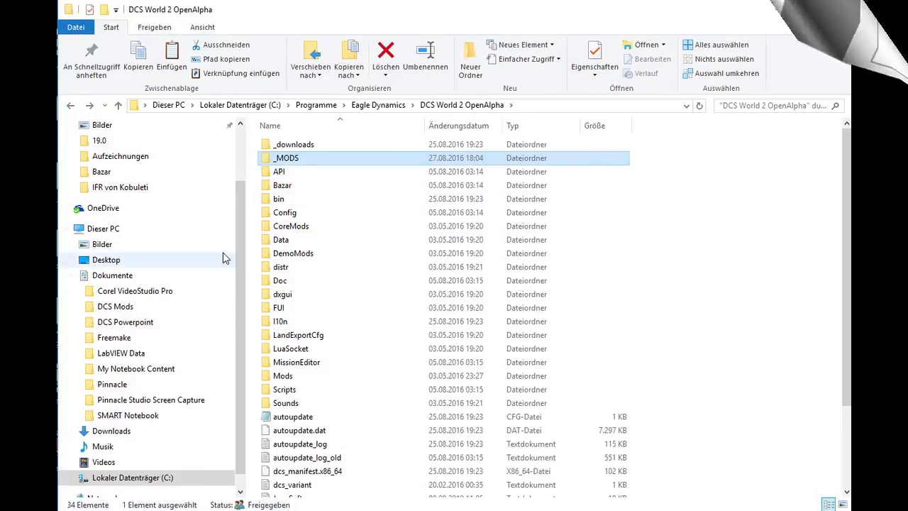
# Step: Check the config file in DCS Mods, then open the DCS World 2 OpenAlpha _MODS folder
pyautogui.click(115, 305)
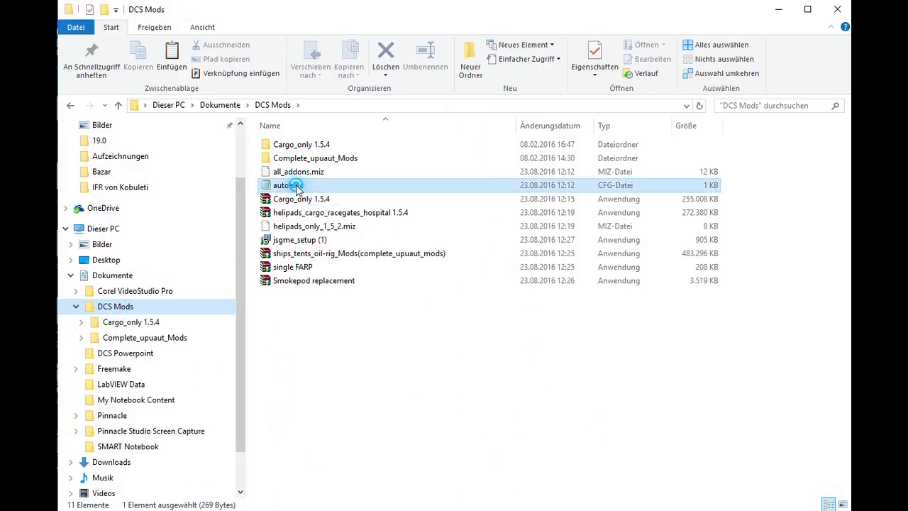
pyautogui.rightClick(288, 185)
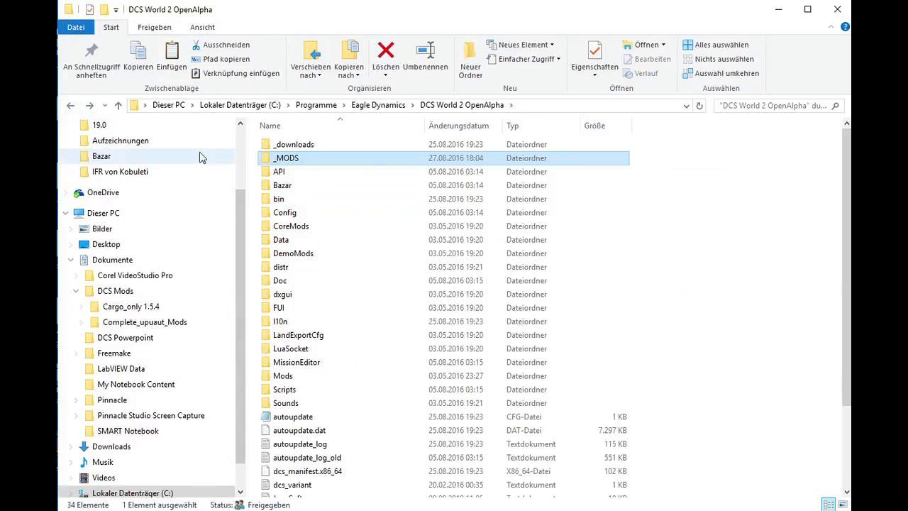
pyautogui.doubleClick(286, 158)
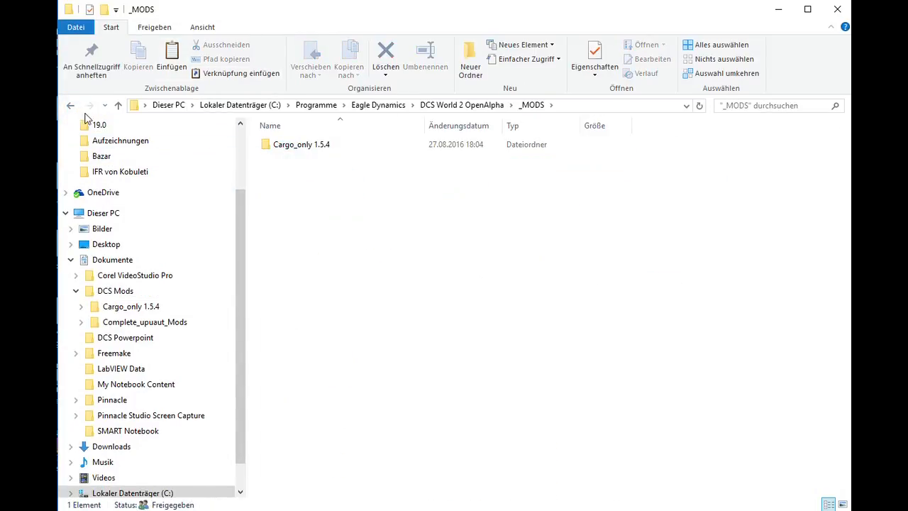
pyautogui.moveTo(70, 105)
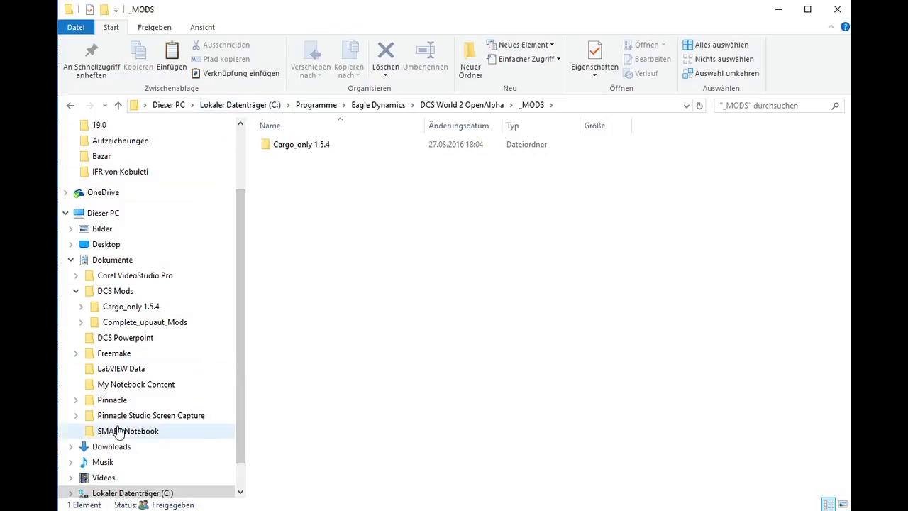
pyautogui.scroll(-3)
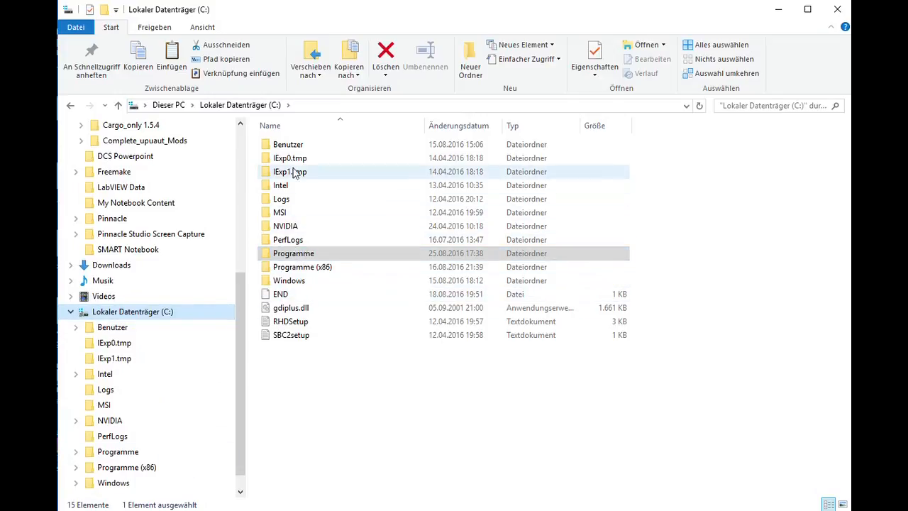
# Step: Browse to C:\Benutzer\MIR\Gespeicherte Spiele\DCS.openalpha\Config
pyautogui.doubleClick(287, 144)
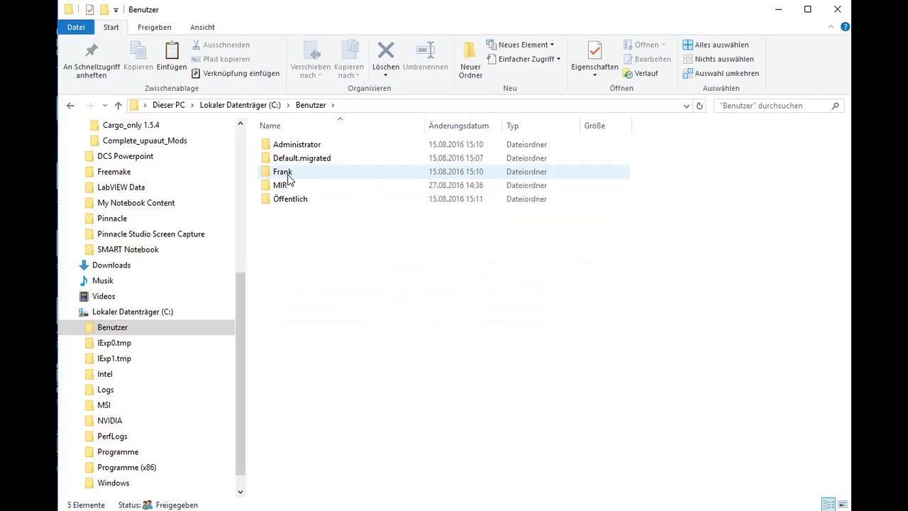
pyautogui.moveTo(295, 176)
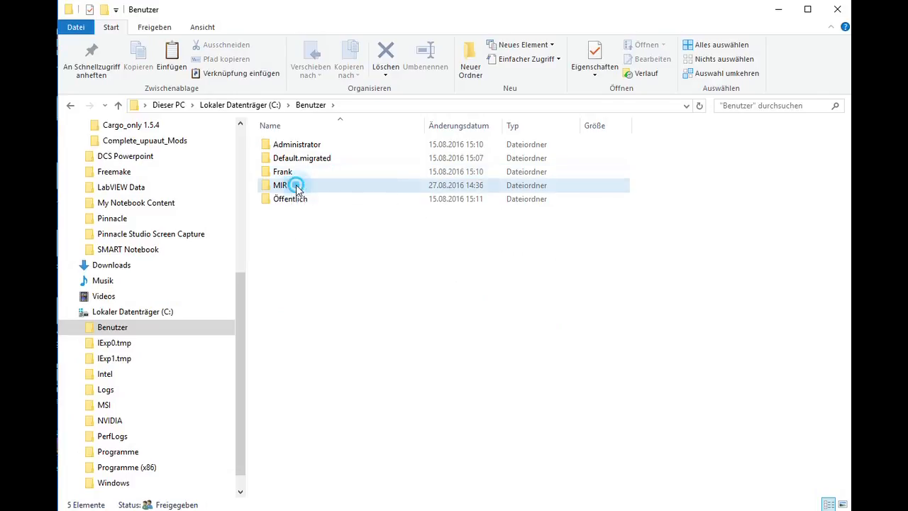
pyautogui.doubleClick(280, 185)
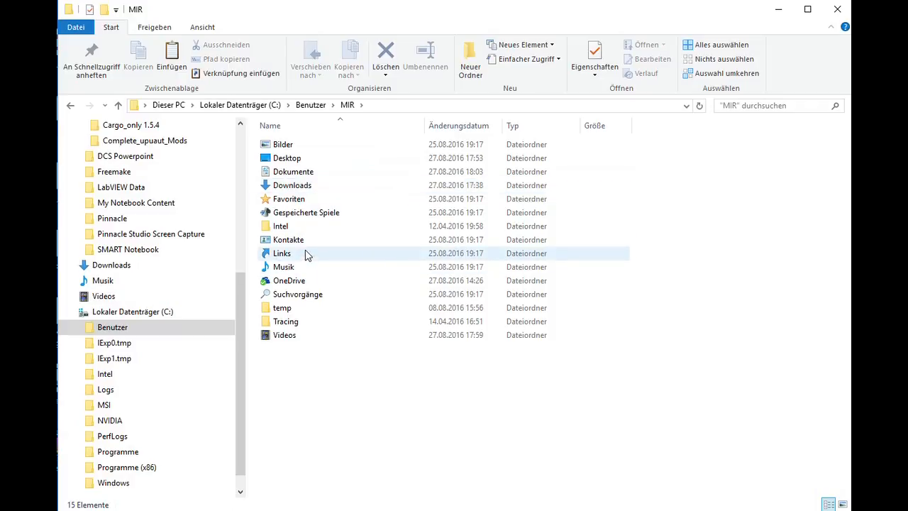
pyautogui.doubleClick(306, 212)
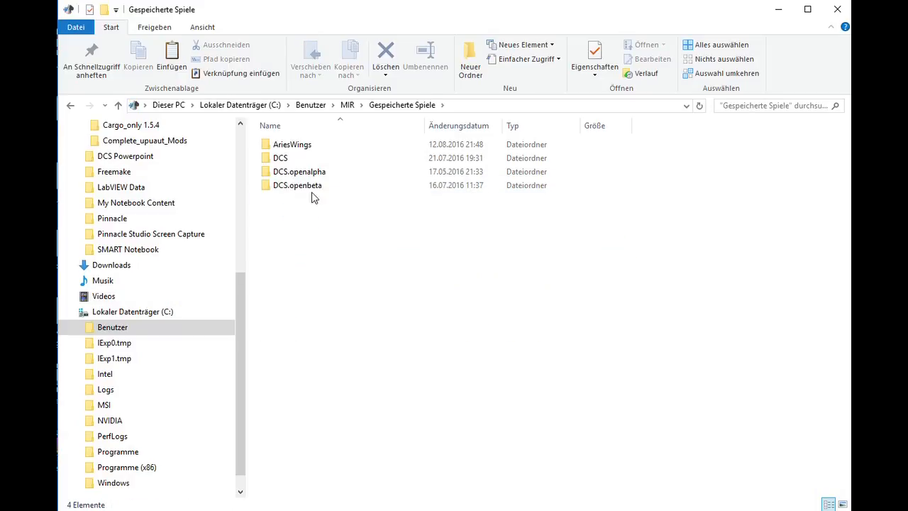
pyautogui.moveTo(309, 158)
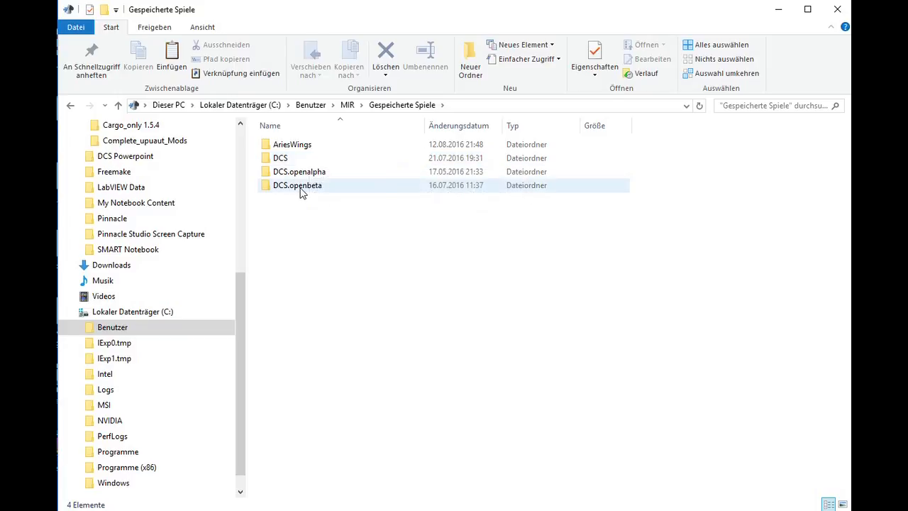
pyautogui.moveTo(297, 186)
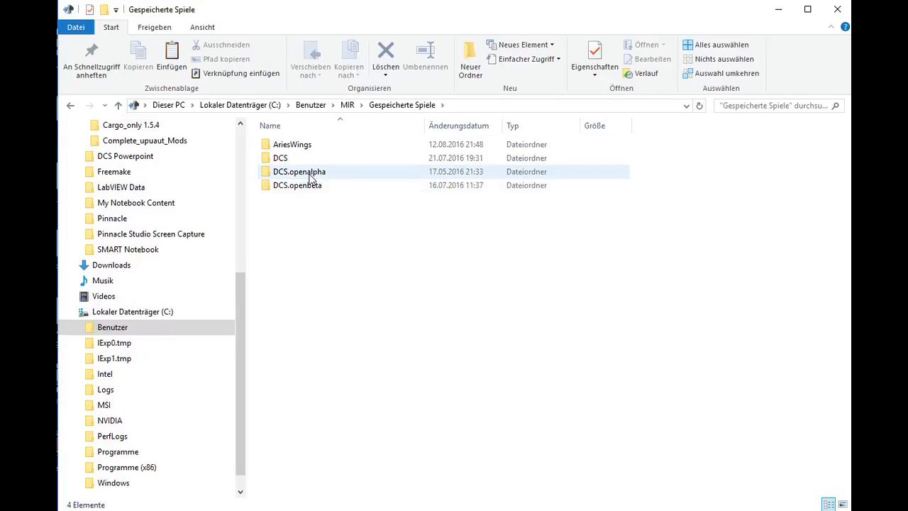
pyautogui.doubleClick(298, 171)
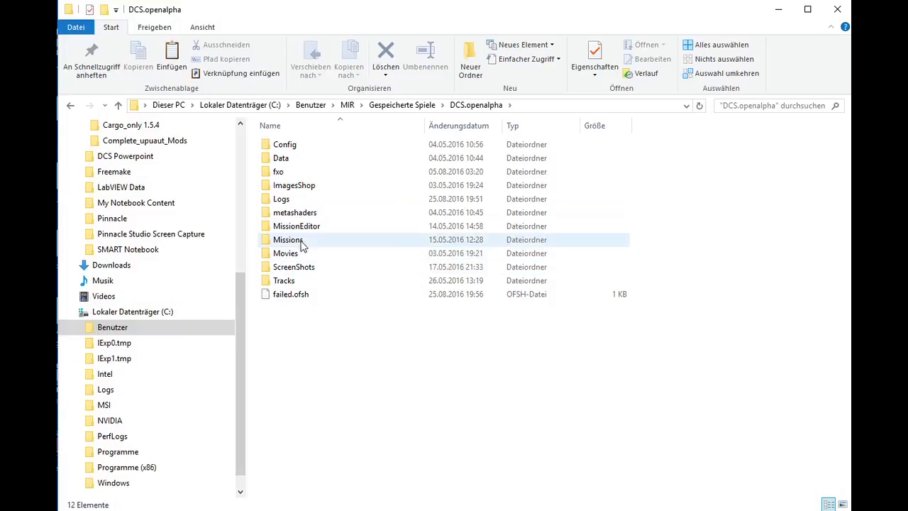
pyautogui.click(284, 144)
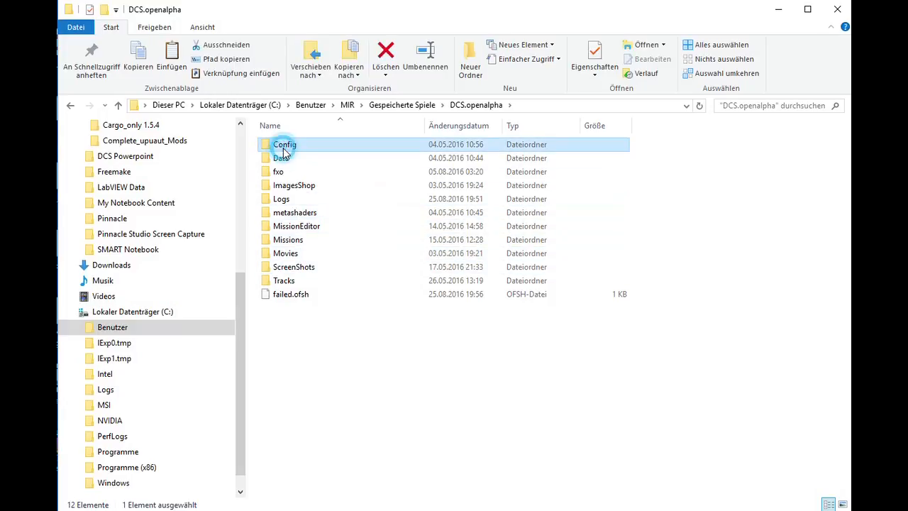
pyautogui.doubleClick(285, 144)
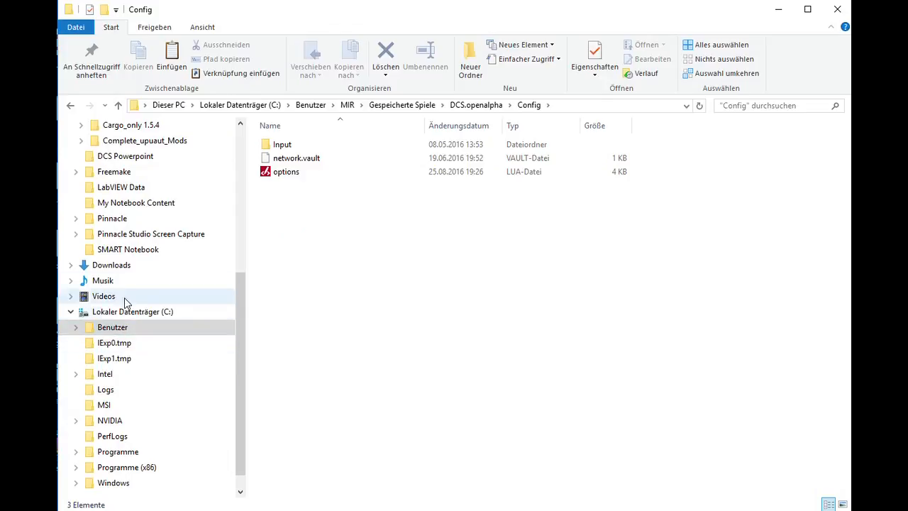
# Step: Copy the autoexec file from DCS Mods and paste it into Config with Einfügen
pyautogui.click(112, 327)
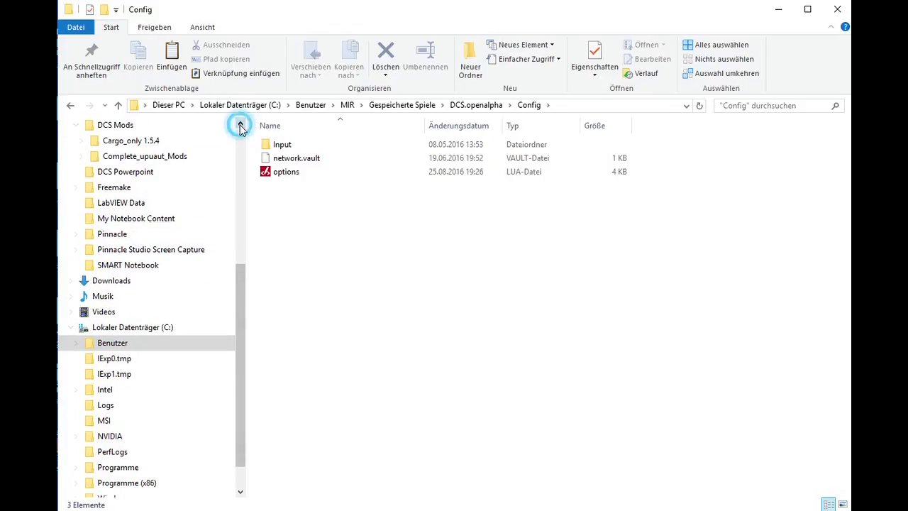
pyautogui.click(115, 139)
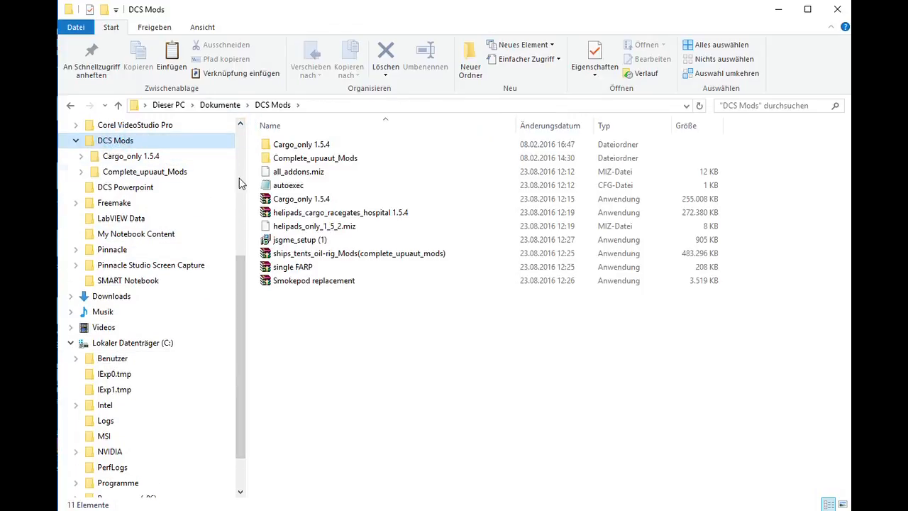
pyautogui.rightClick(288, 185)
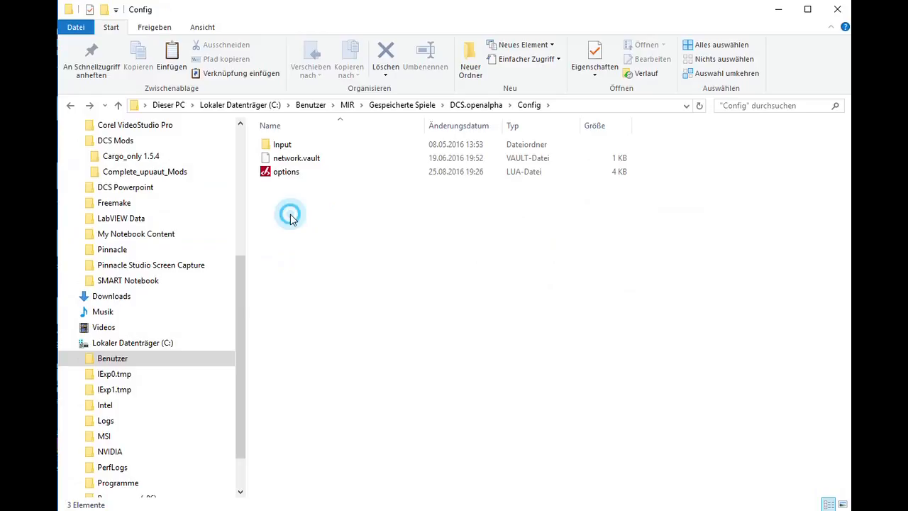
pyautogui.rightClick(290, 215)
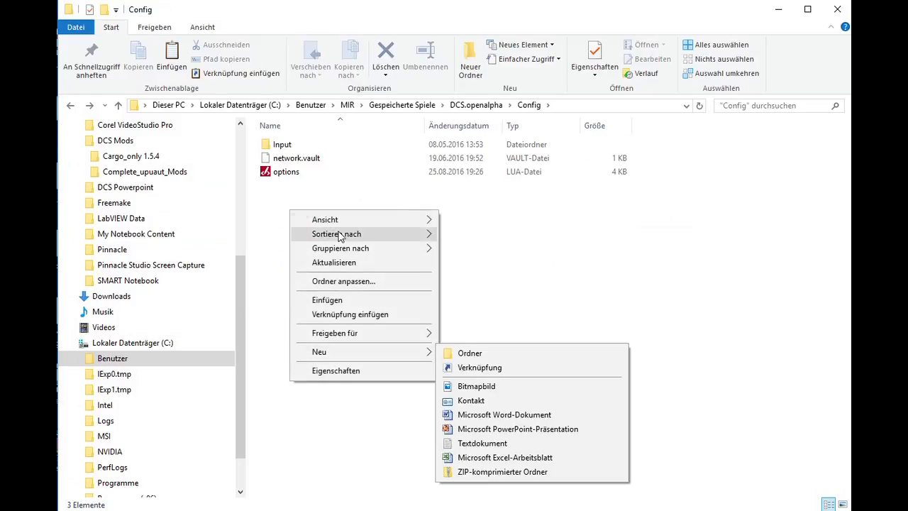
pyautogui.click(482, 442)
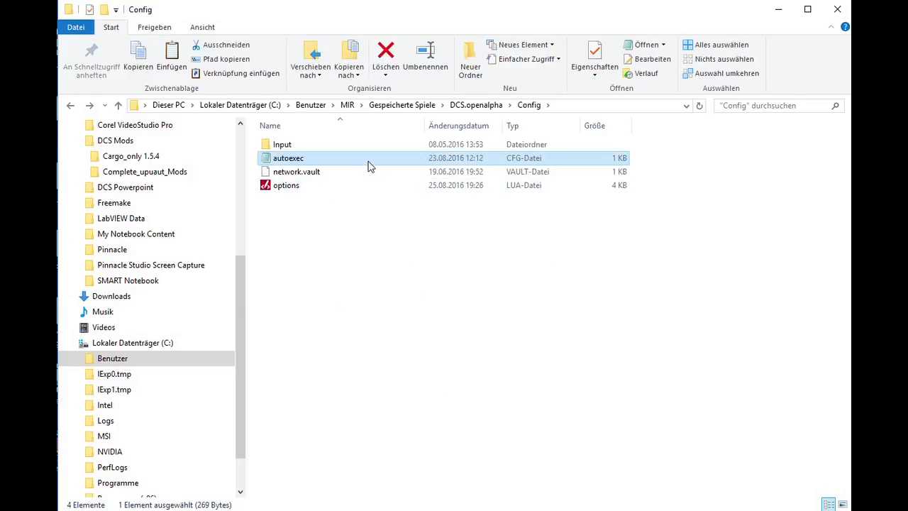
# Step: Open the copied autoexec.cfg from the Config folder in Notepad
pyautogui.doubleClick(288, 157)
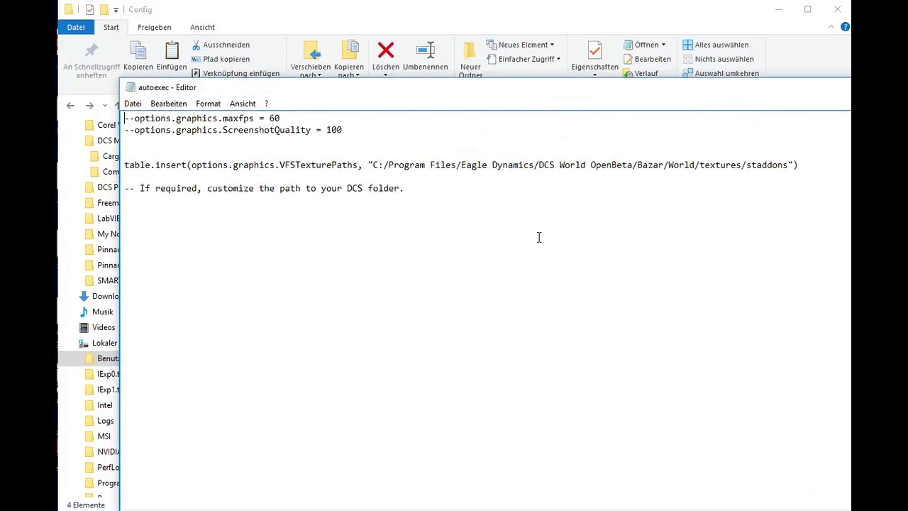
pyautogui.moveTo(611, 182)
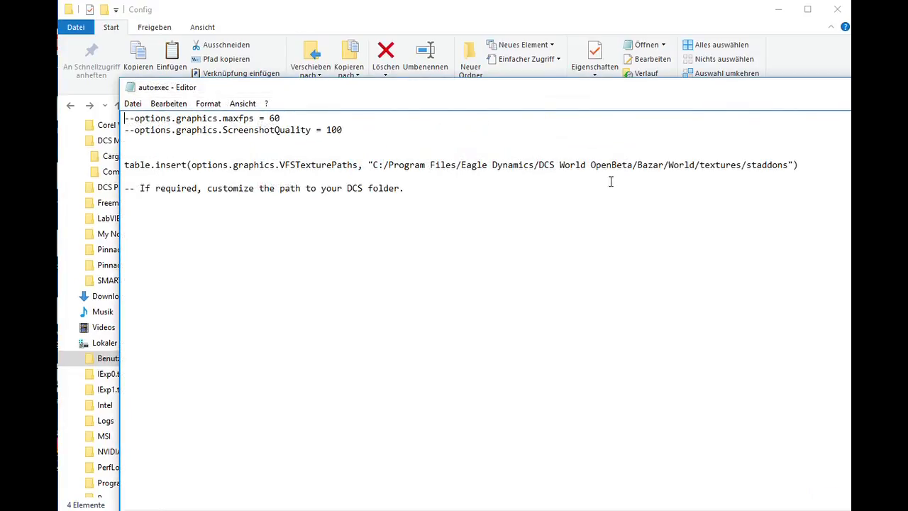
pyautogui.moveTo(464, 122)
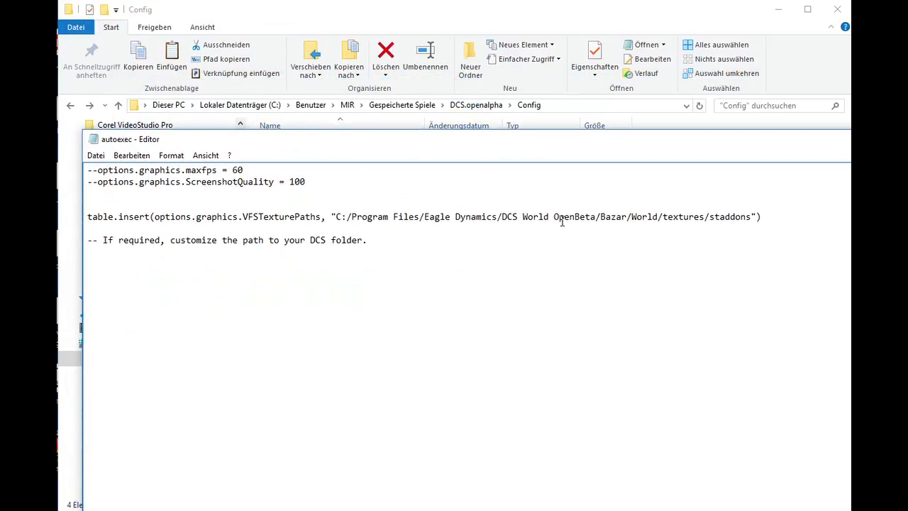
pyautogui.moveTo(487, 174)
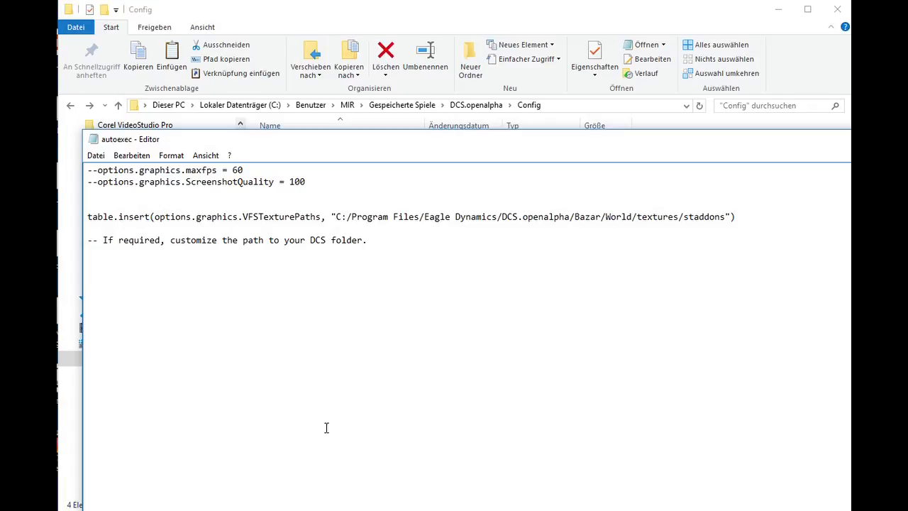
pyautogui.moveTo(415, 146)
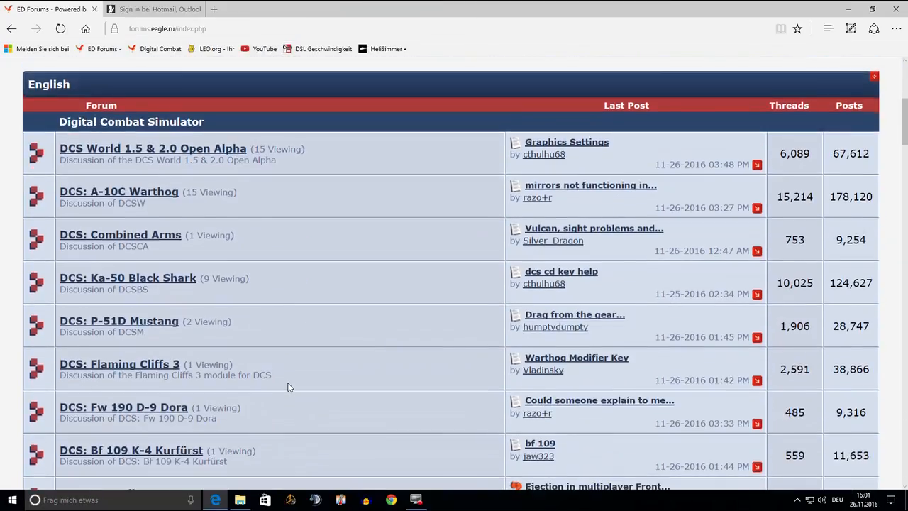
# Step: Go from Sim Topics through Mods and Apps to the DCS Mods sub-forum thread list
pyautogui.scroll(-3)
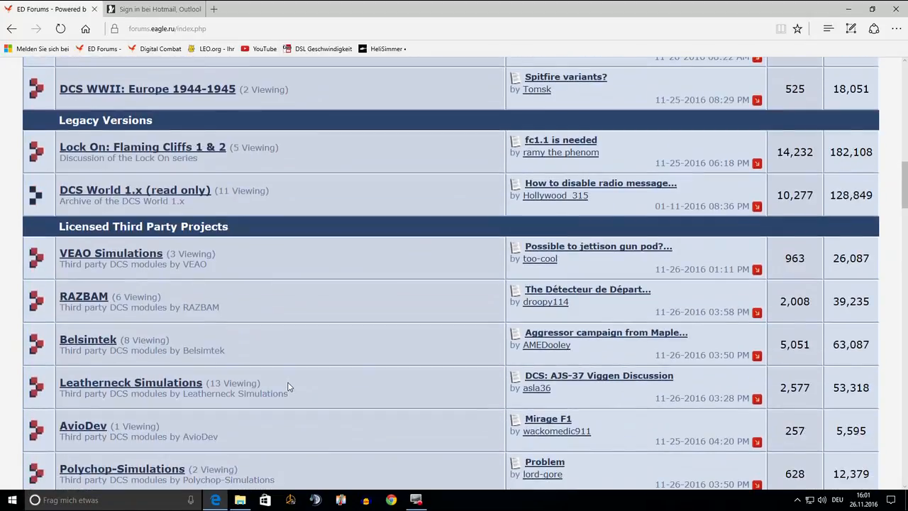
pyautogui.scroll(-3)
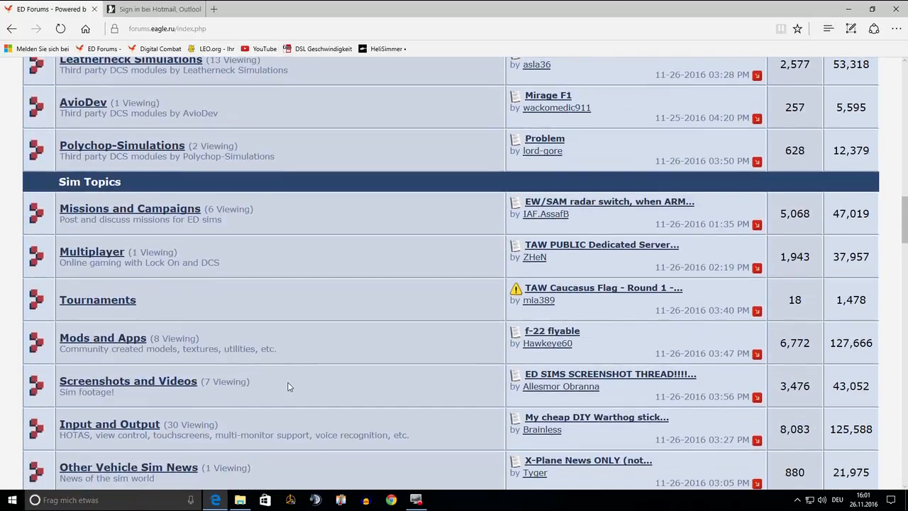
pyautogui.moveTo(98, 300)
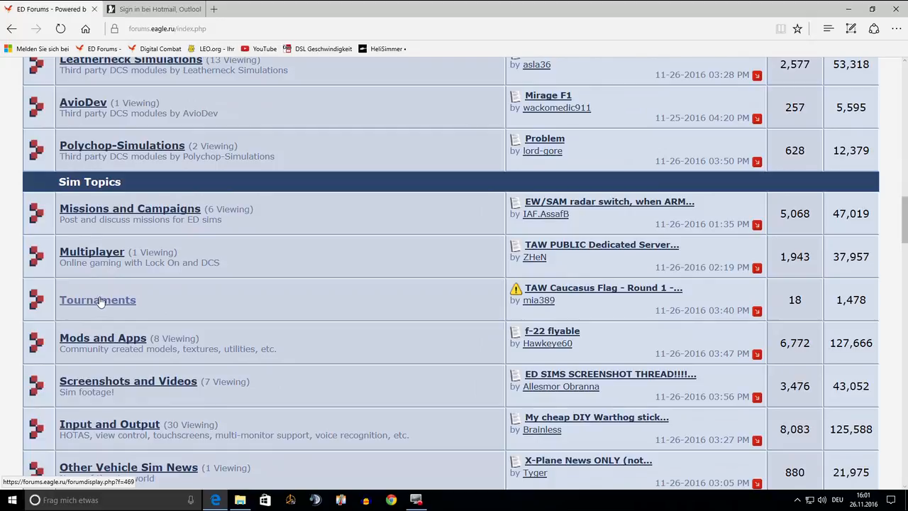
pyautogui.moveTo(92, 291)
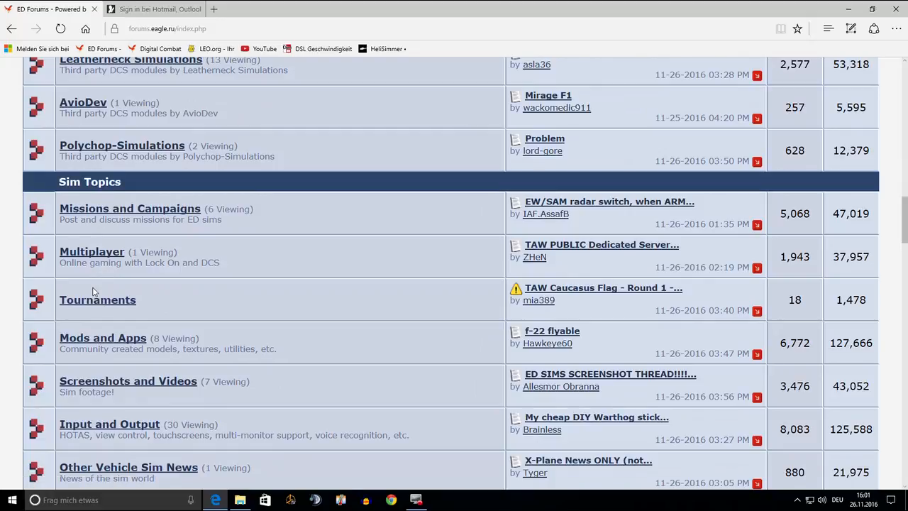
pyautogui.click(102, 338)
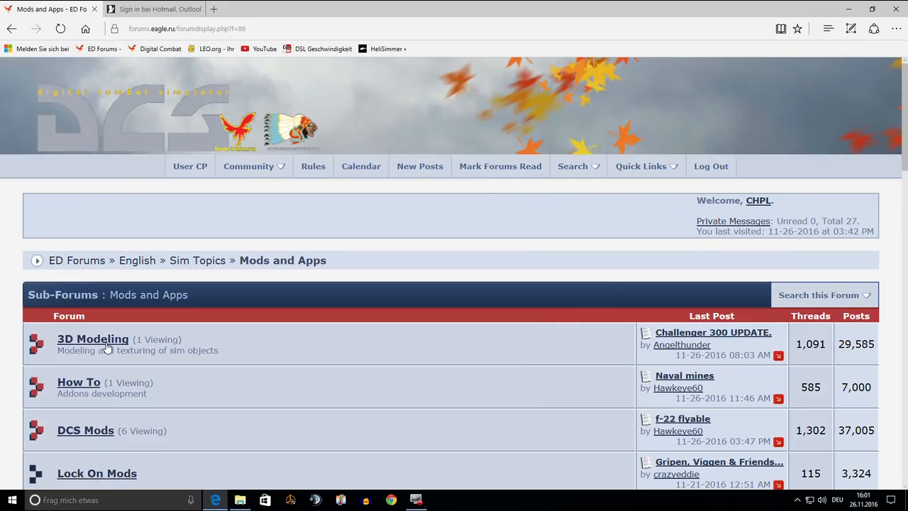
pyautogui.scroll(-3)
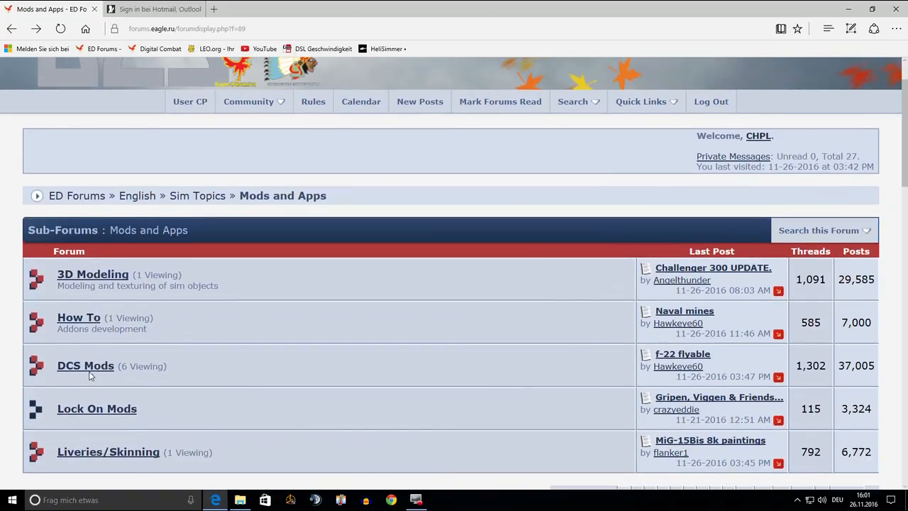
pyautogui.moveTo(85, 366)
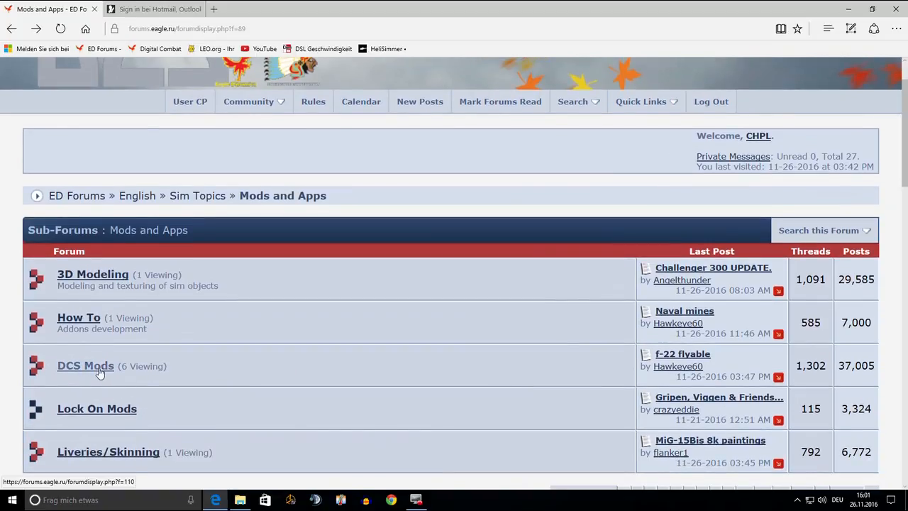
pyautogui.click(85, 365)
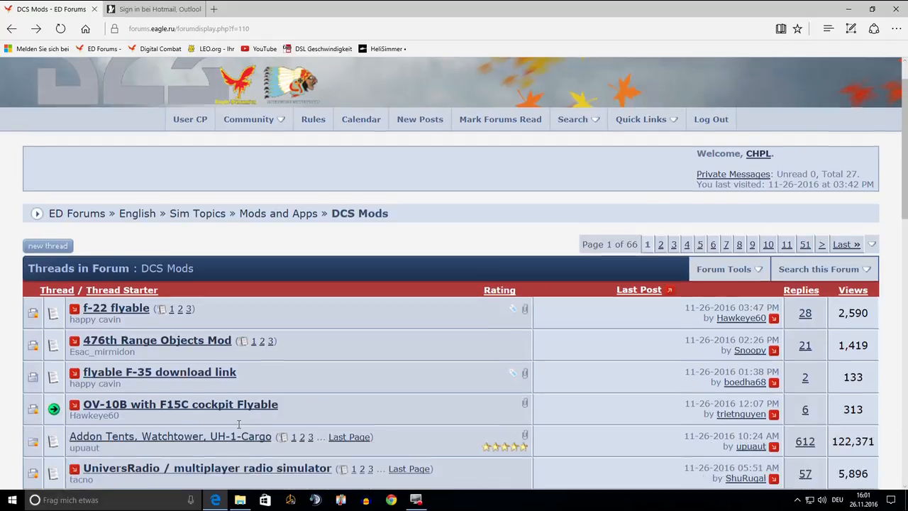
pyautogui.scroll(-3)
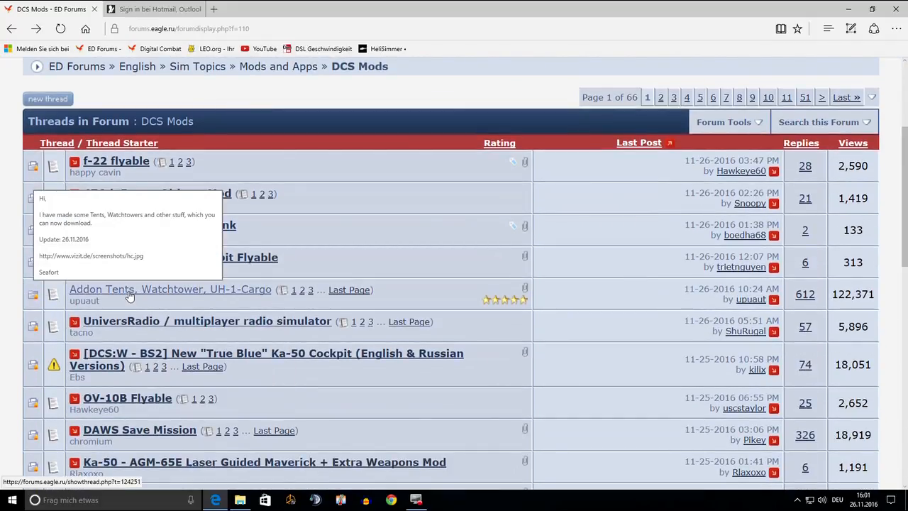
# Step: Open the Addon Tents, Watchtower, UH-1-Cargo thread and scroll to its download links and first reply
pyautogui.click(170, 290)
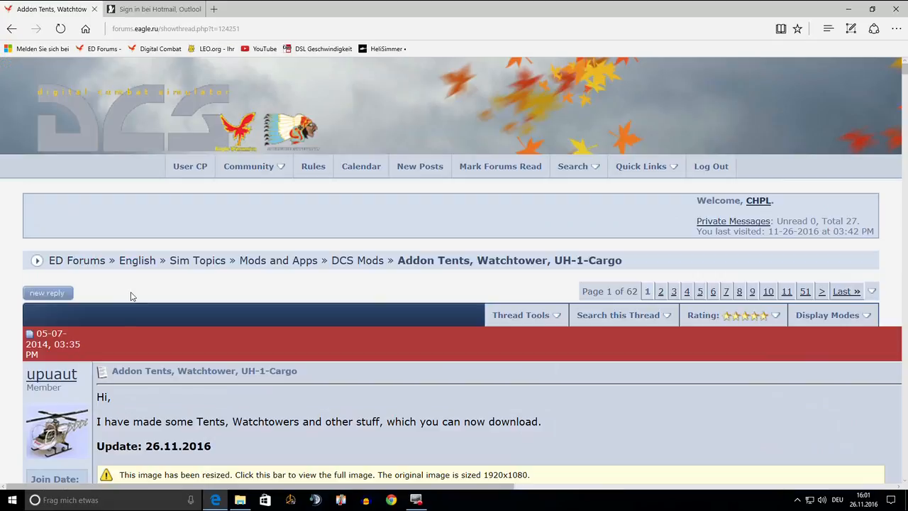
pyautogui.scroll(-3)
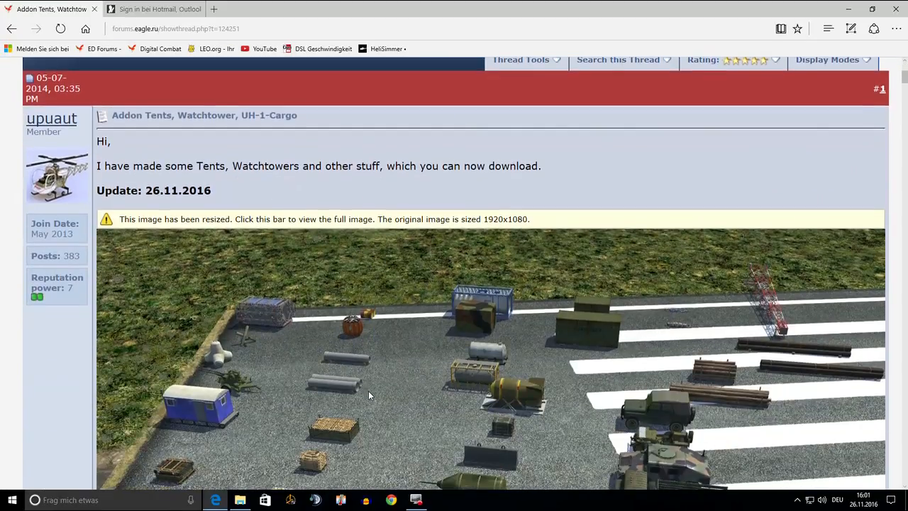
pyautogui.scroll(-3)
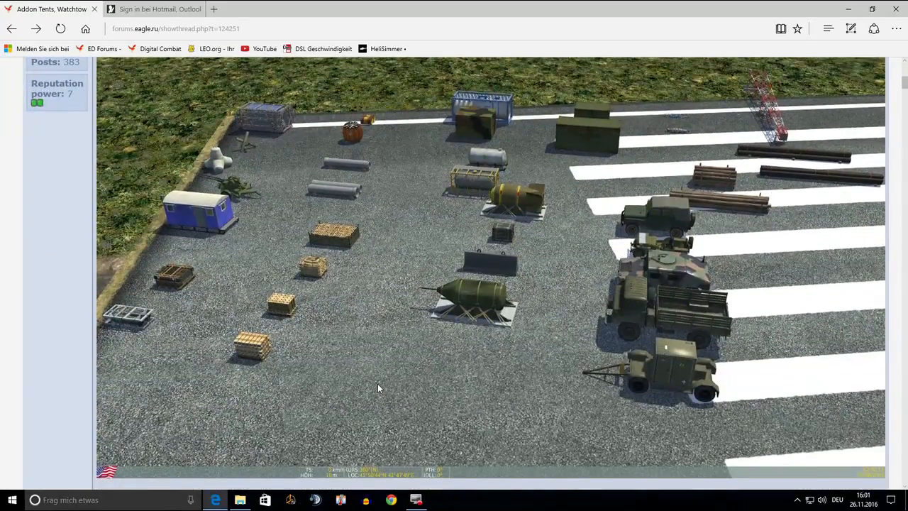
pyautogui.scroll(-3)
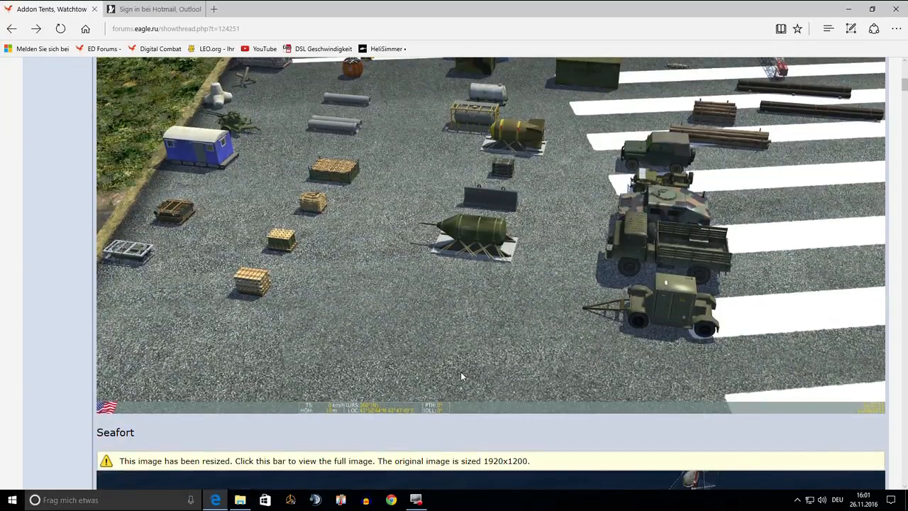
pyautogui.scroll(-3)
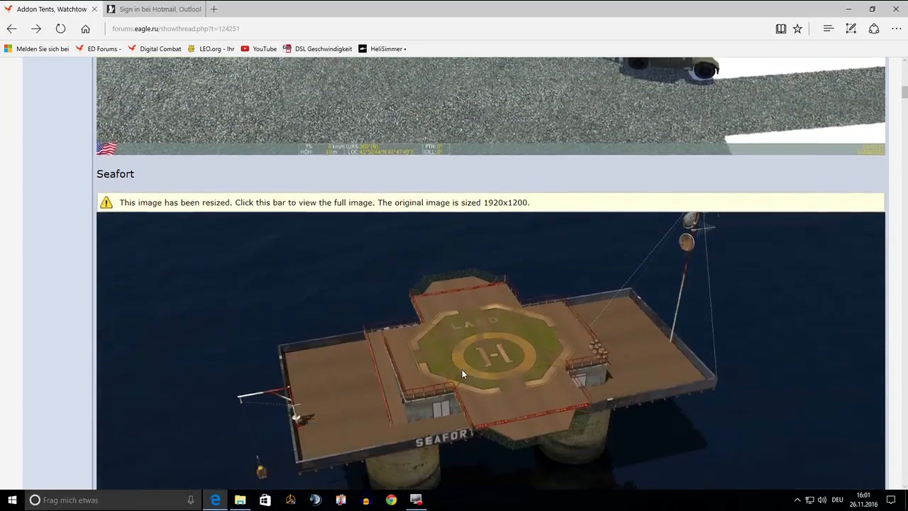
pyautogui.scroll(-3)
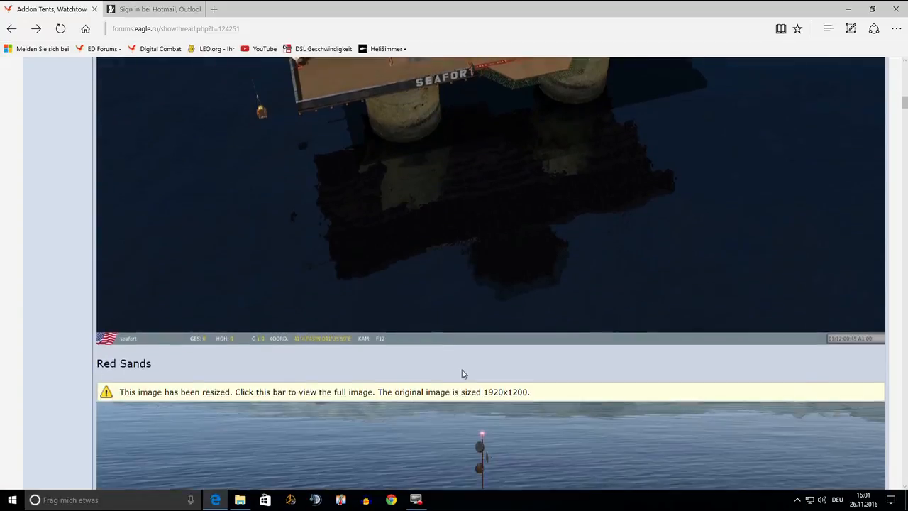
pyautogui.scroll(-3)
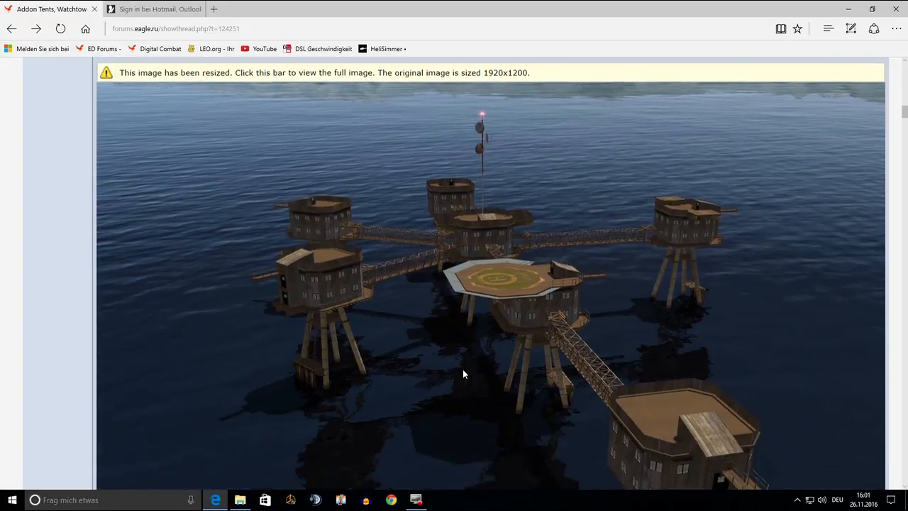
pyautogui.scroll(-3)
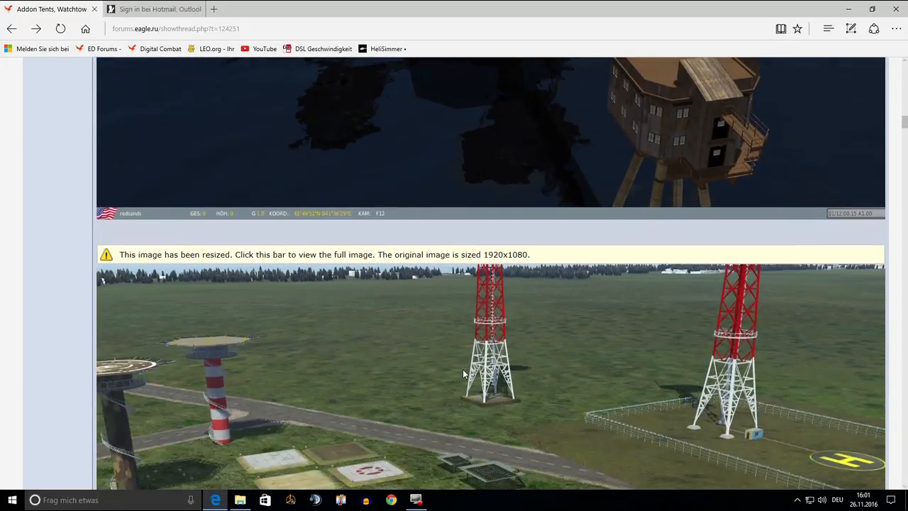
pyautogui.scroll(-3)
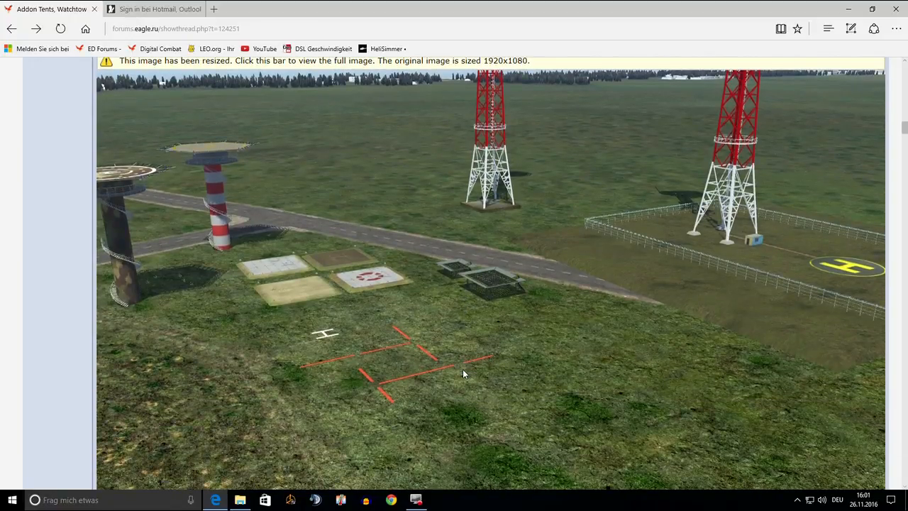
pyautogui.scroll(-3)
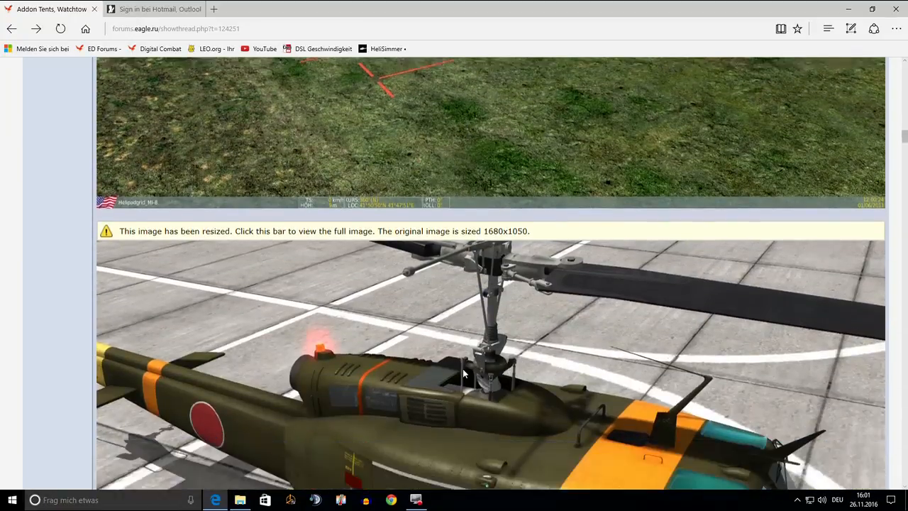
pyautogui.scroll(-3)
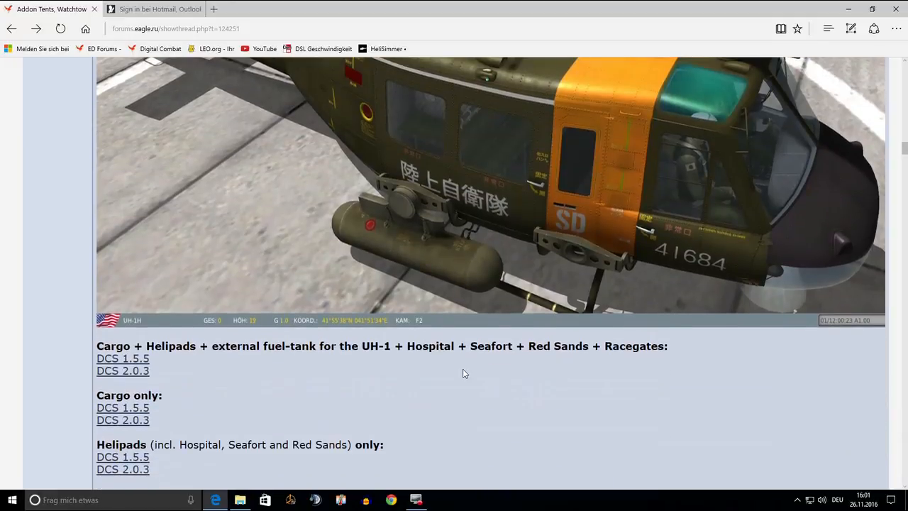
pyautogui.scroll(-3)
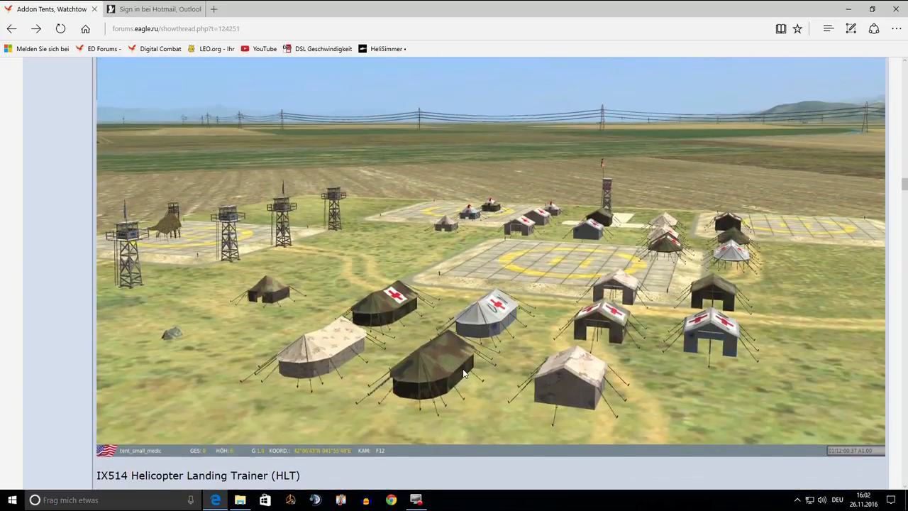
pyautogui.scroll(-3)
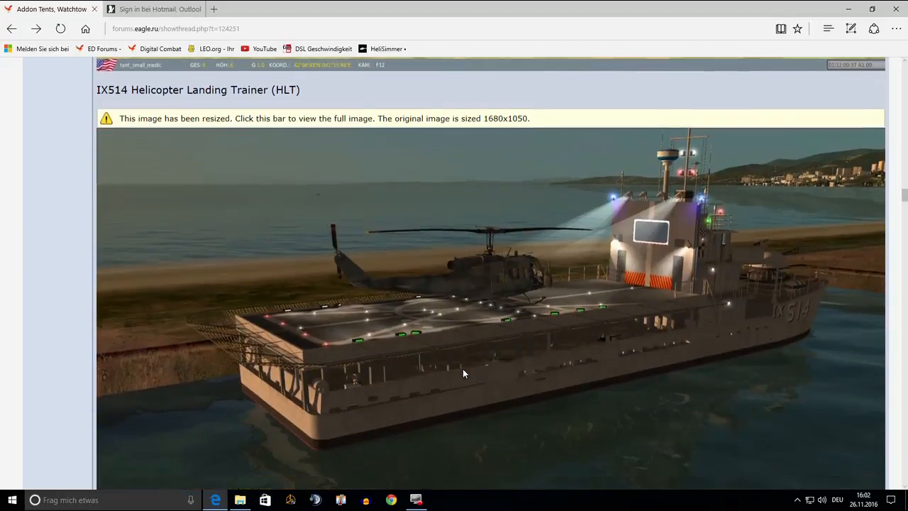
pyautogui.scroll(-3)
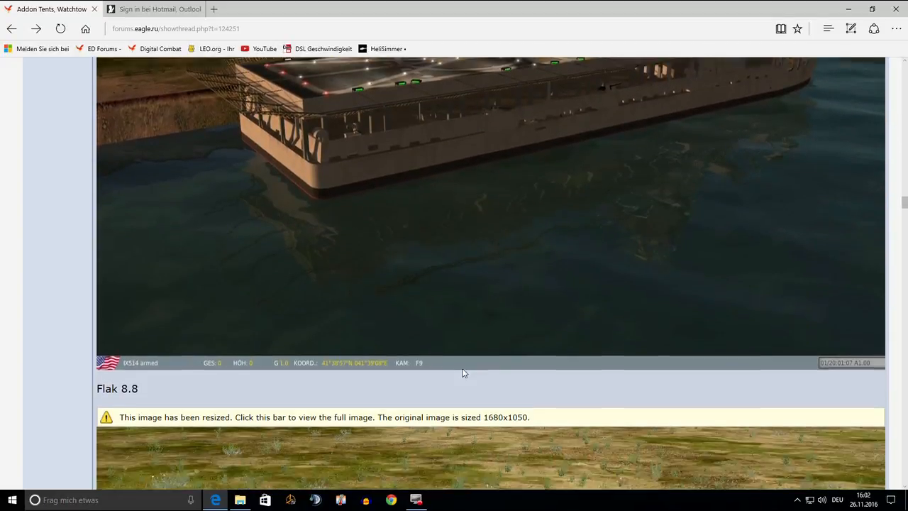
pyautogui.scroll(-3)
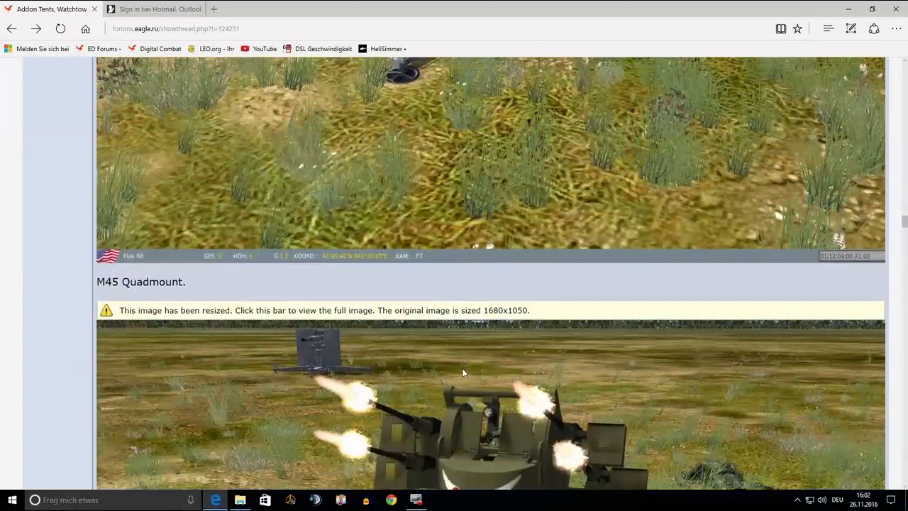
pyautogui.scroll(-3)
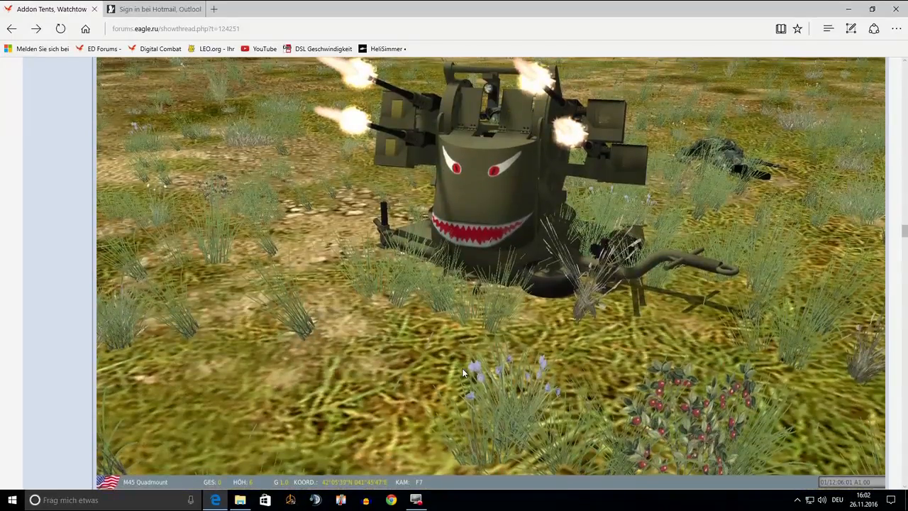
pyautogui.scroll(-3)
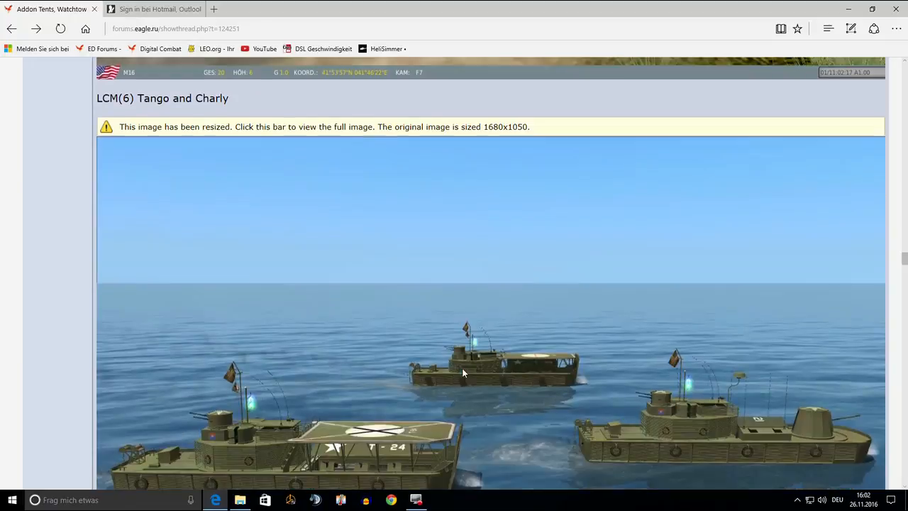
pyautogui.scroll(-3)
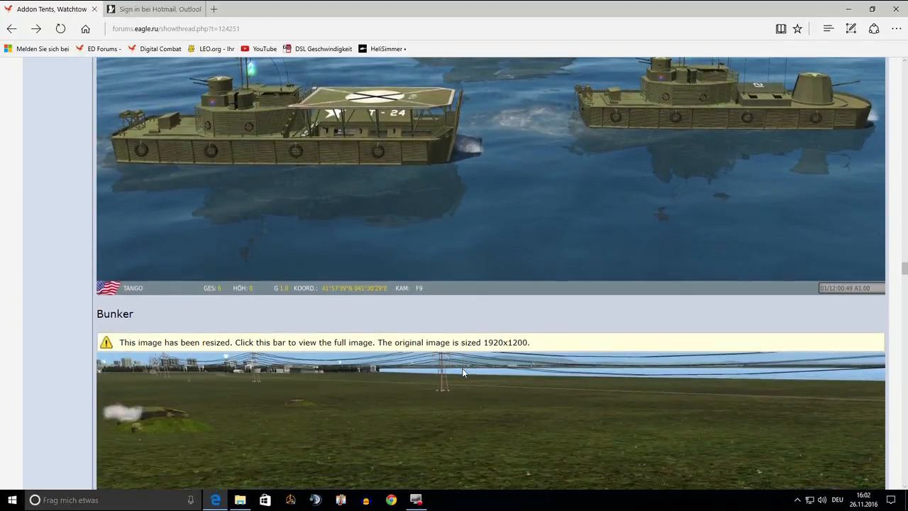
pyautogui.scroll(-3)
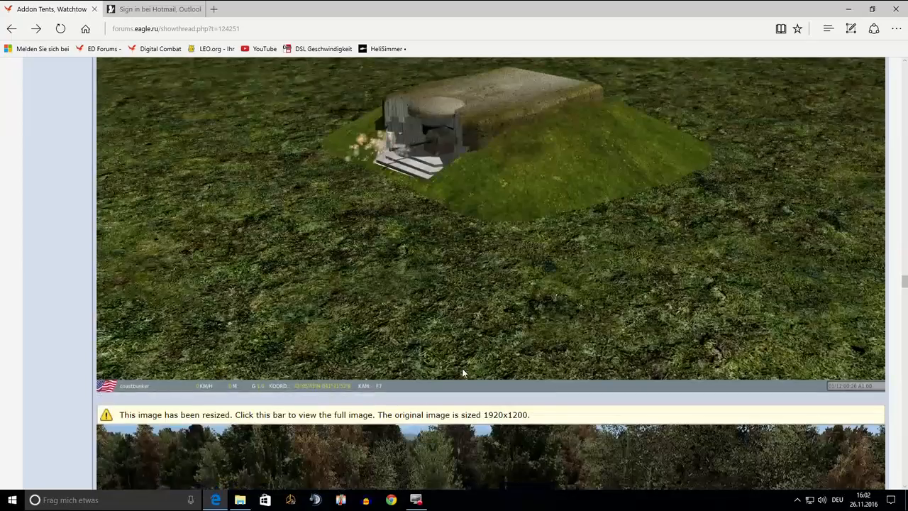
pyautogui.scroll(-3)
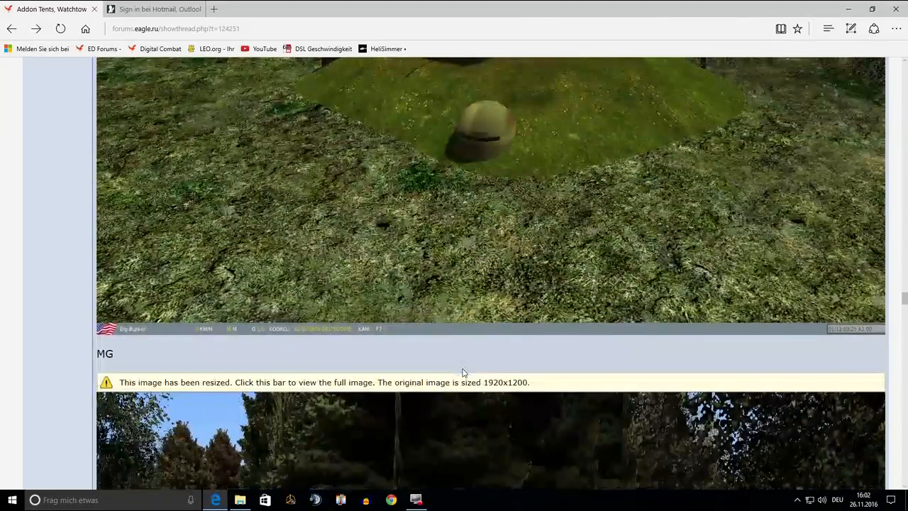
pyautogui.scroll(-3)
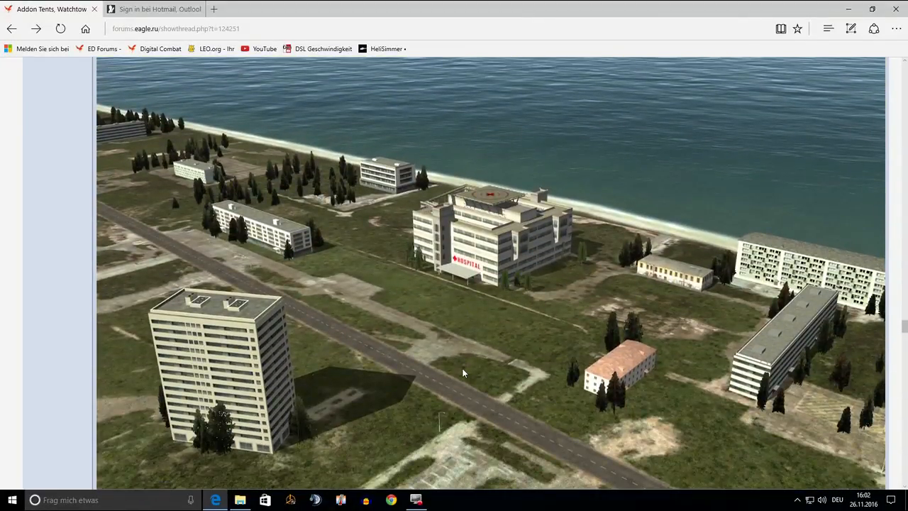
pyautogui.scroll(-3)
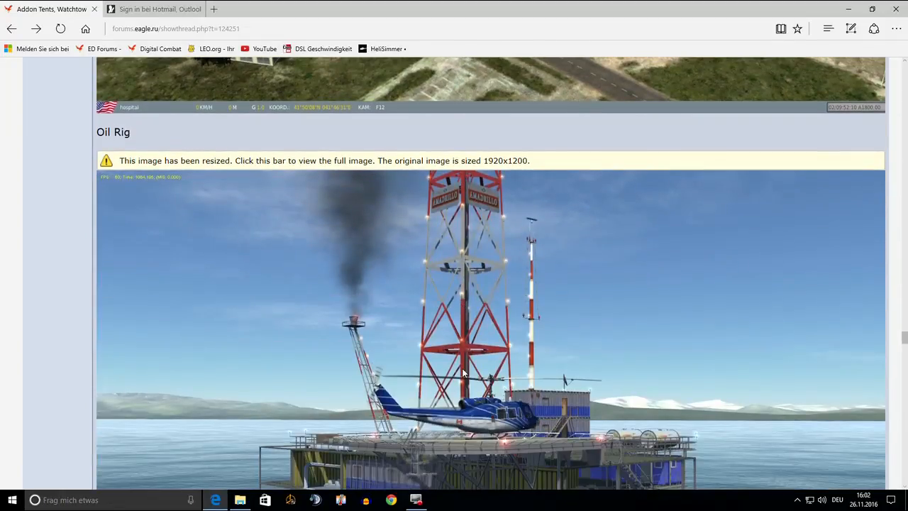
pyautogui.scroll(-3)
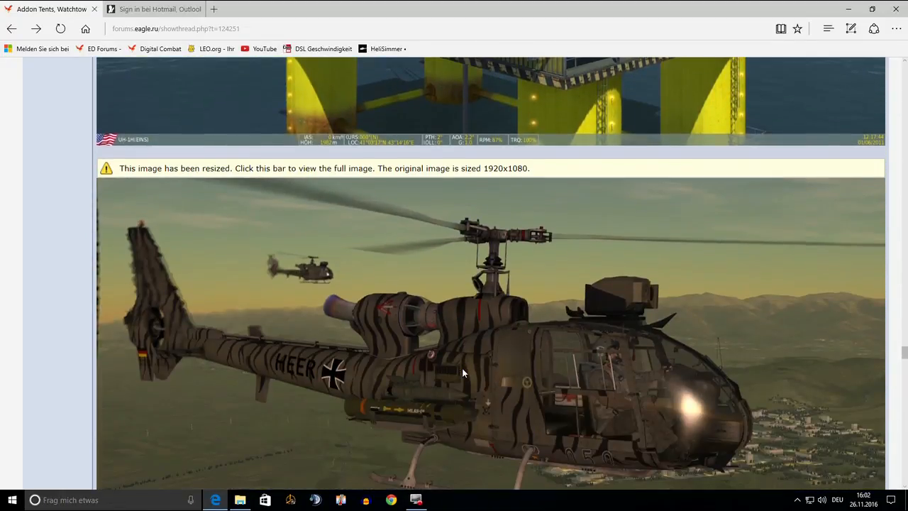
pyautogui.scroll(-3)
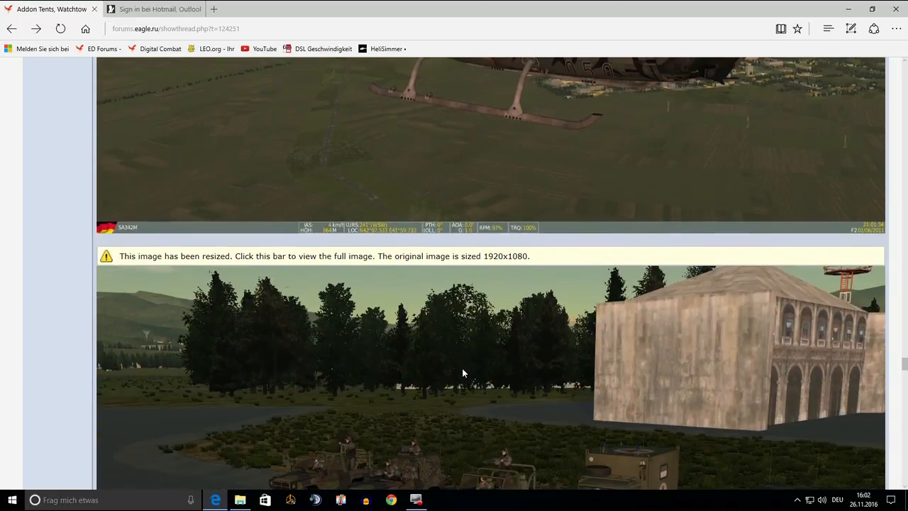
pyautogui.scroll(-3)
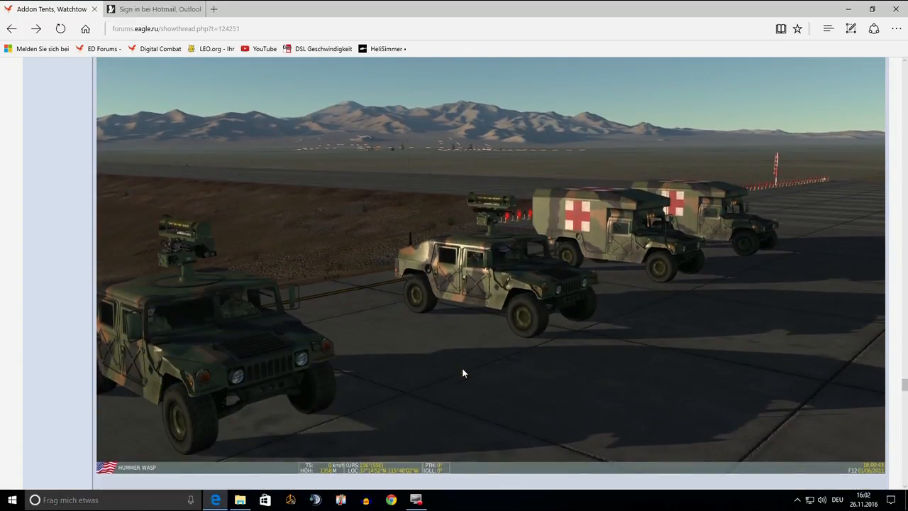
pyautogui.scroll(-3)
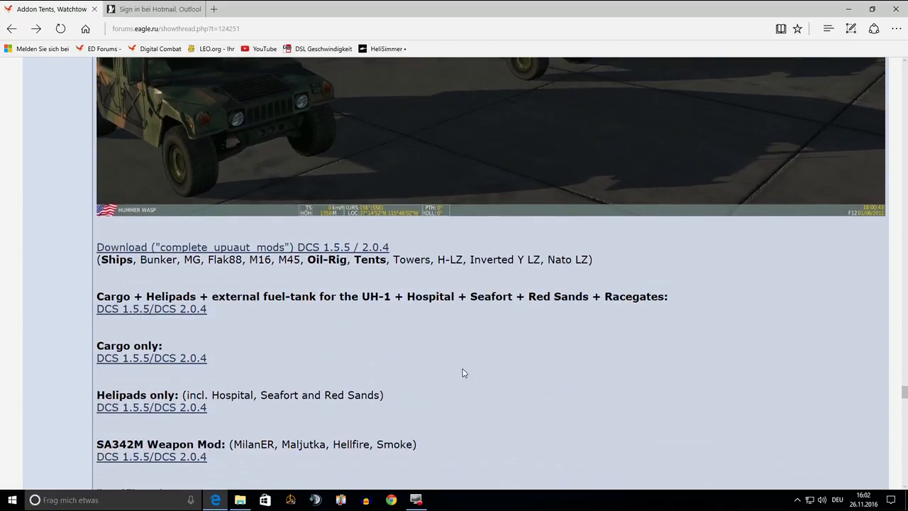
pyautogui.scroll(-3)
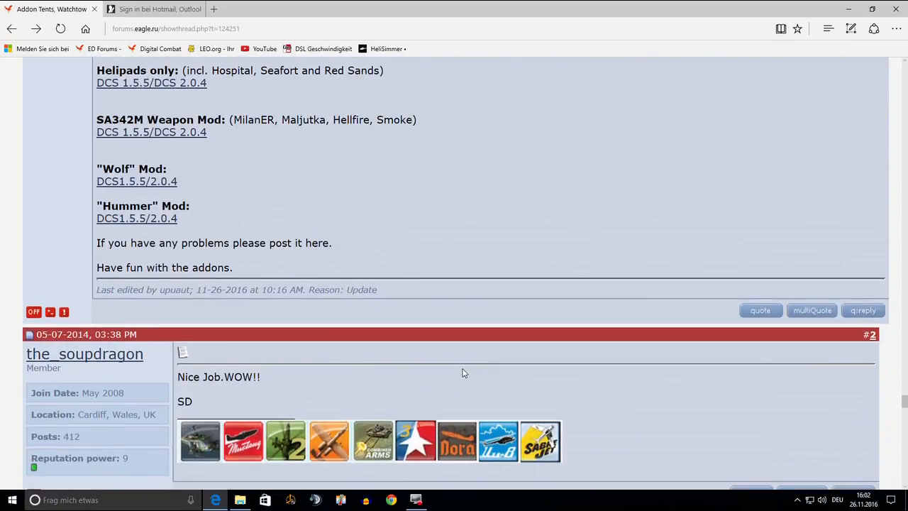